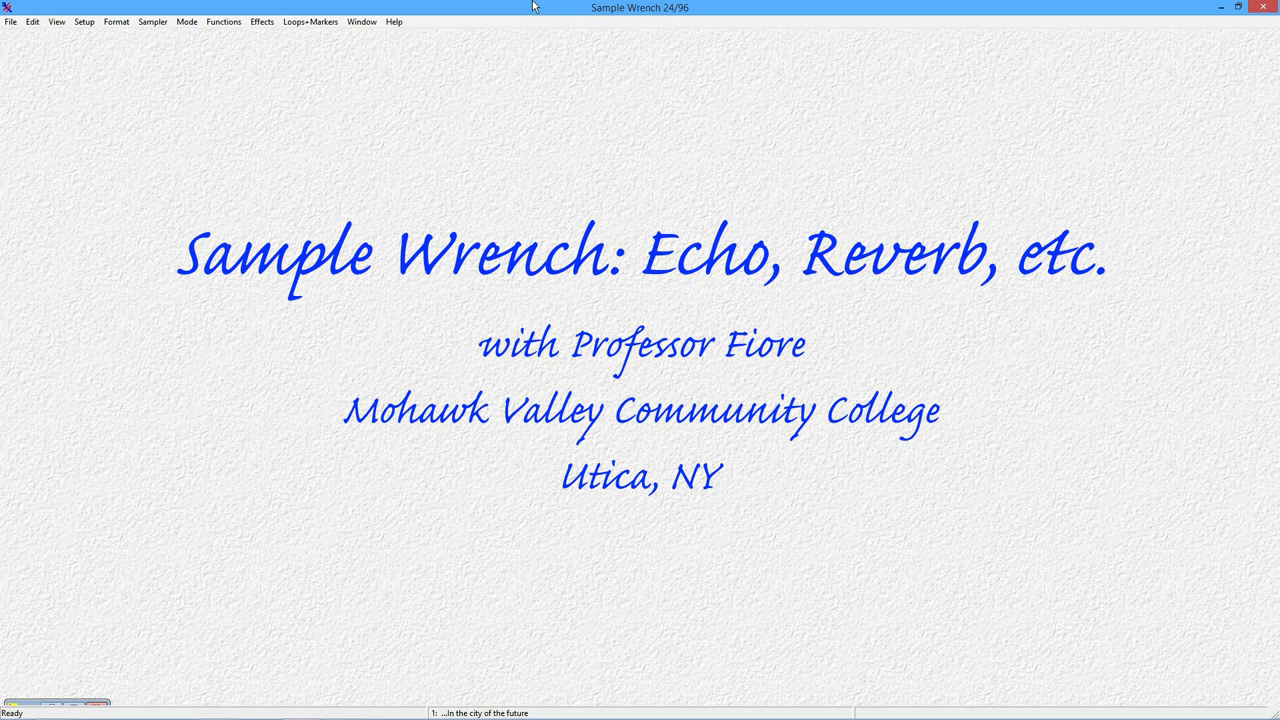
- Show the open speech sample "...in the city of the future" from the Window menu and play it
click(360, 20)
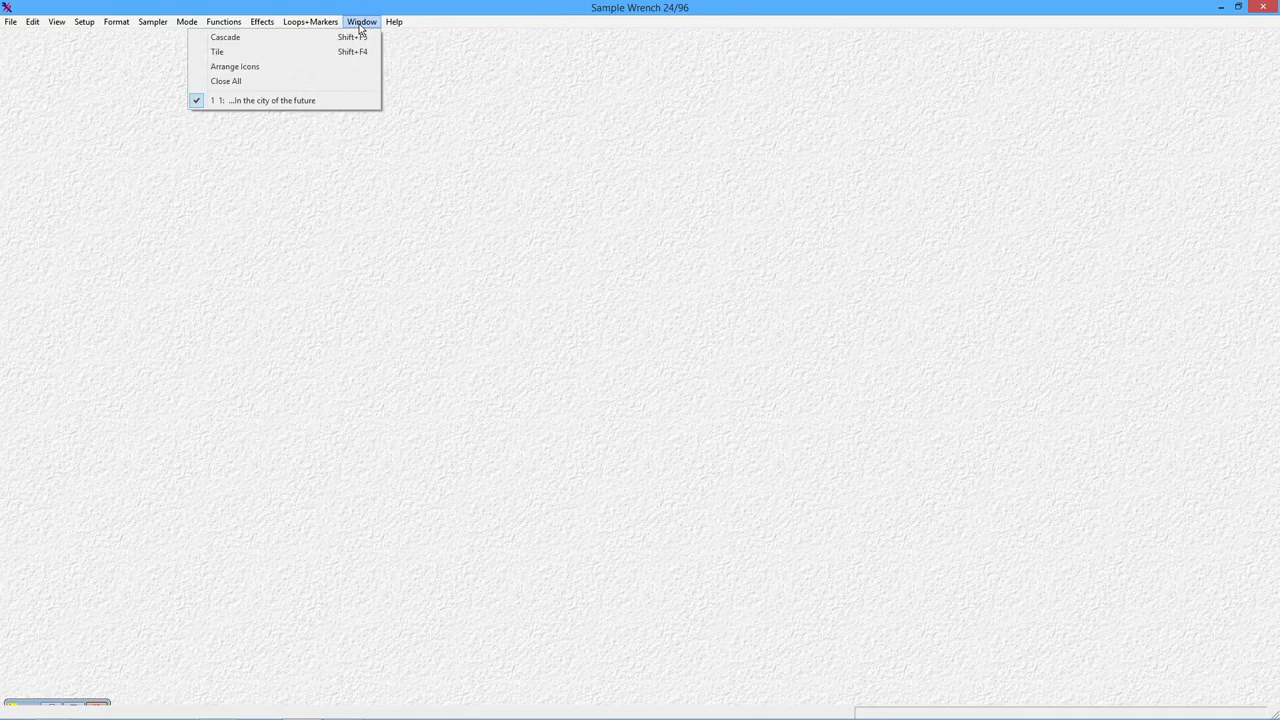
click(272, 100)
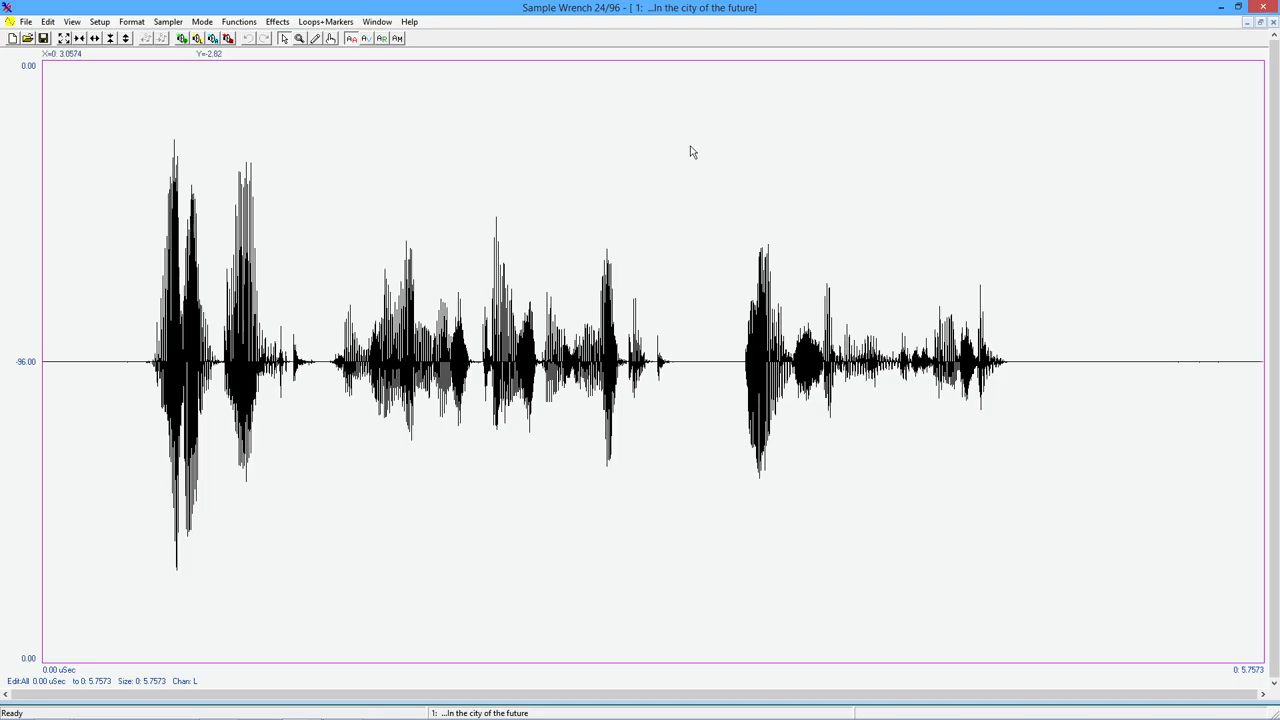
mouse_move(616, 44)
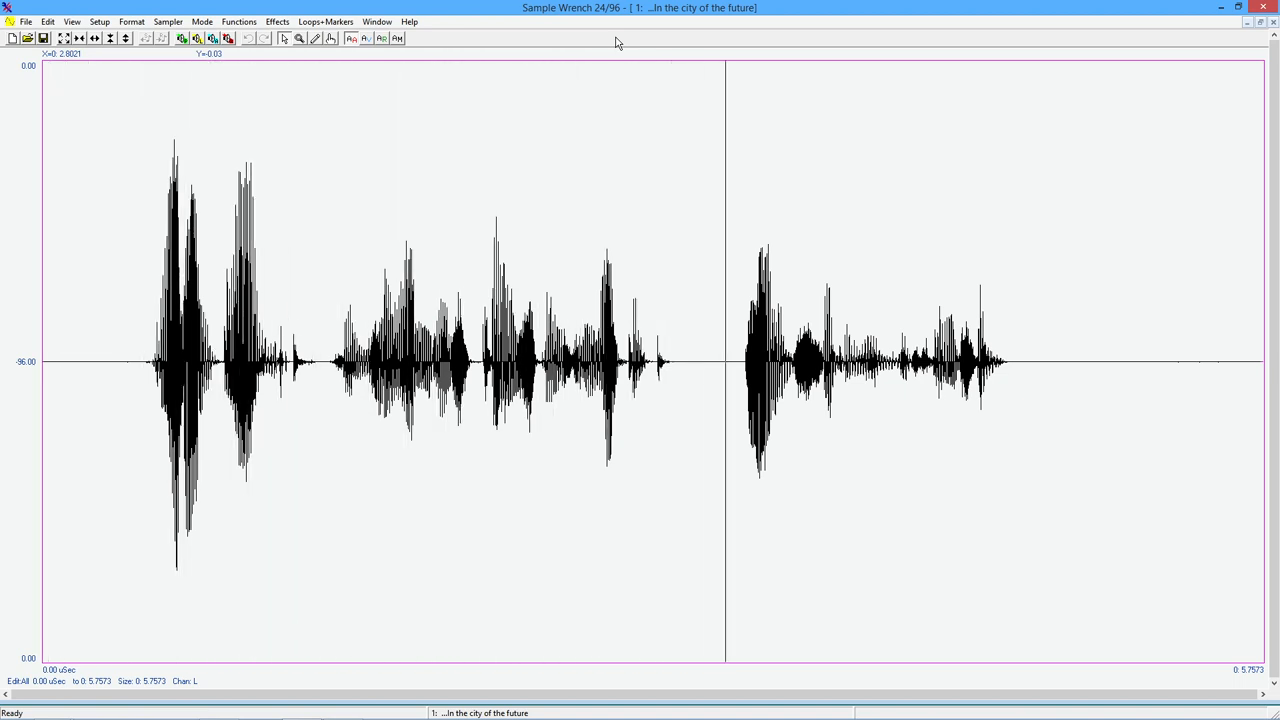
click(1148, 360)
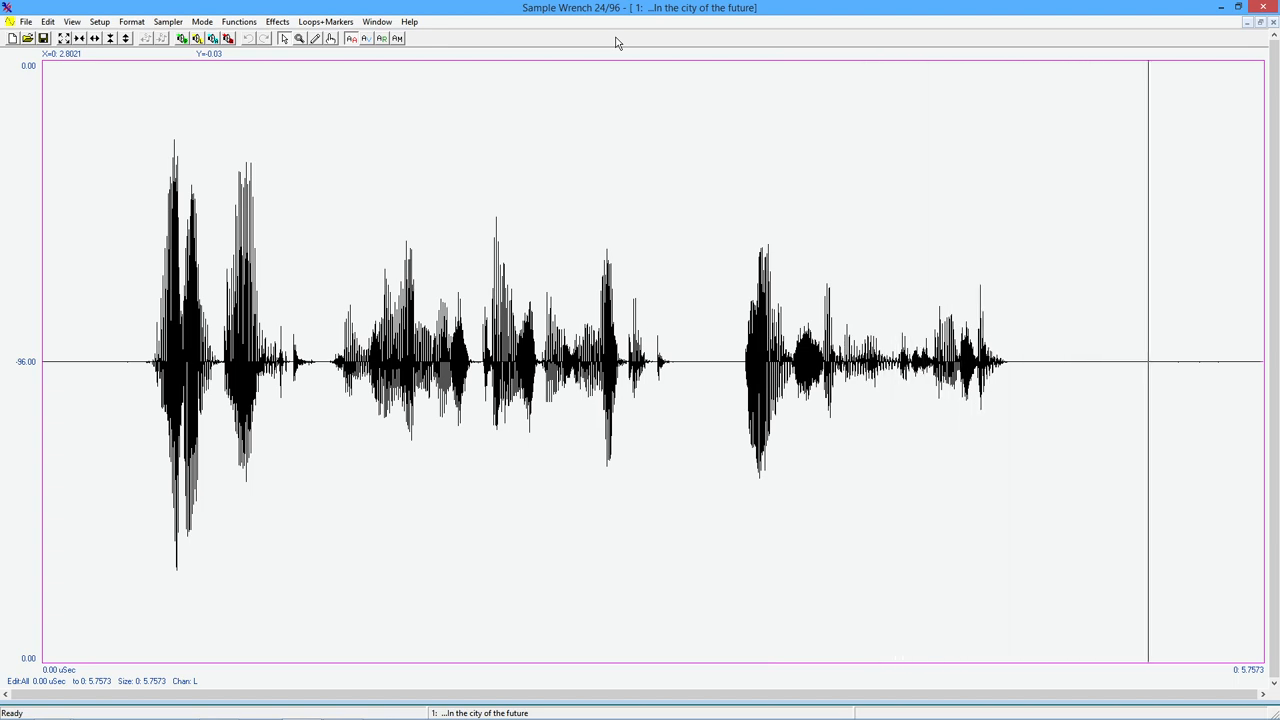
mouse_move(348, 100)
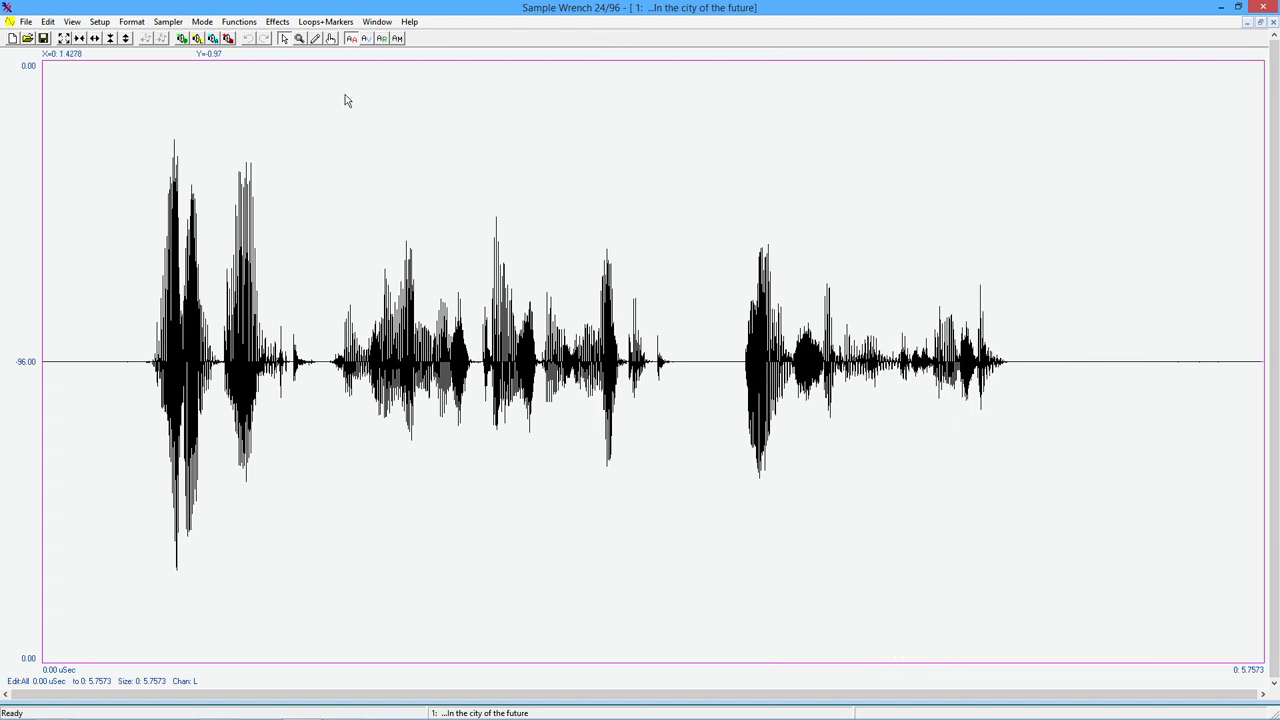
mouse_move(324, 20)
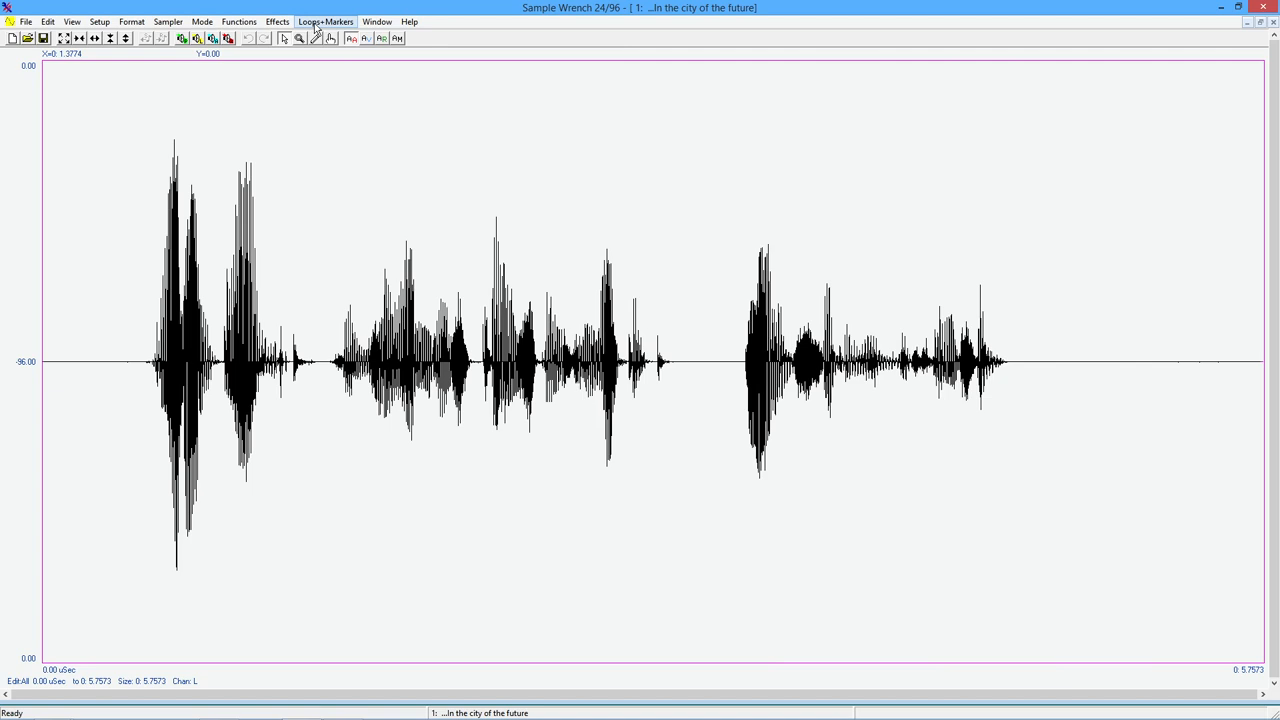
- Bring up Effects > Echo and load the Single slap echo preset with 50 ms delay
click(276, 20)
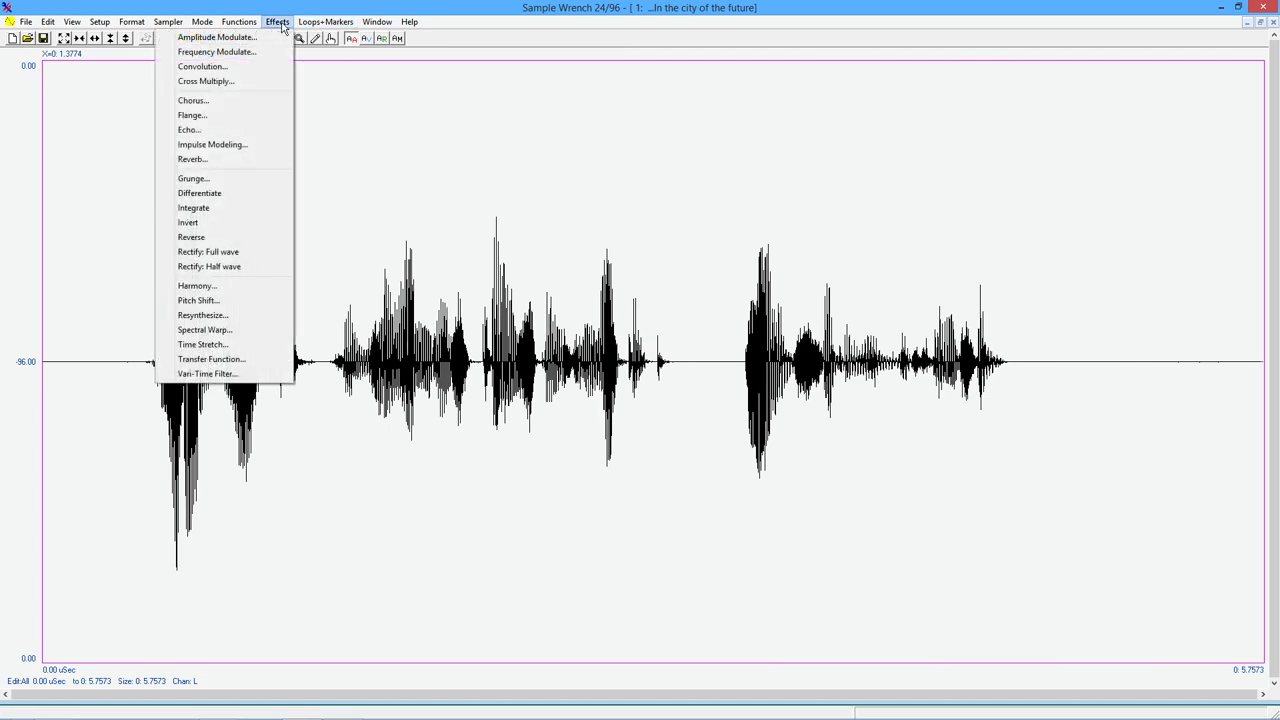
mouse_move(188, 130)
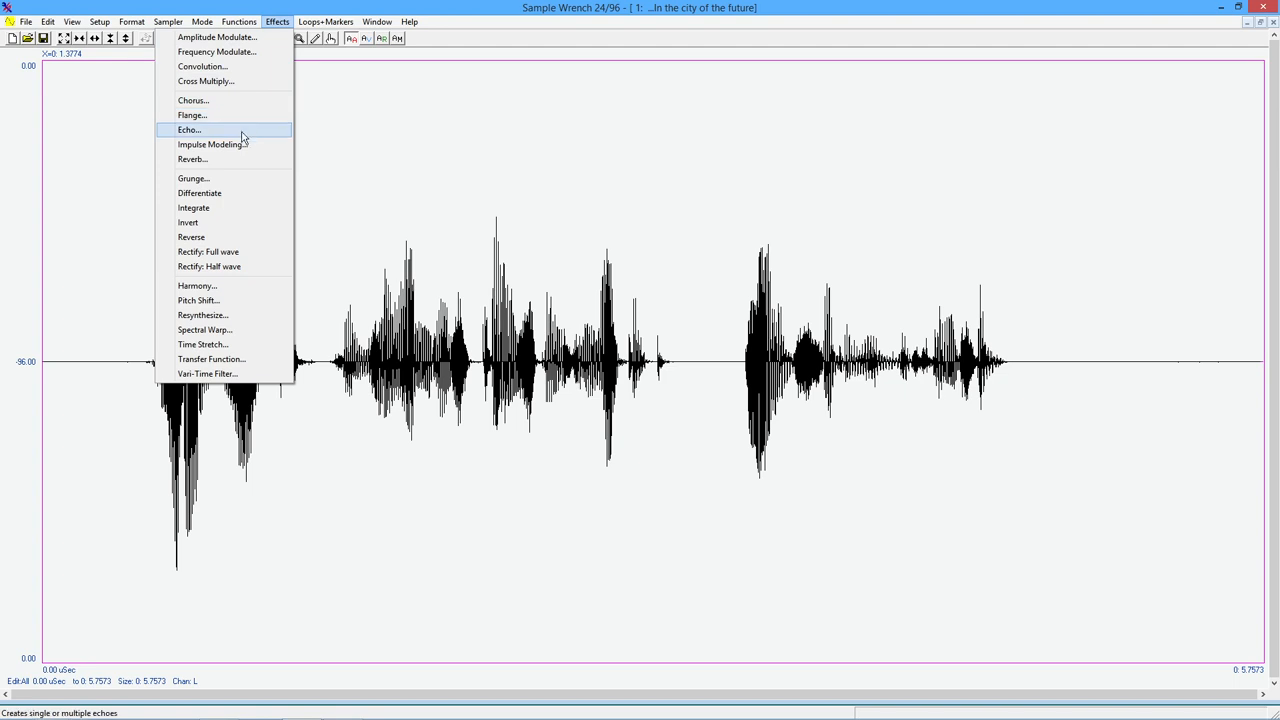
click(188, 128)
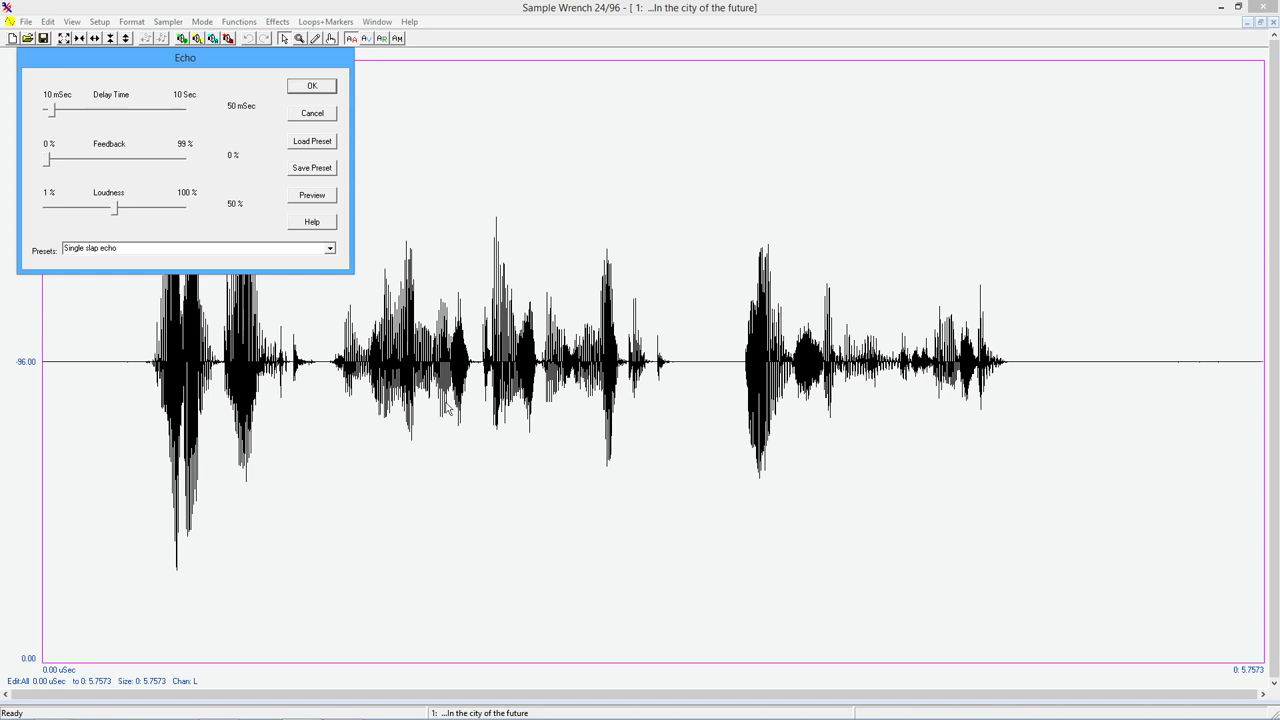
mouse_move(480, 354)
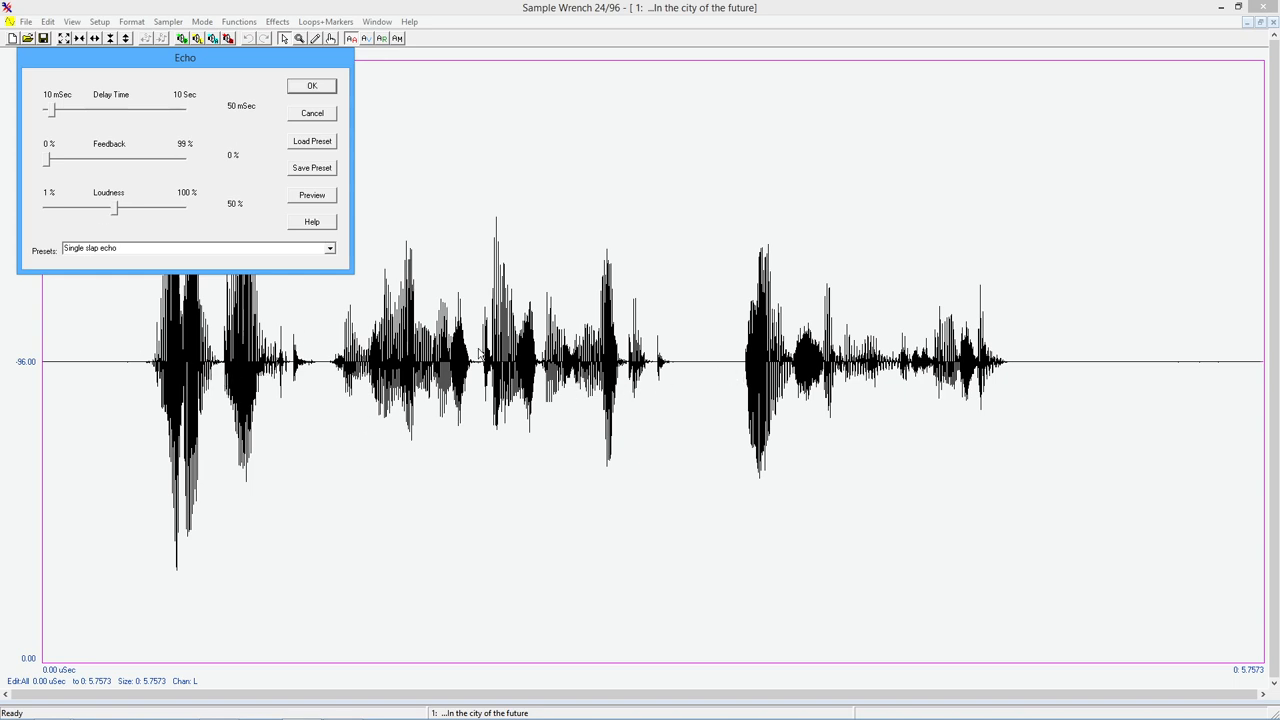
mouse_move(1056, 308)
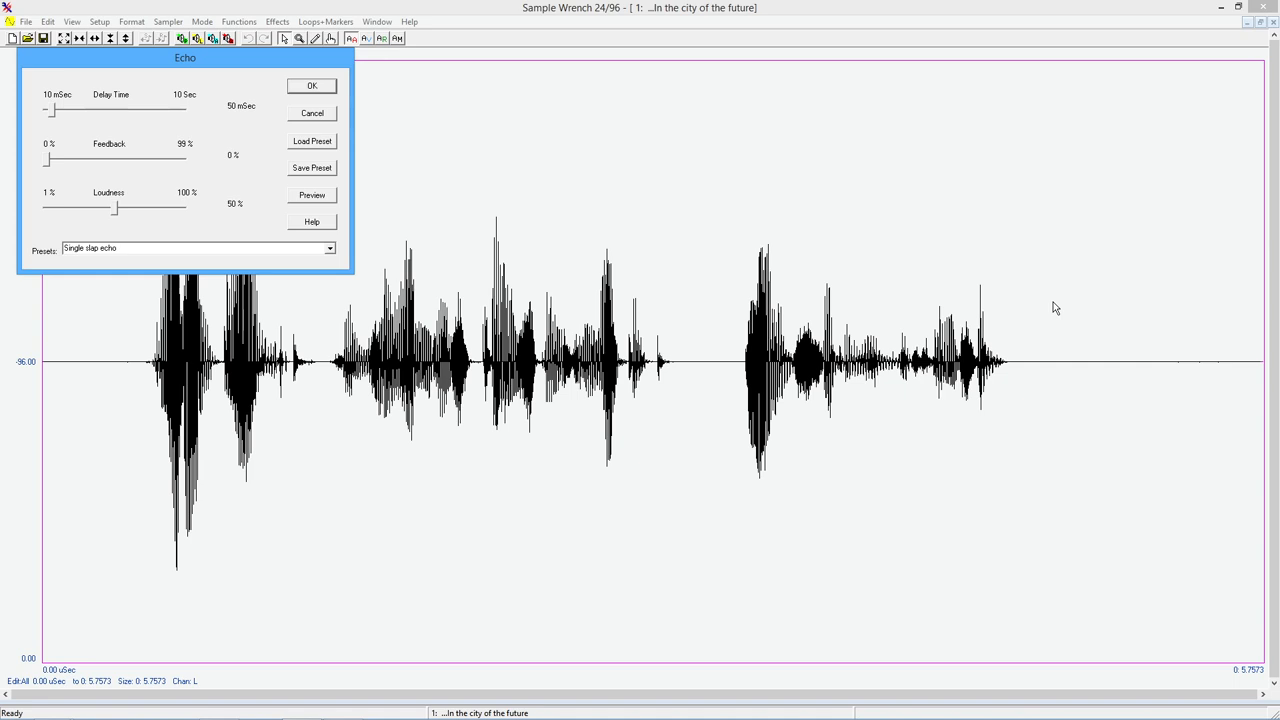
mouse_move(96, 260)
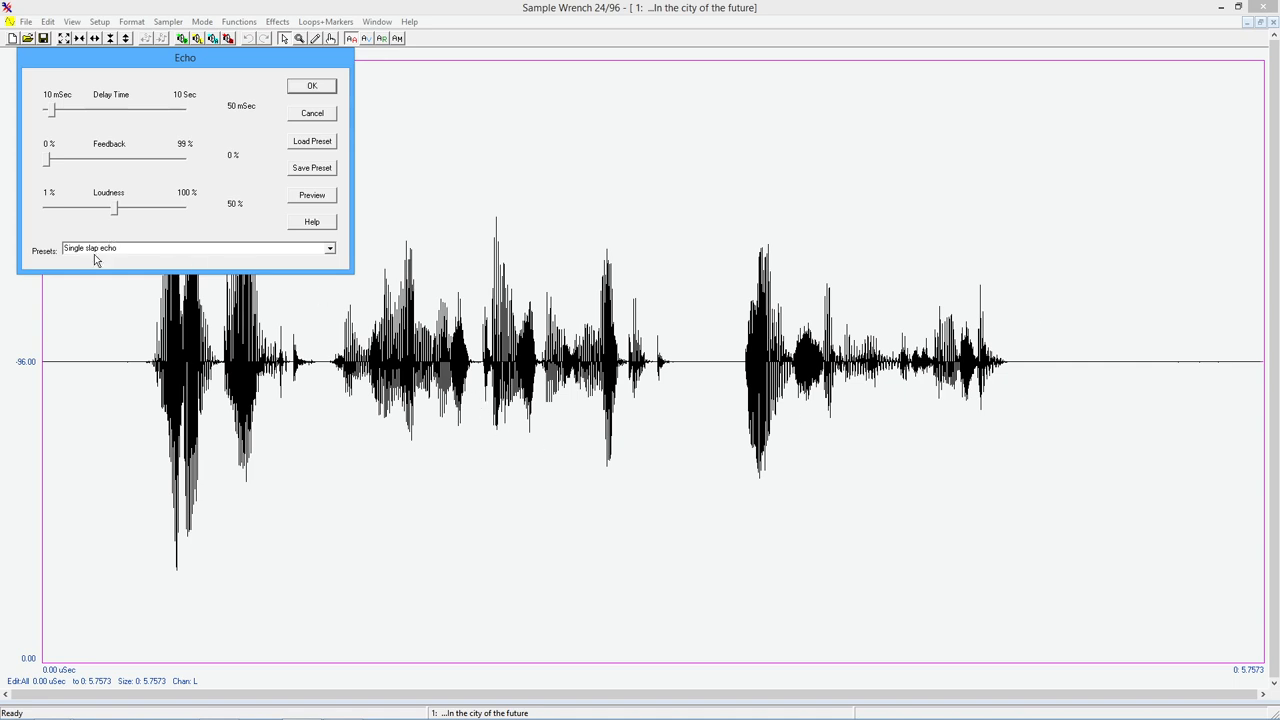
mouse_move(288, 234)
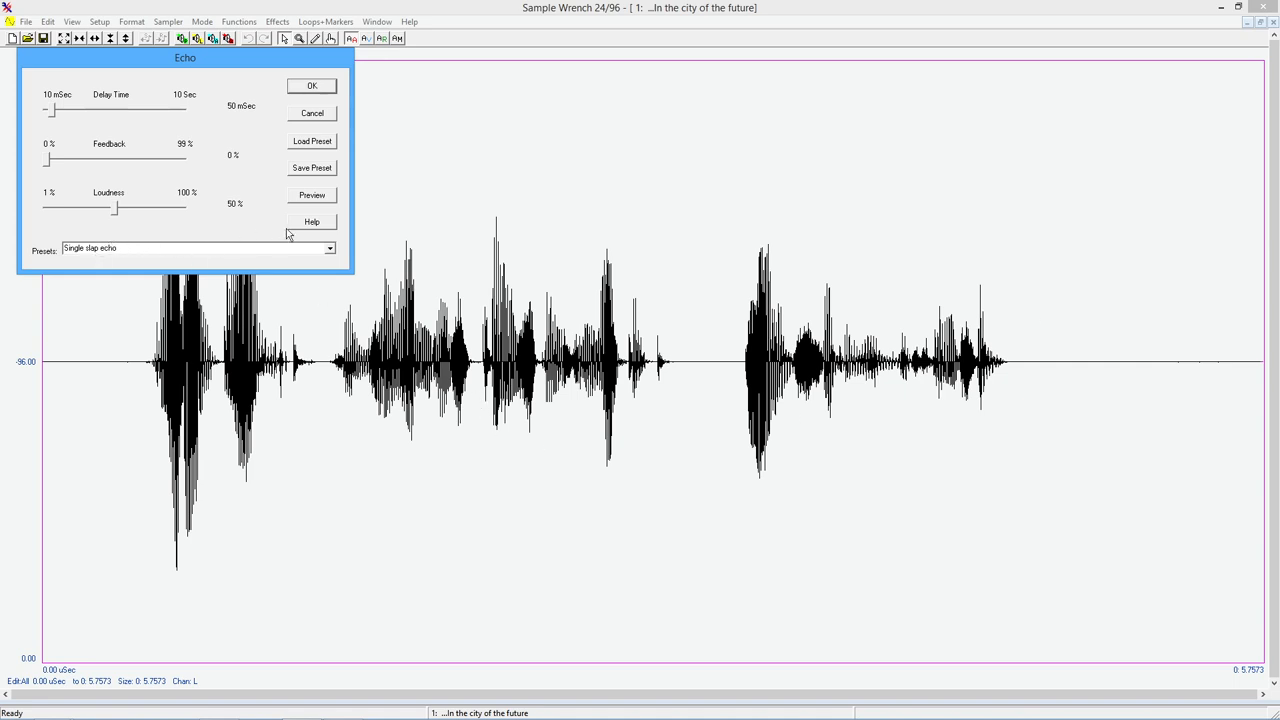
mouse_move(322, 96)
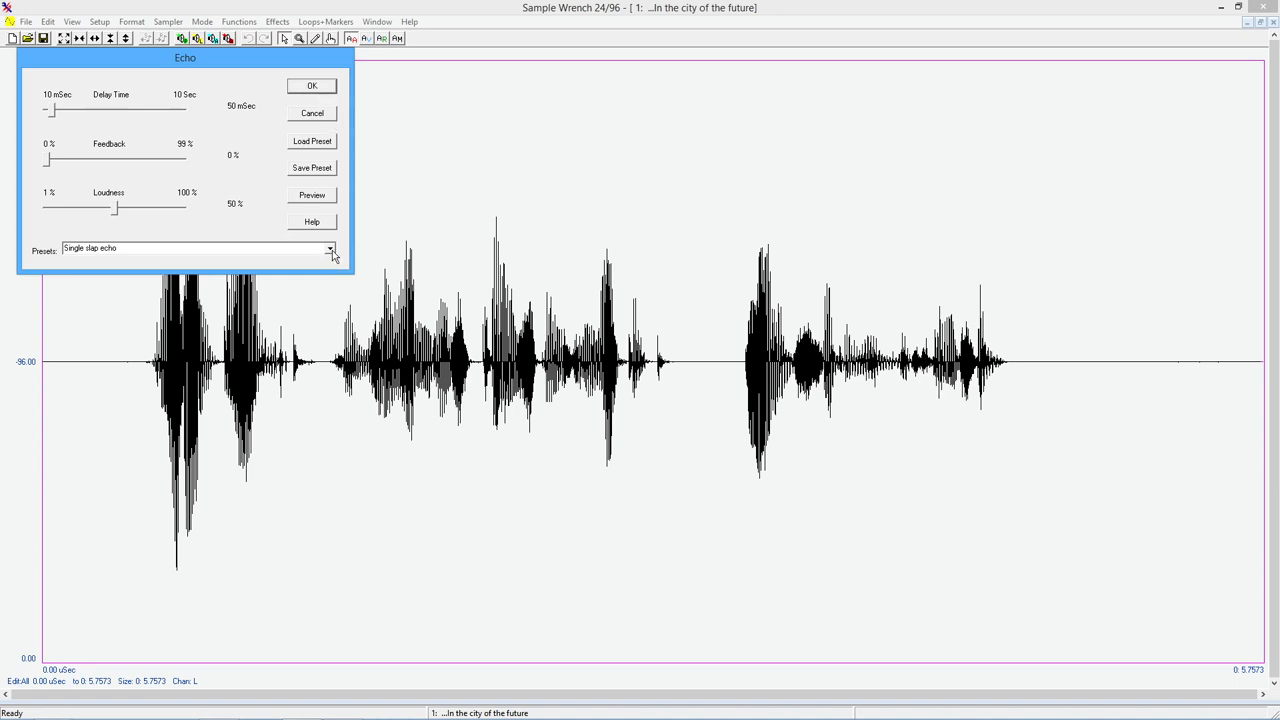
click(330, 248)
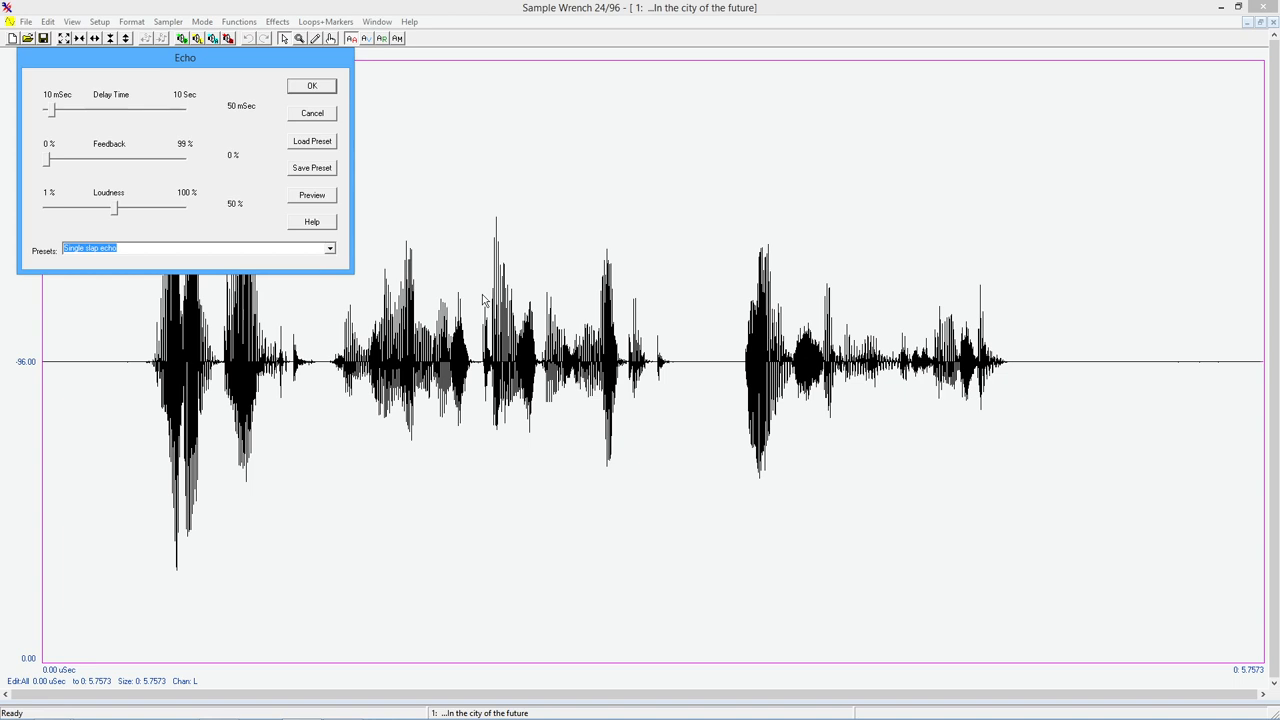
mouse_move(316, 36)
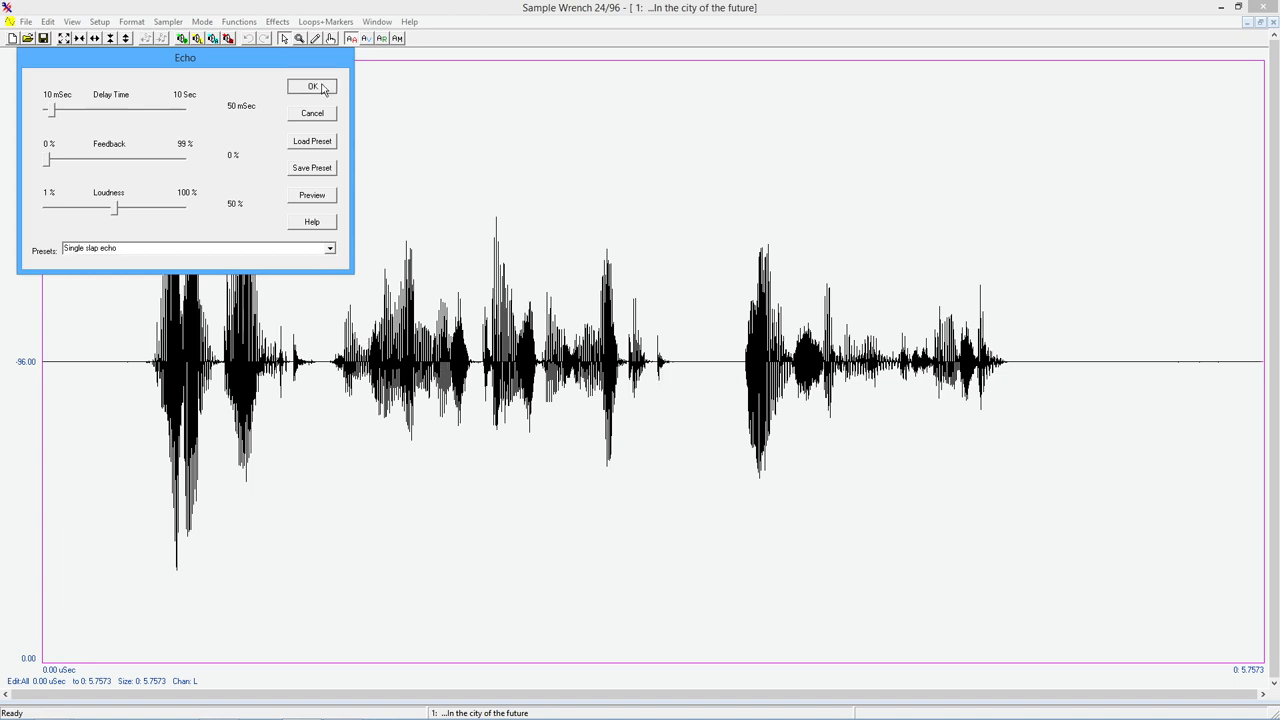
- Apply the single slap echo, play the result, undo it and reopen the effects list
click(312, 86)
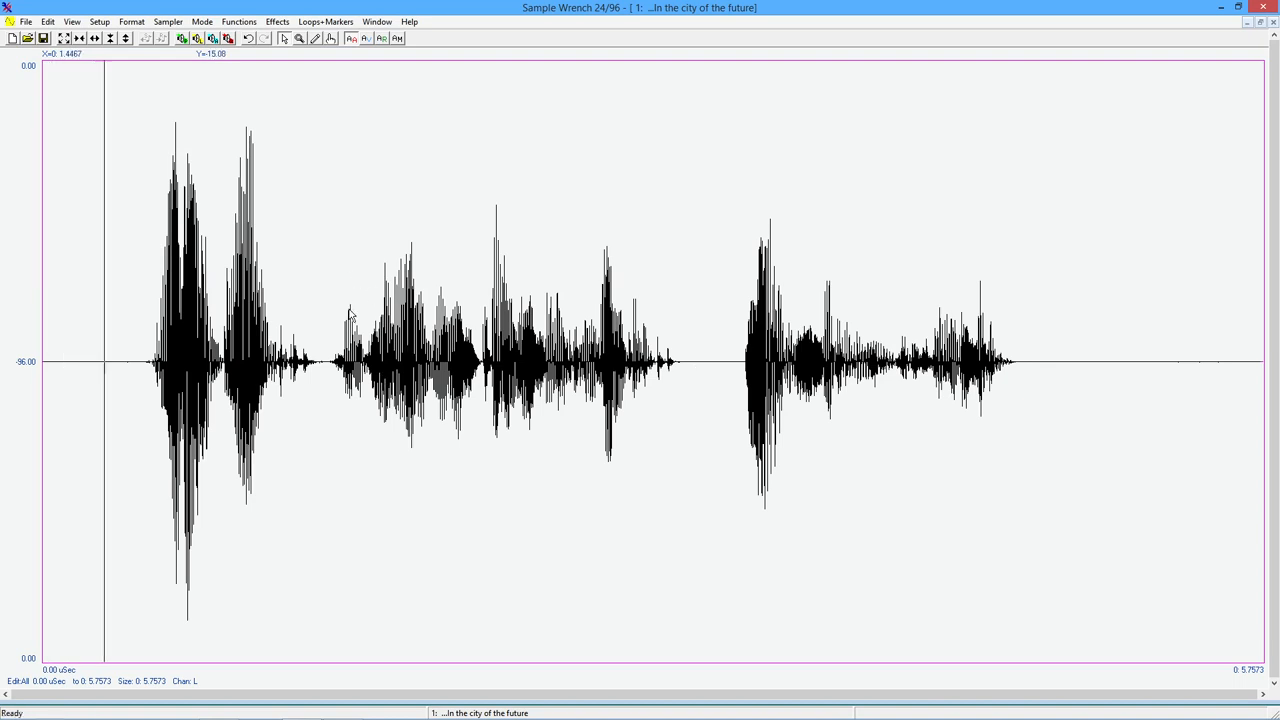
click(528, 360)
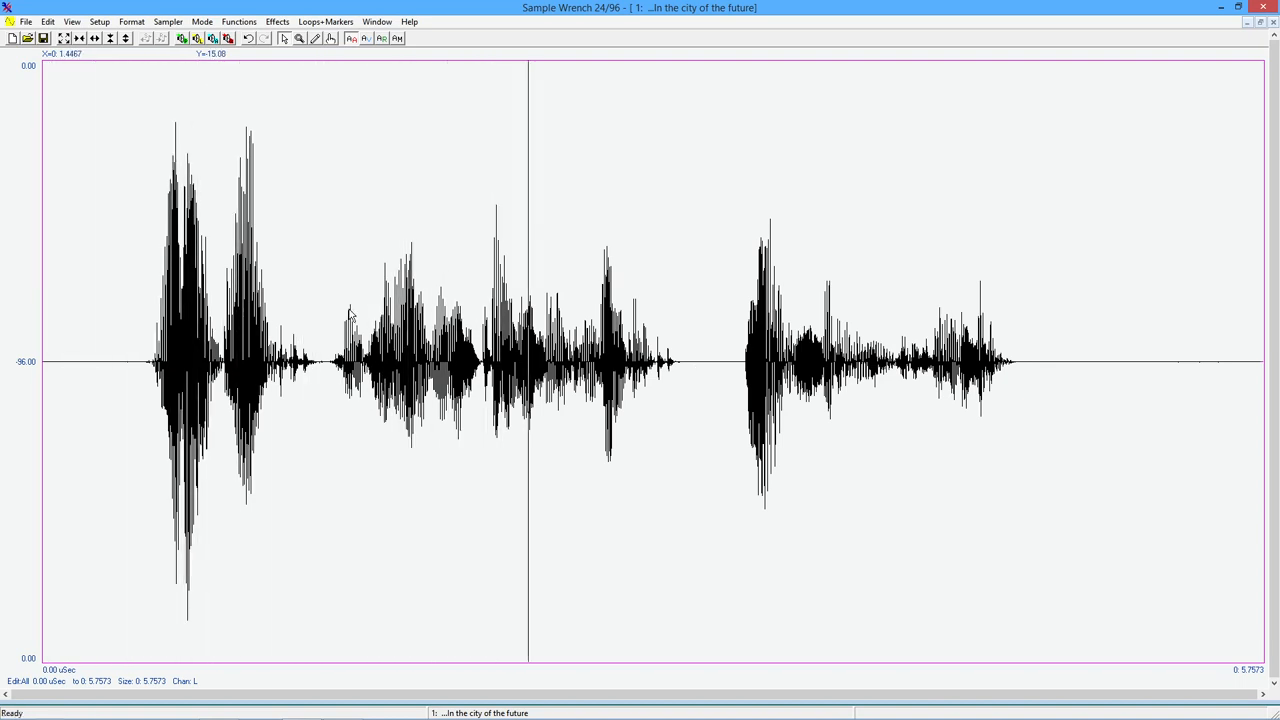
click(948, 360)
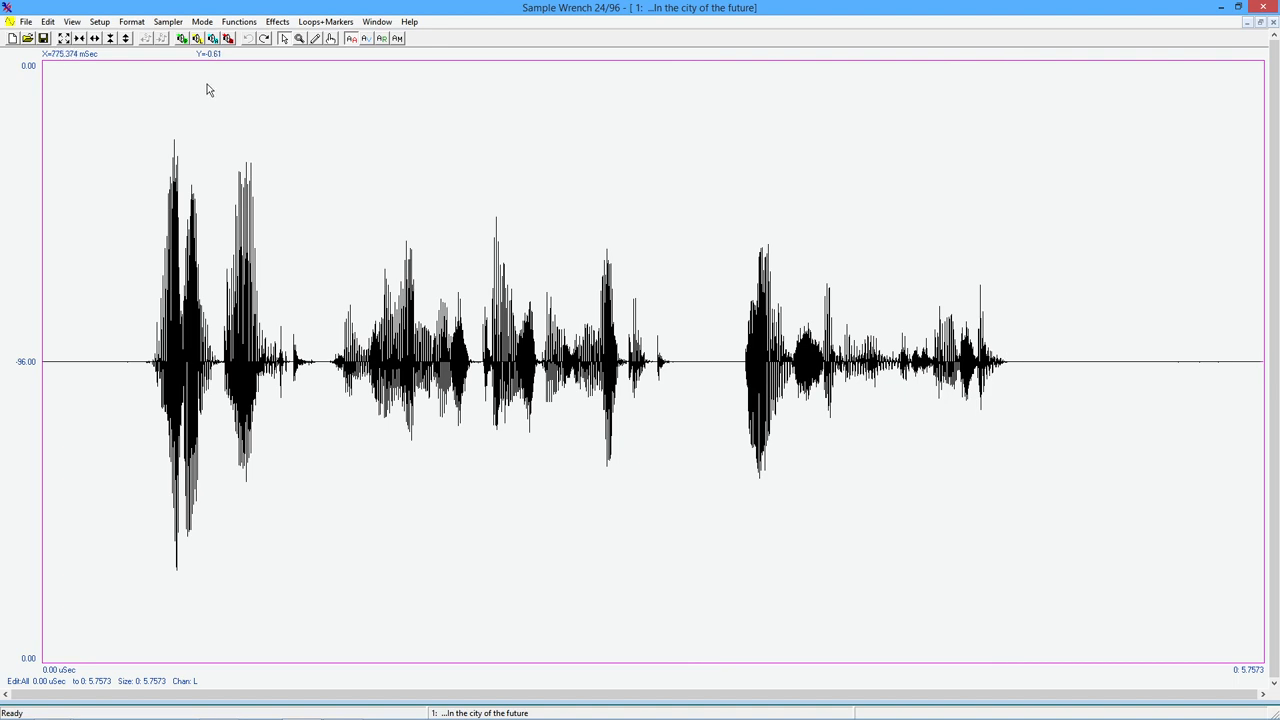
click(240, 20)
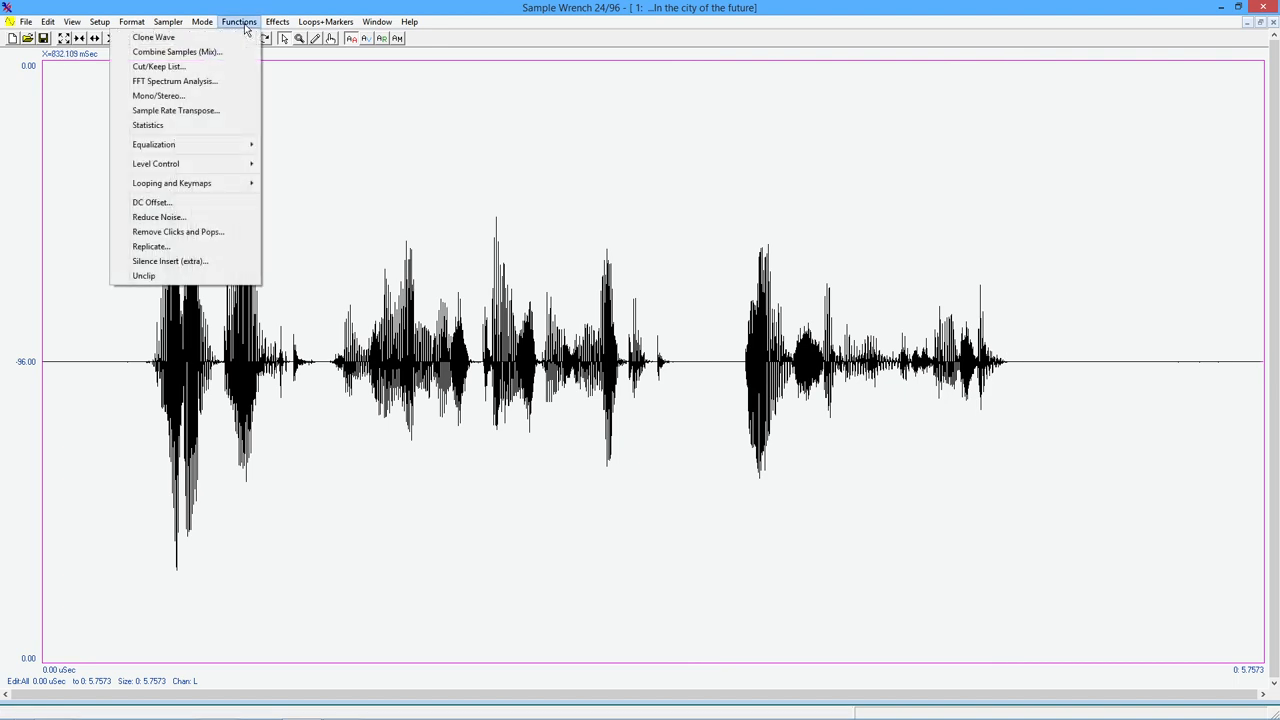
click(276, 20)
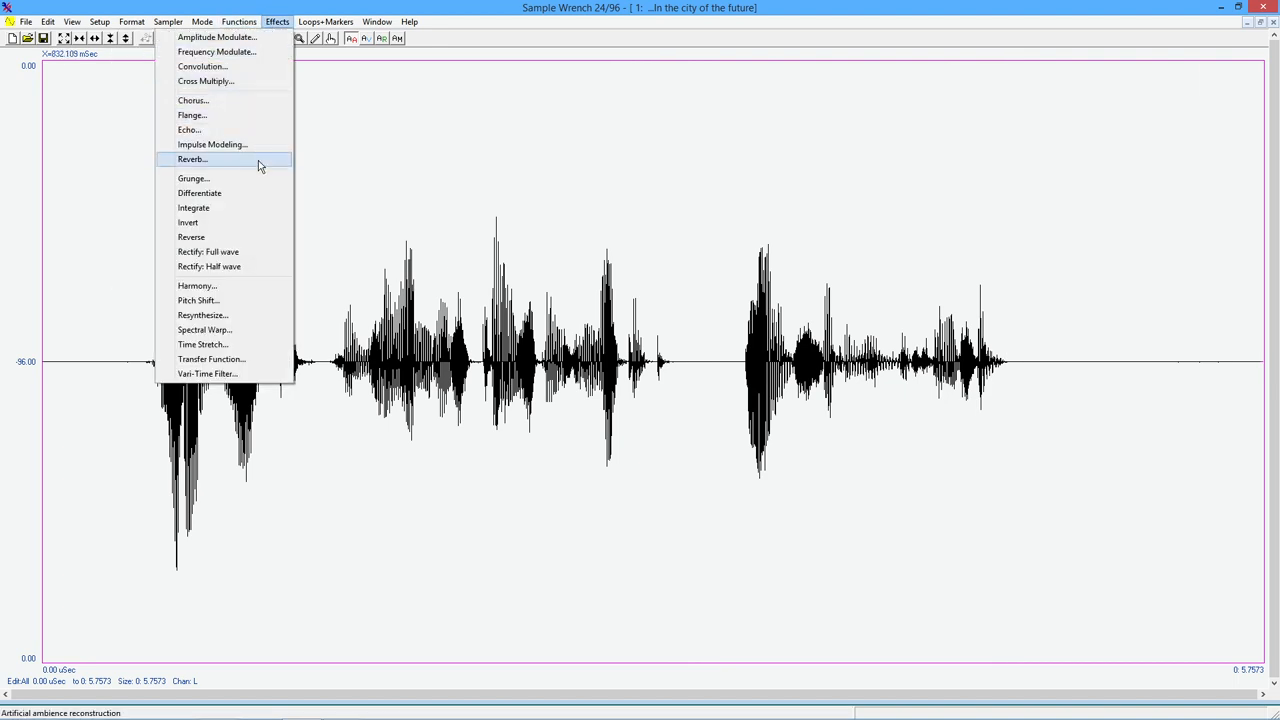
- Reopen the echo settings and load the preset with 100 ms delay and 10% feedback
click(188, 130)
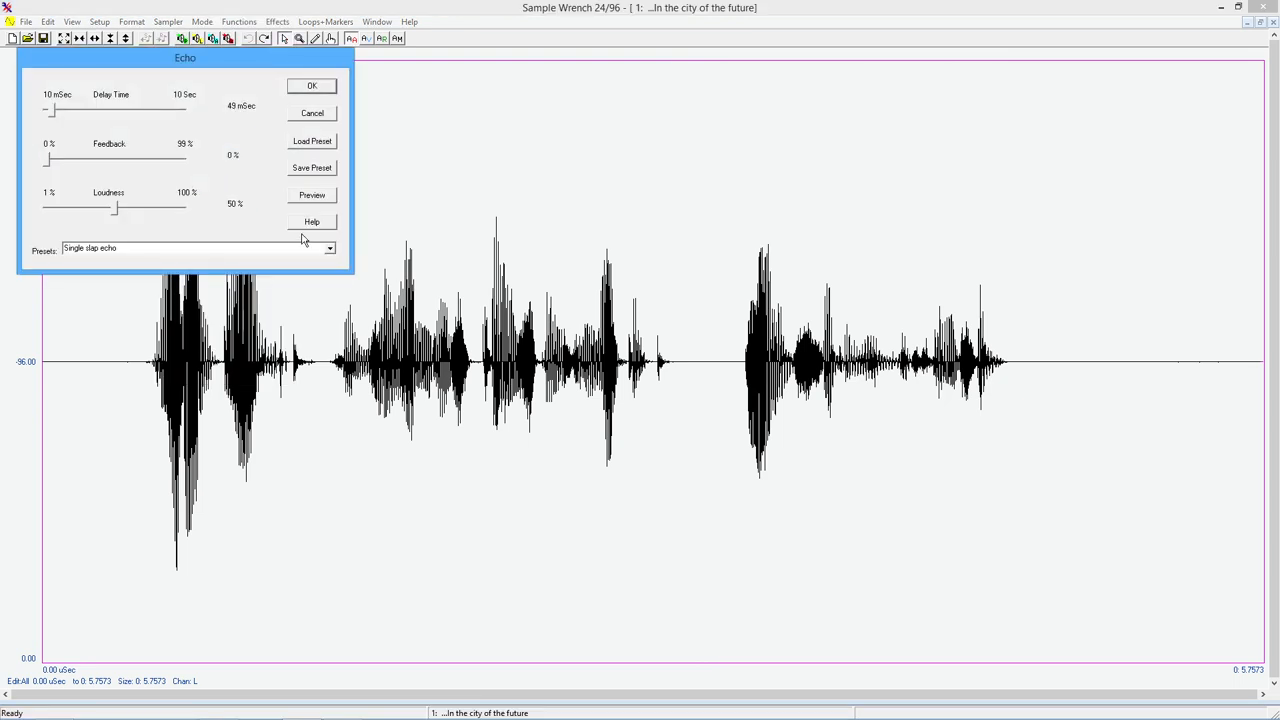
click(330, 248)
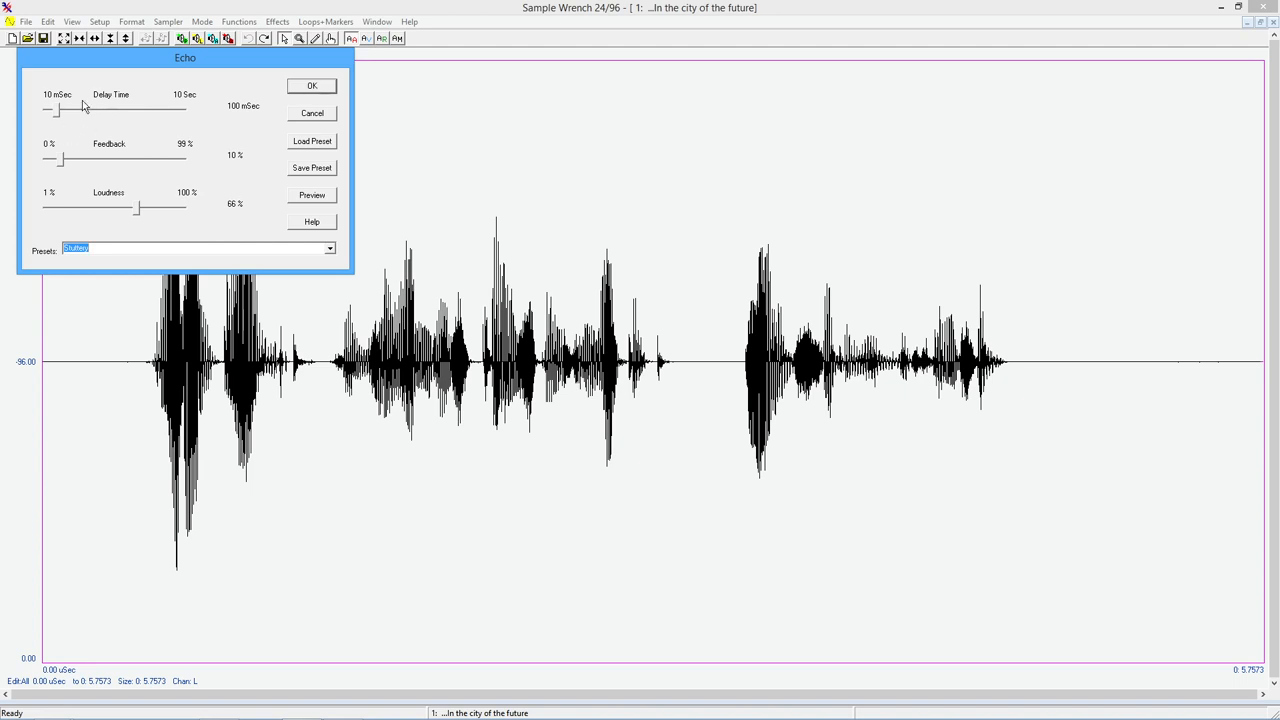
mouse_move(100, 176)
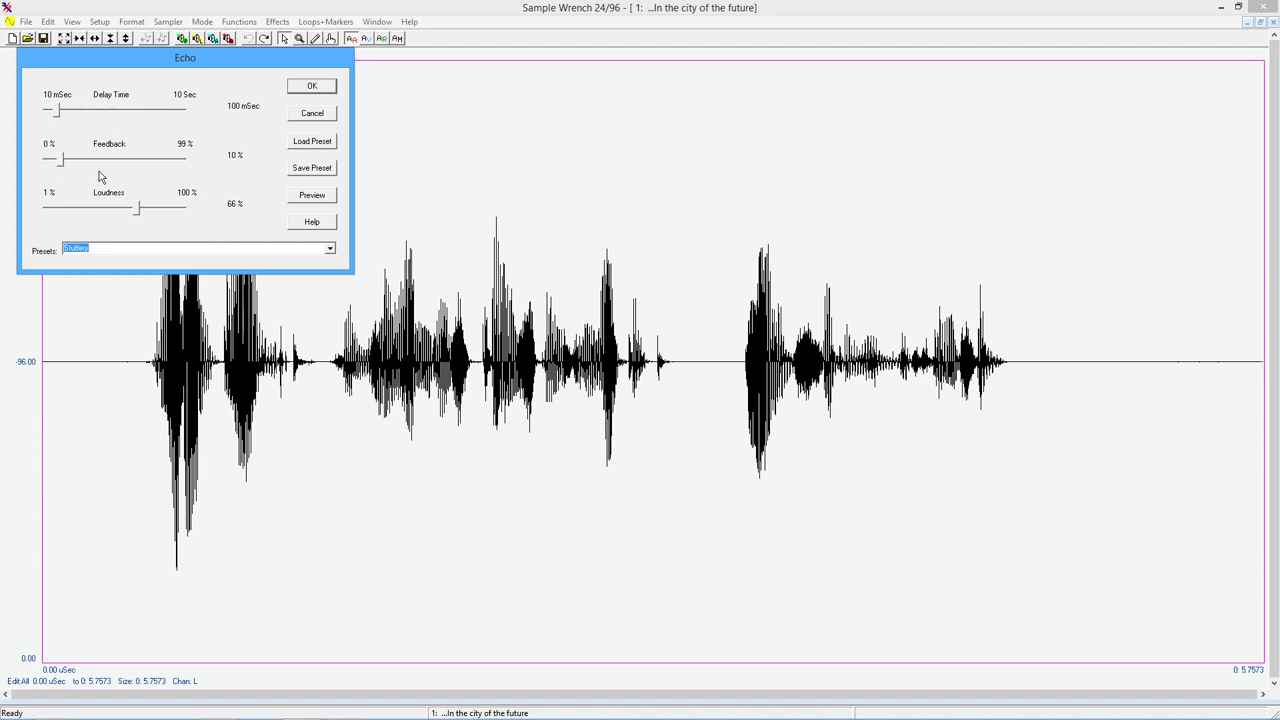
mouse_move(118, 192)
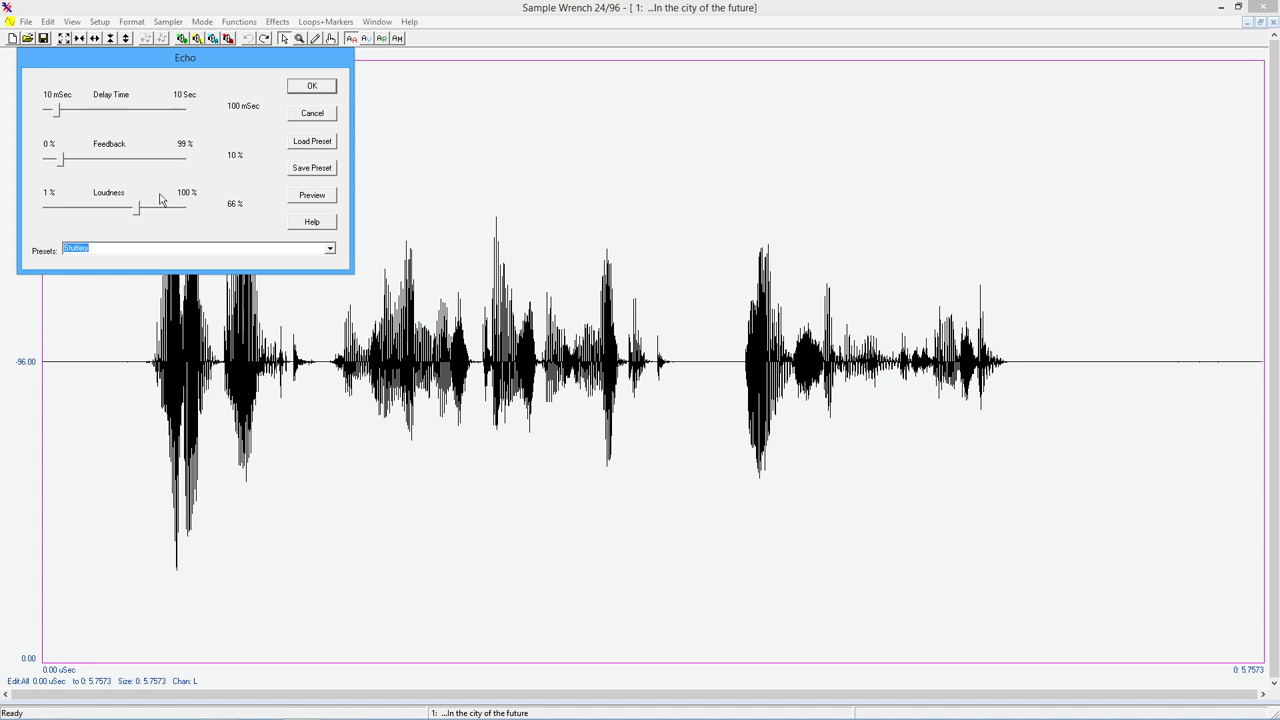
mouse_move(138, 216)
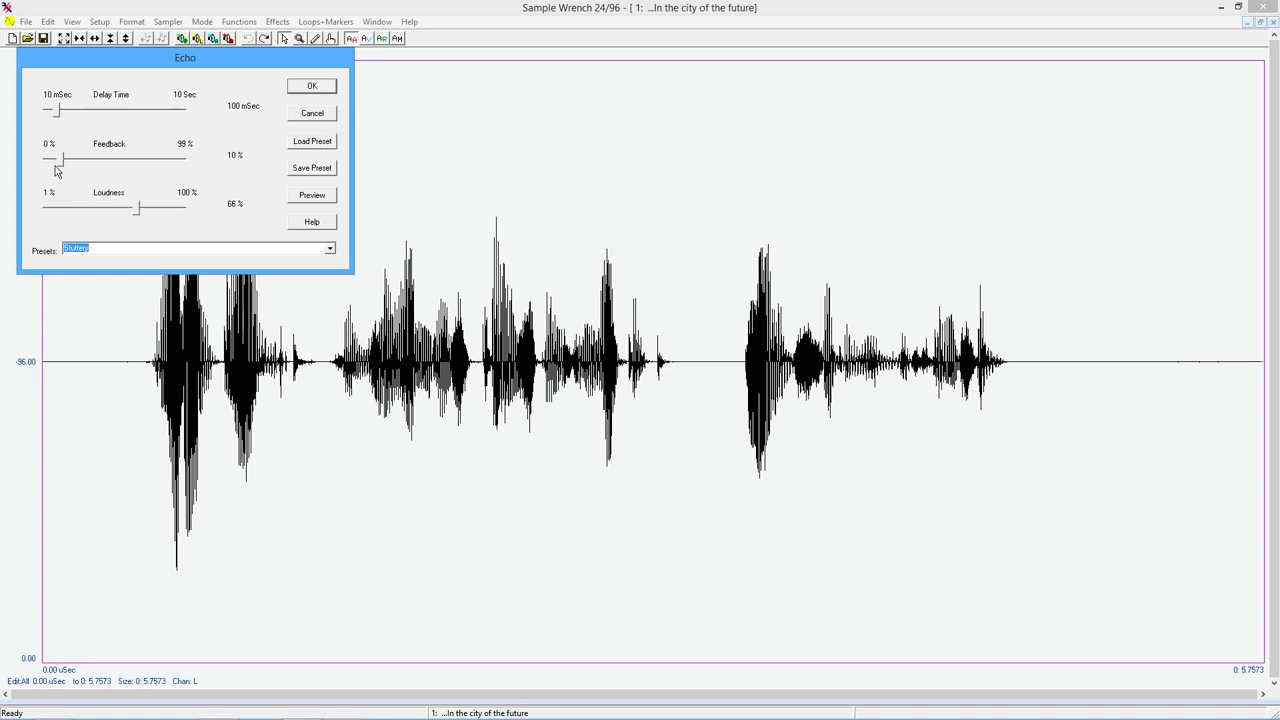
mouse_move(228, 212)
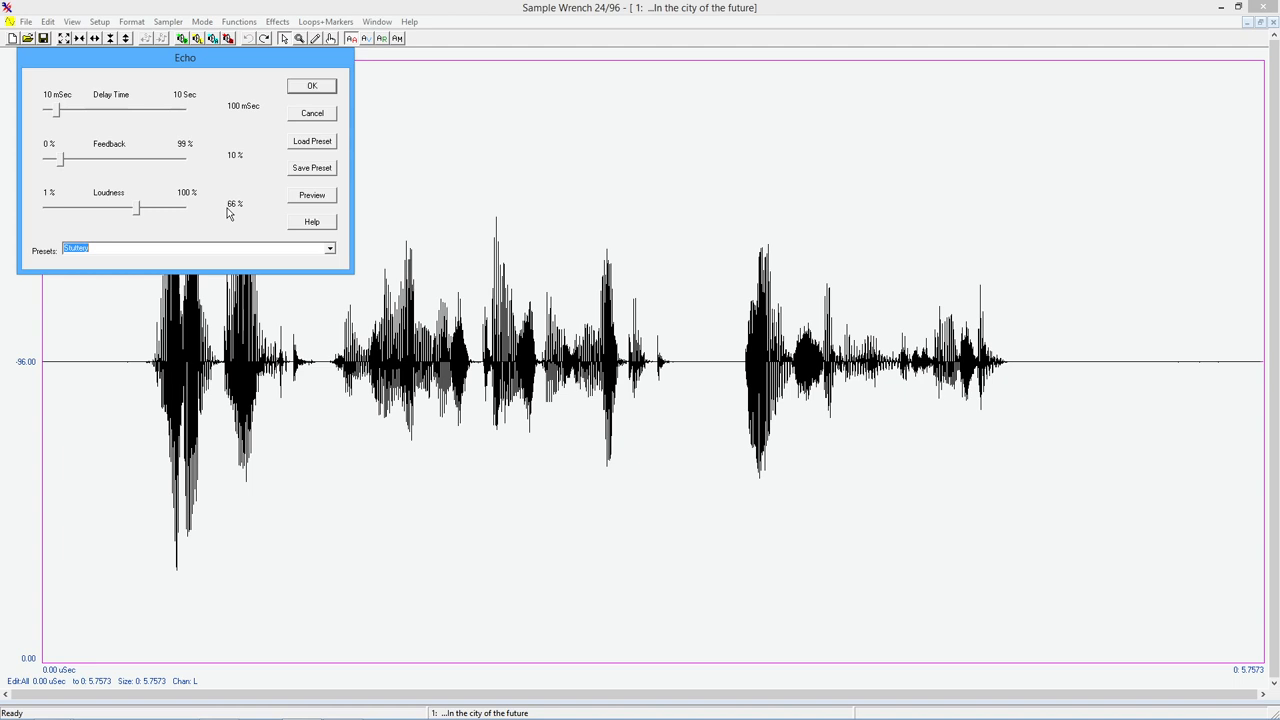
mouse_move(152, 144)
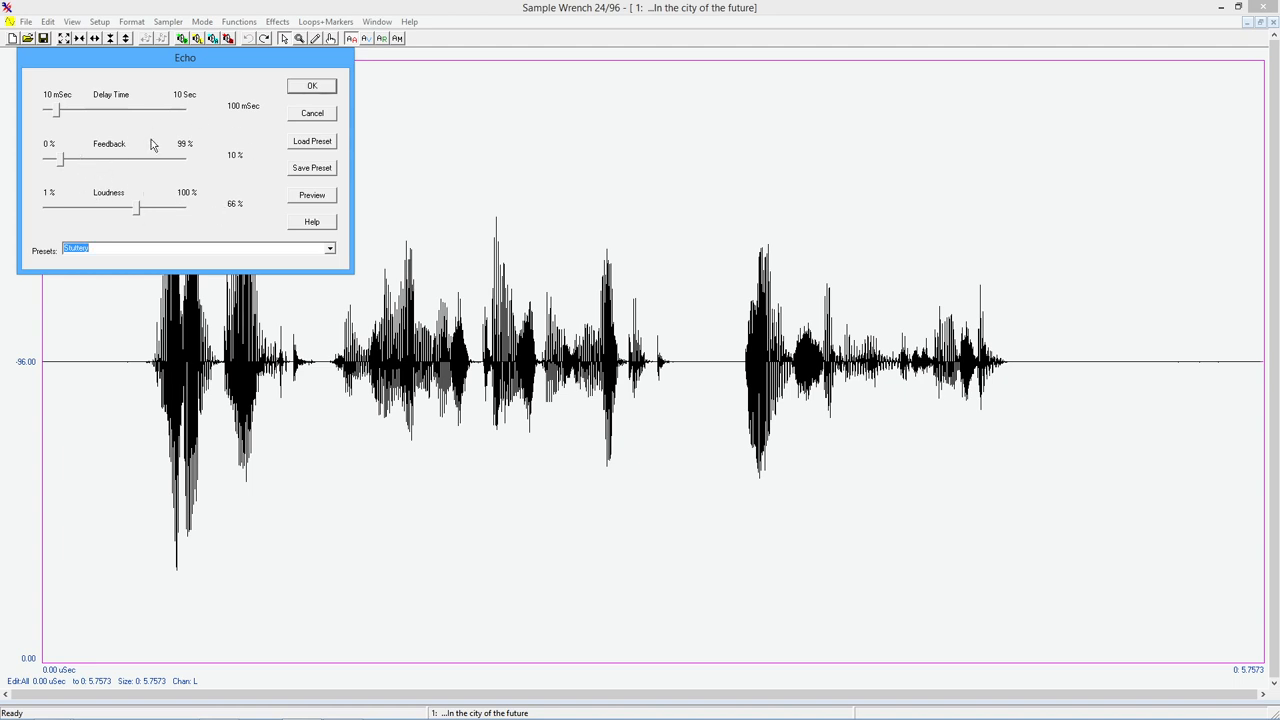
mouse_move(232, 222)
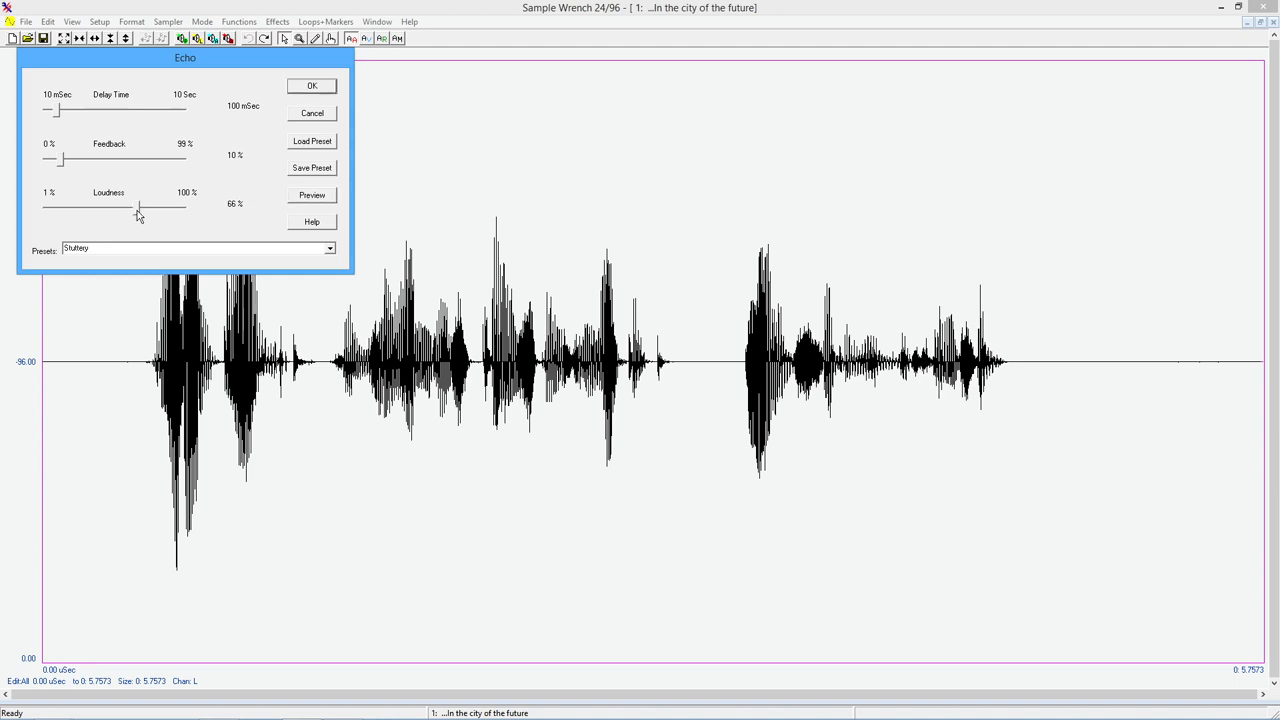
- Lengthen the echo delay to 794 ms at 29% loudness and preview the speech with it
drag(138, 212, 80, 212)
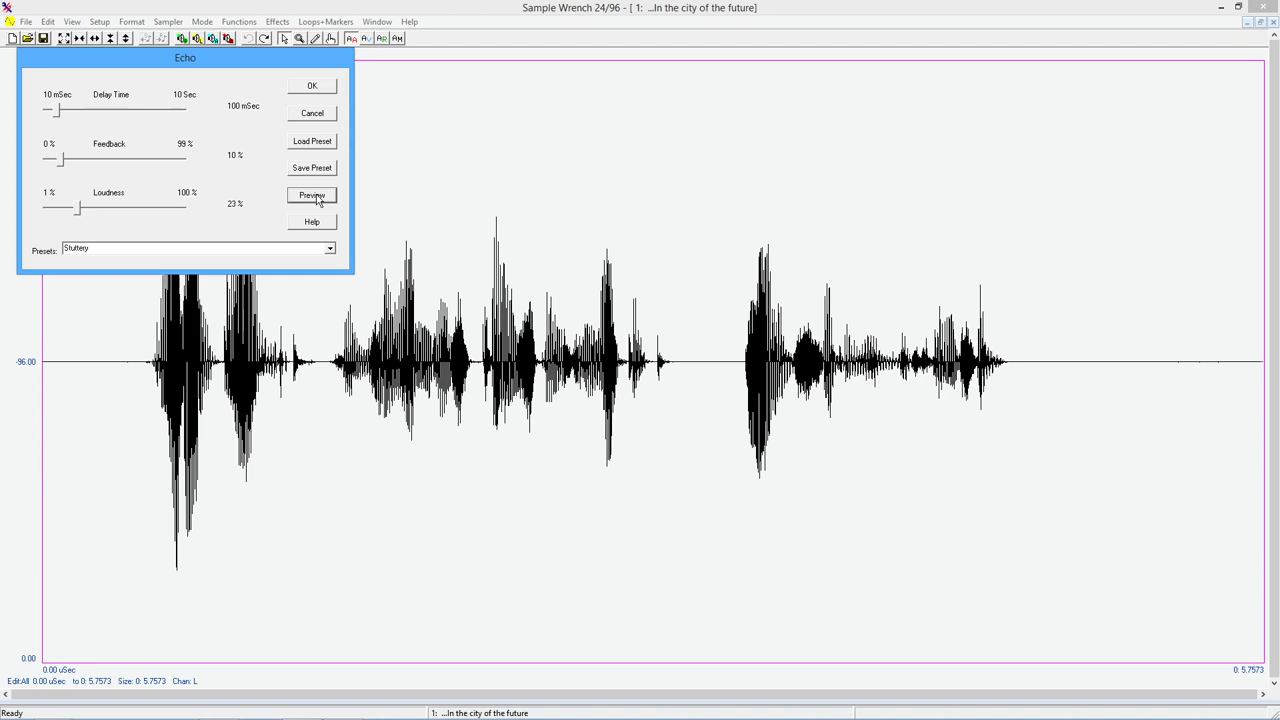
mouse_move(212, 224)
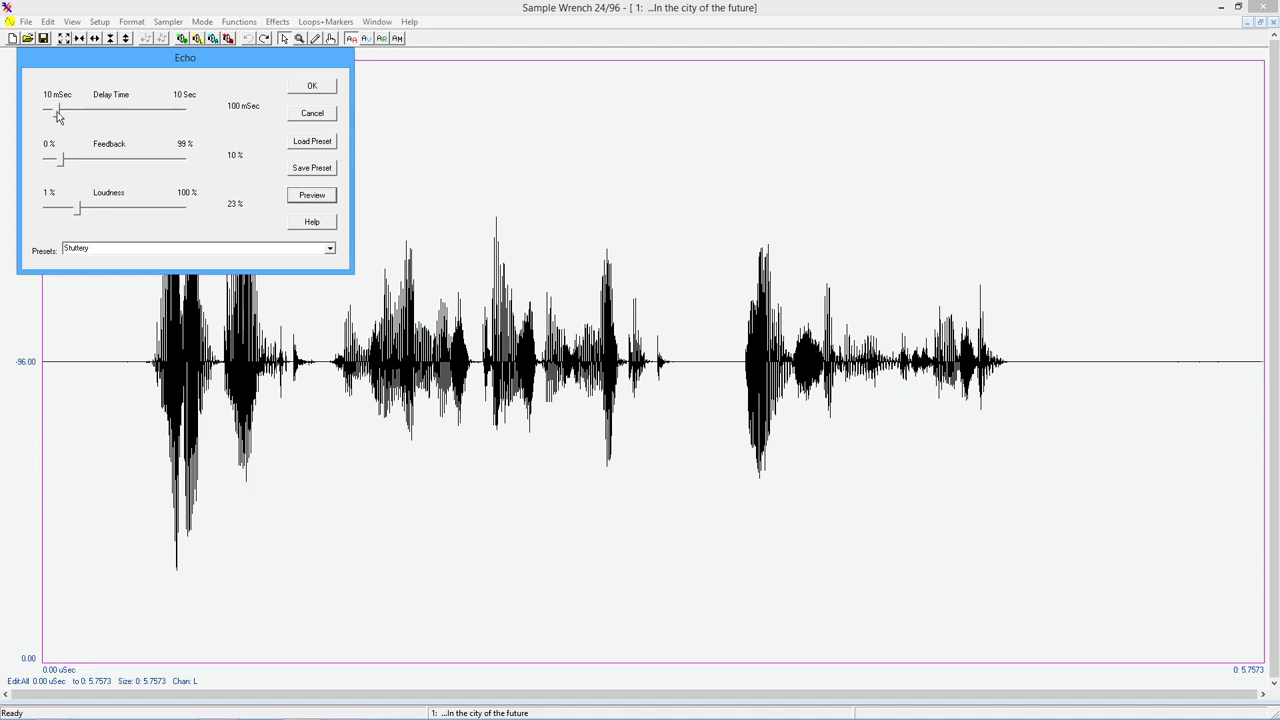
drag(56, 108, 82, 108)
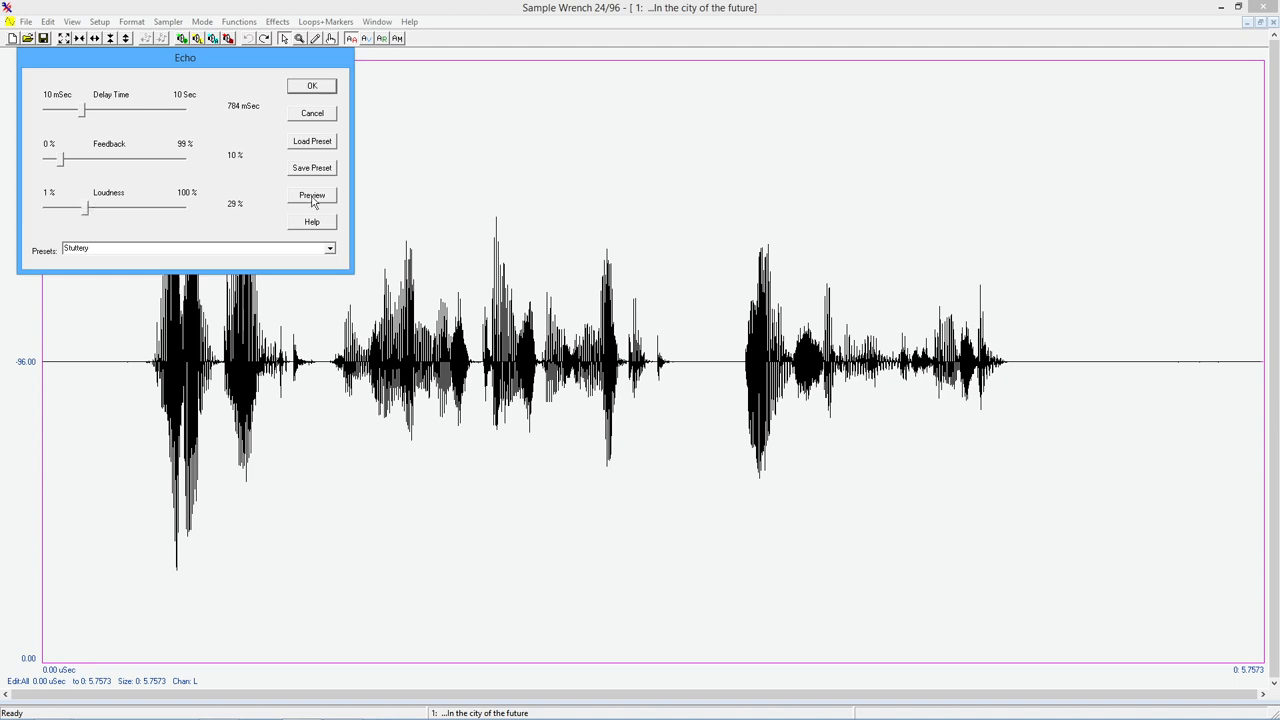
click(312, 196)
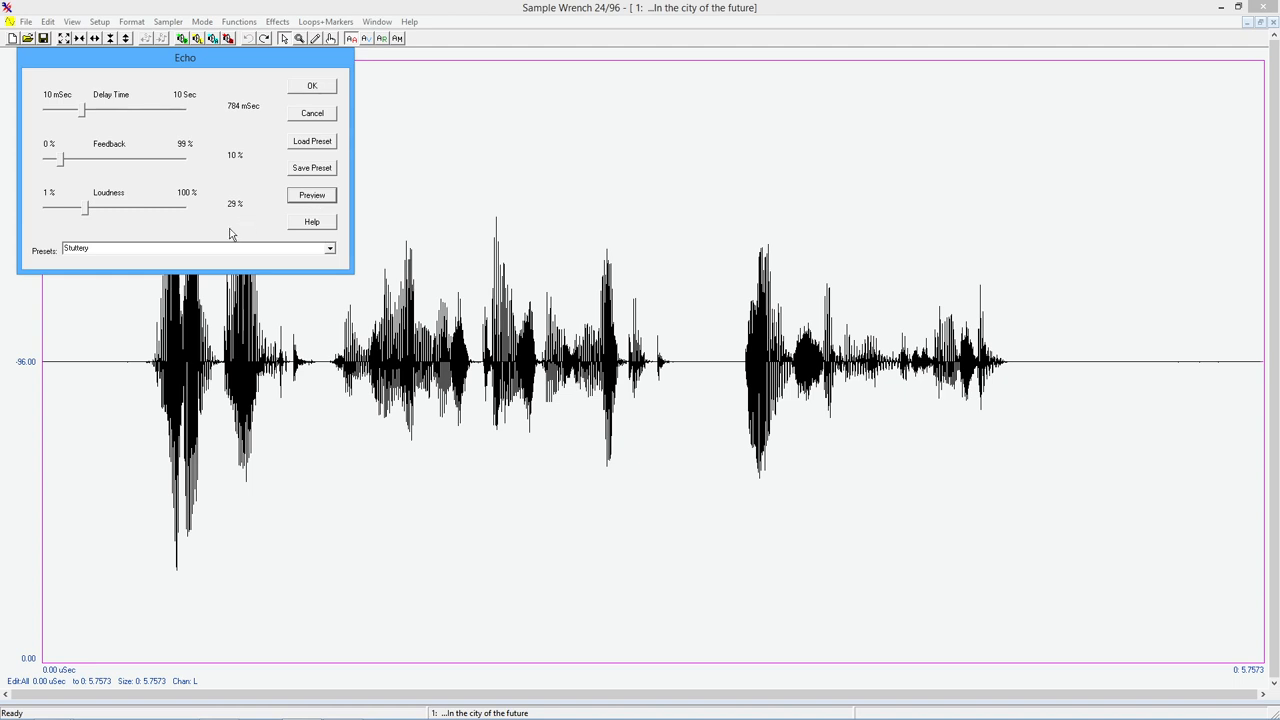
mouse_move(332, 258)
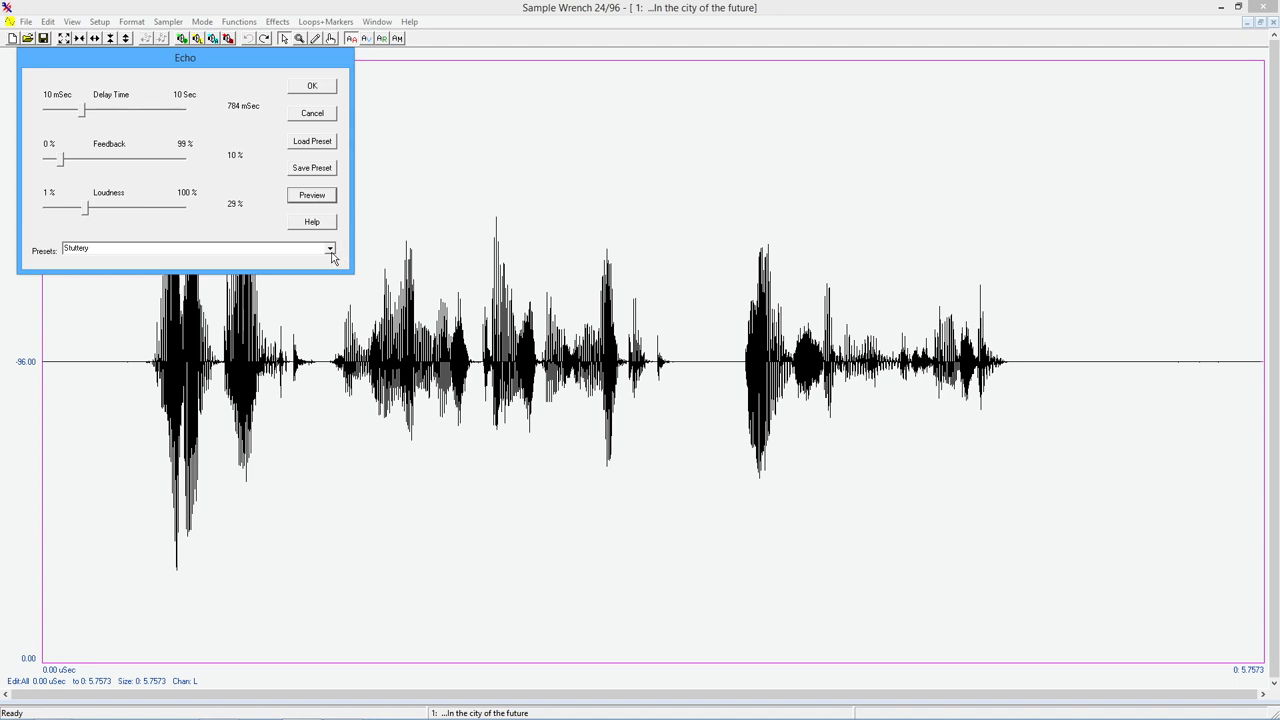
- Load the 'Robotic' echo preset and stretch its delay out to 864 ms
click(330, 248)
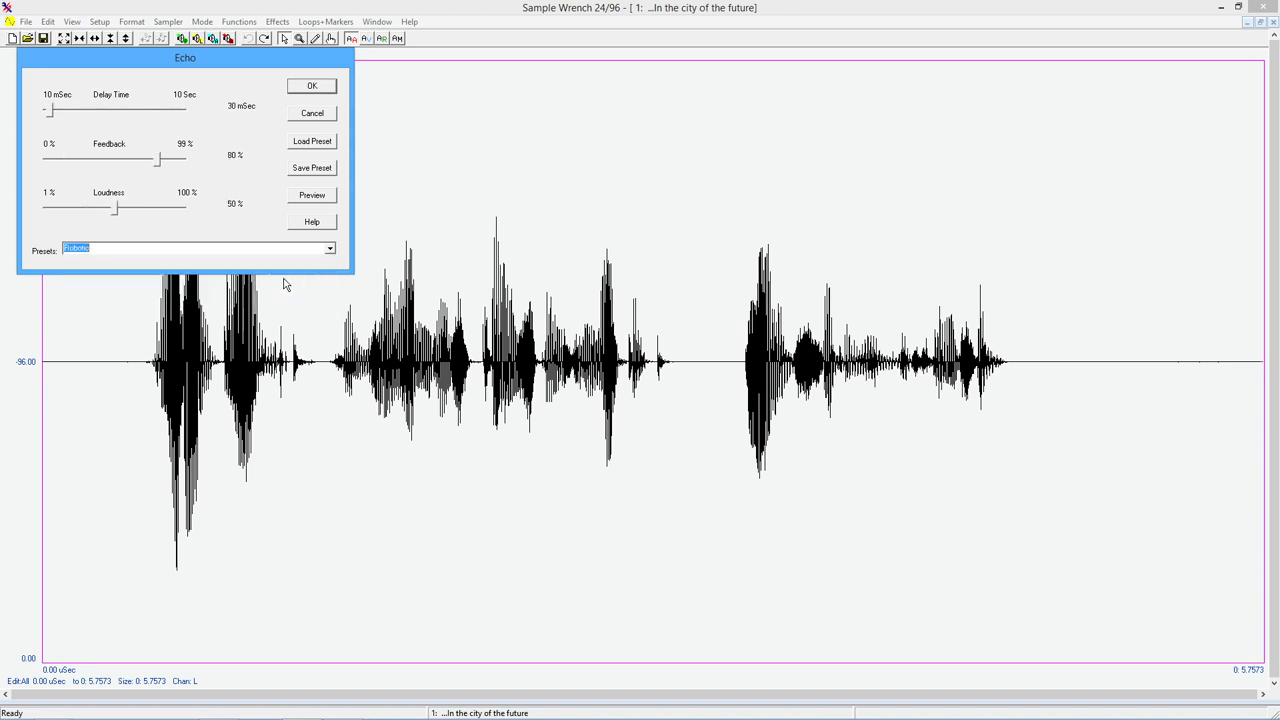
mouse_move(246, 112)
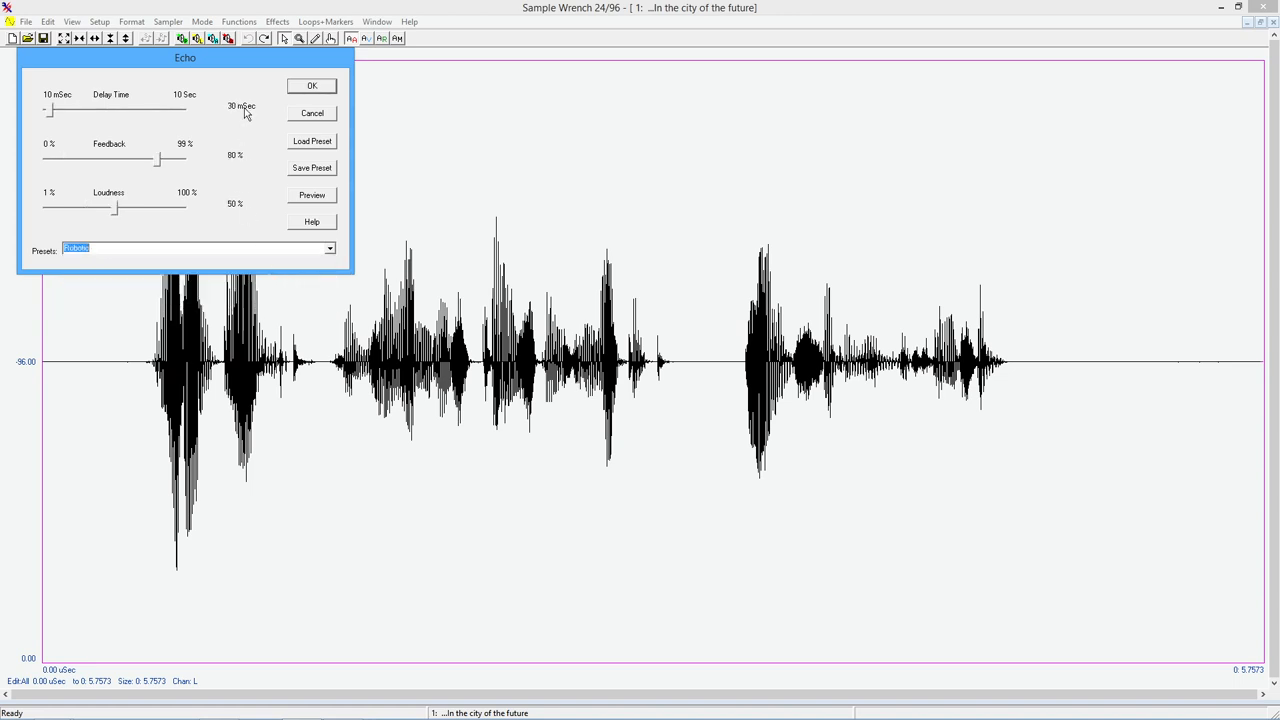
mouse_move(252, 120)
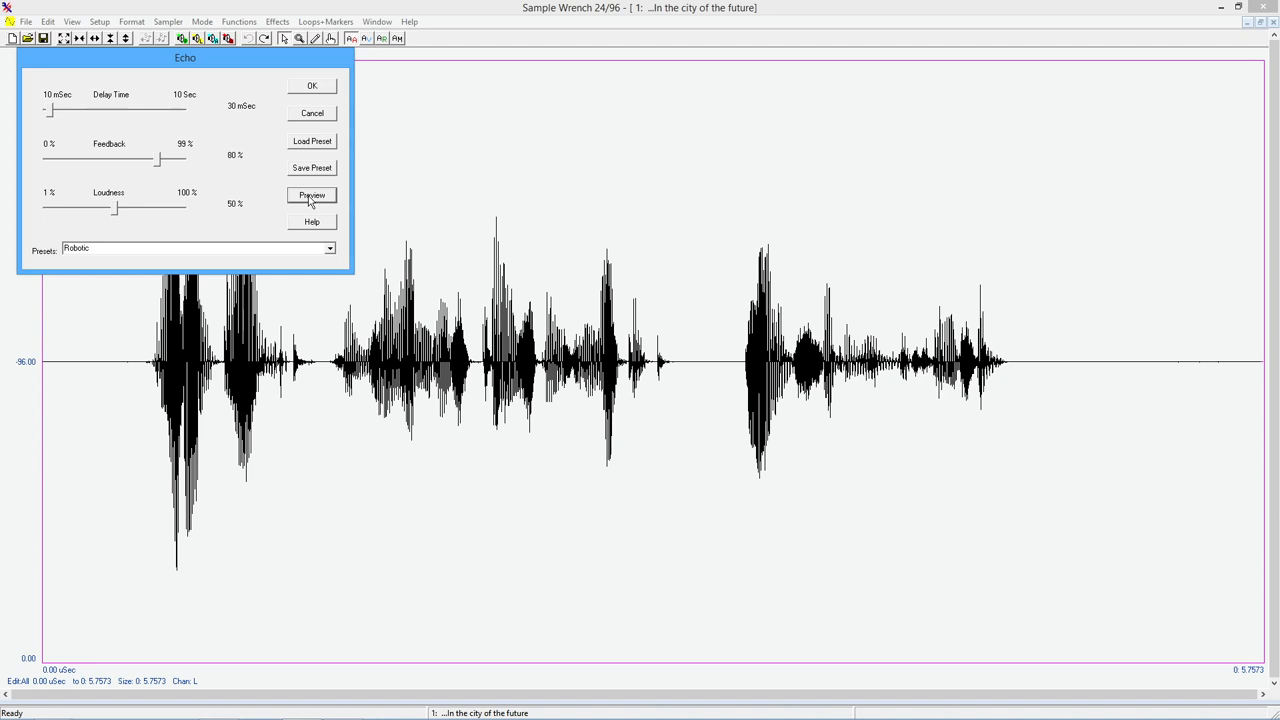
mouse_move(332, 248)
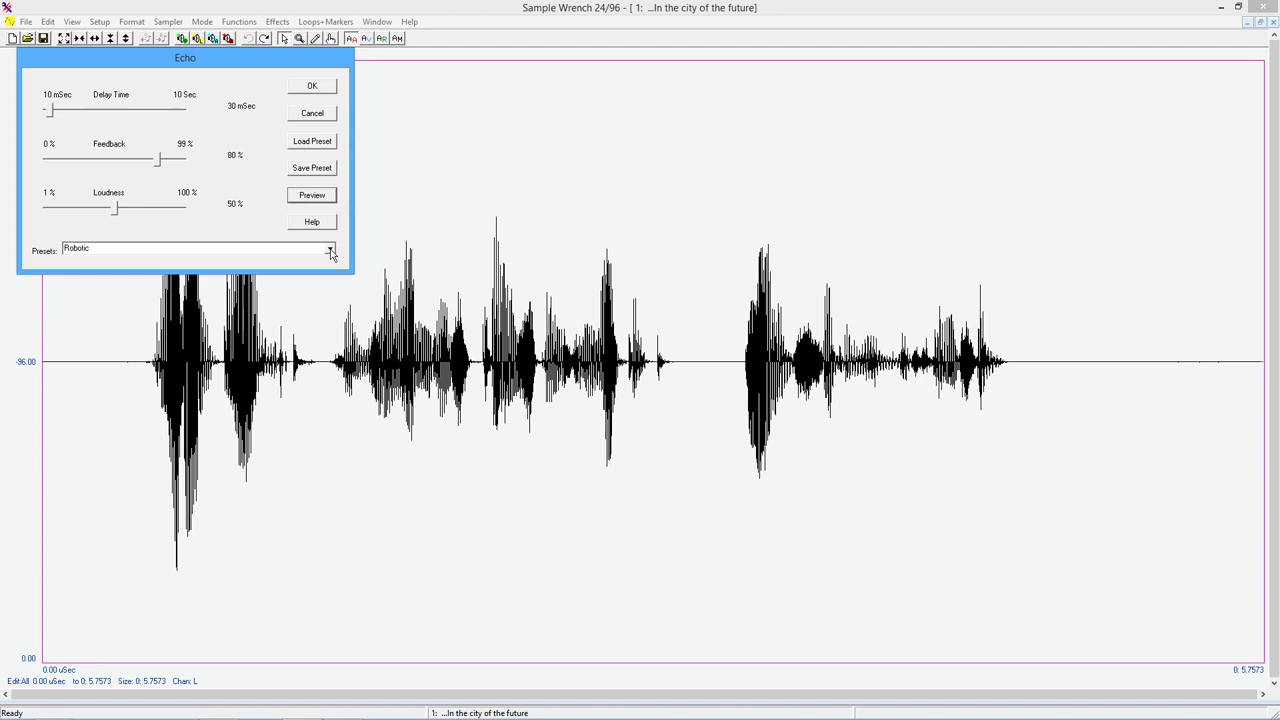
mouse_move(192, 114)
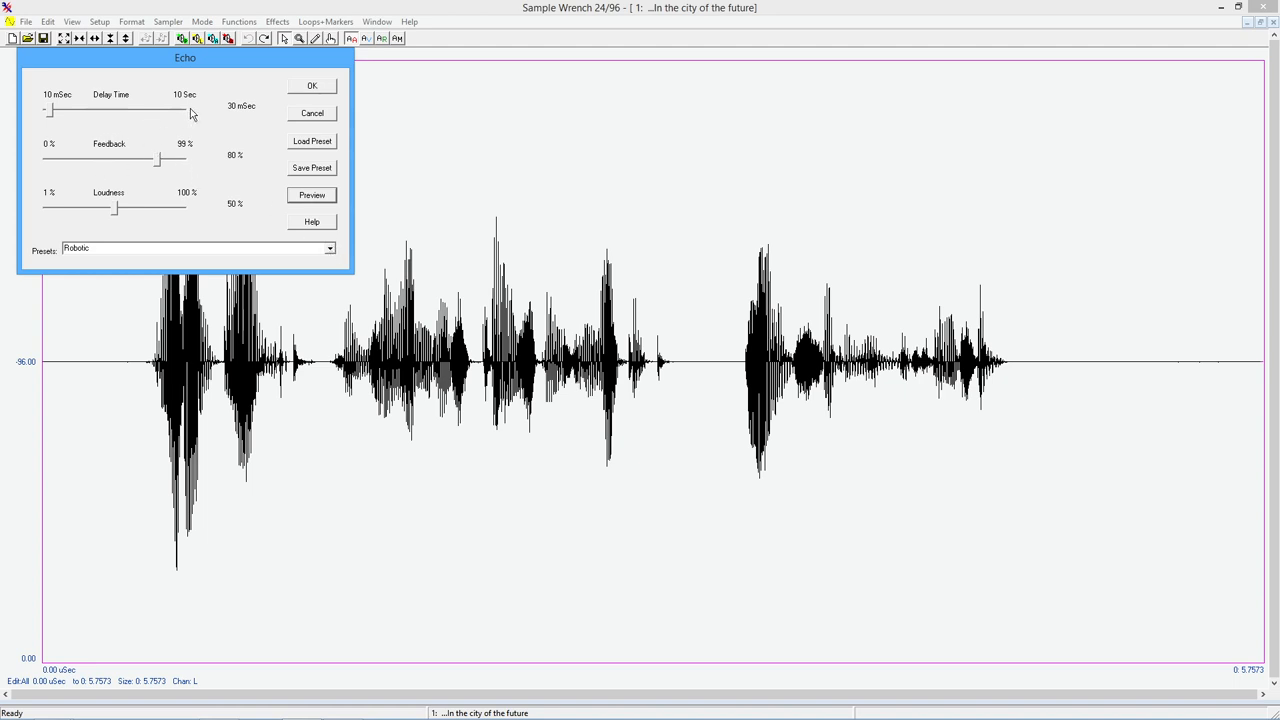
drag(190, 110, 50, 108)
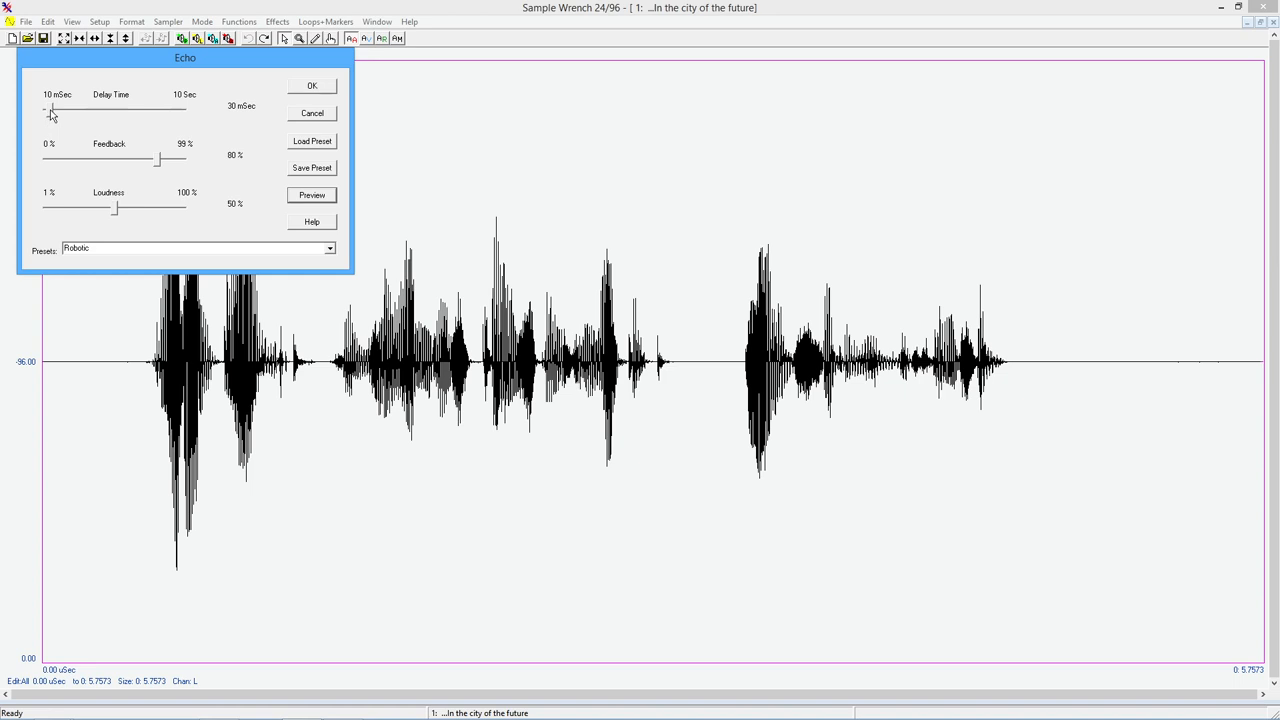
drag(52, 108, 84, 108)
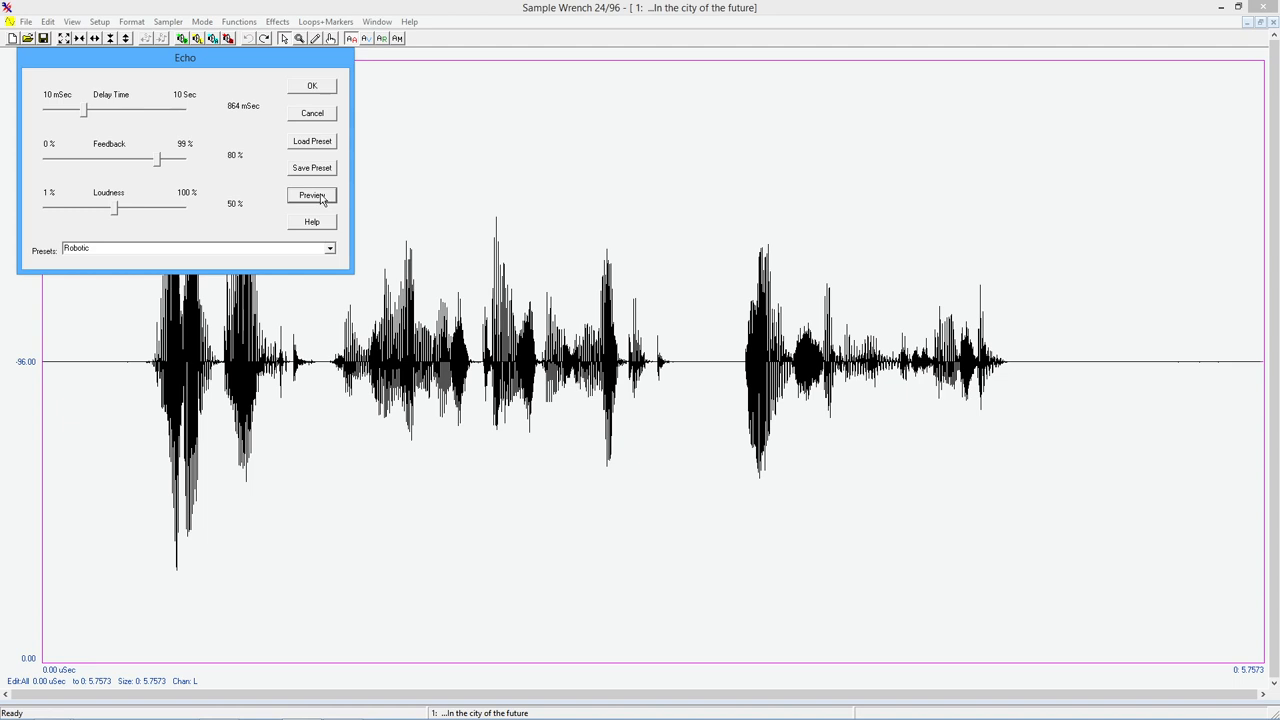
mouse_move(296, 190)
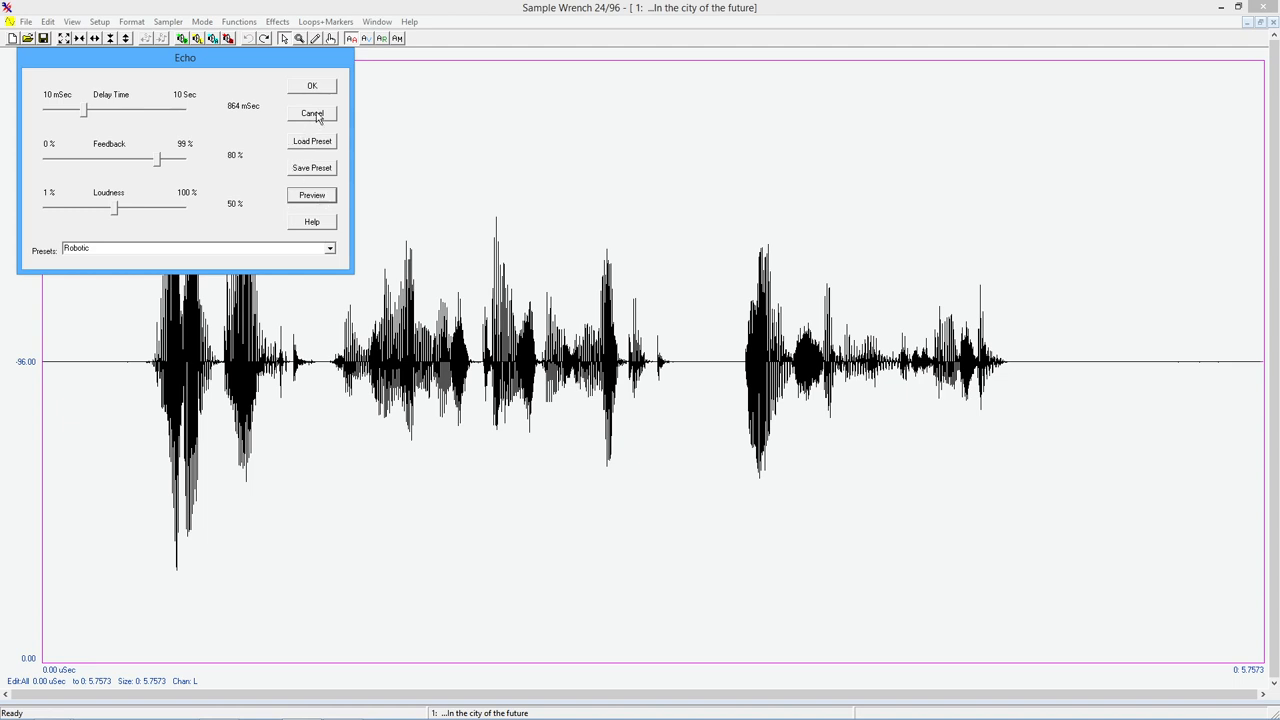
- Cancel the echo unapplied and load a chorus preset with 22 ms delay, 45% feedback and loudness
click(312, 112)
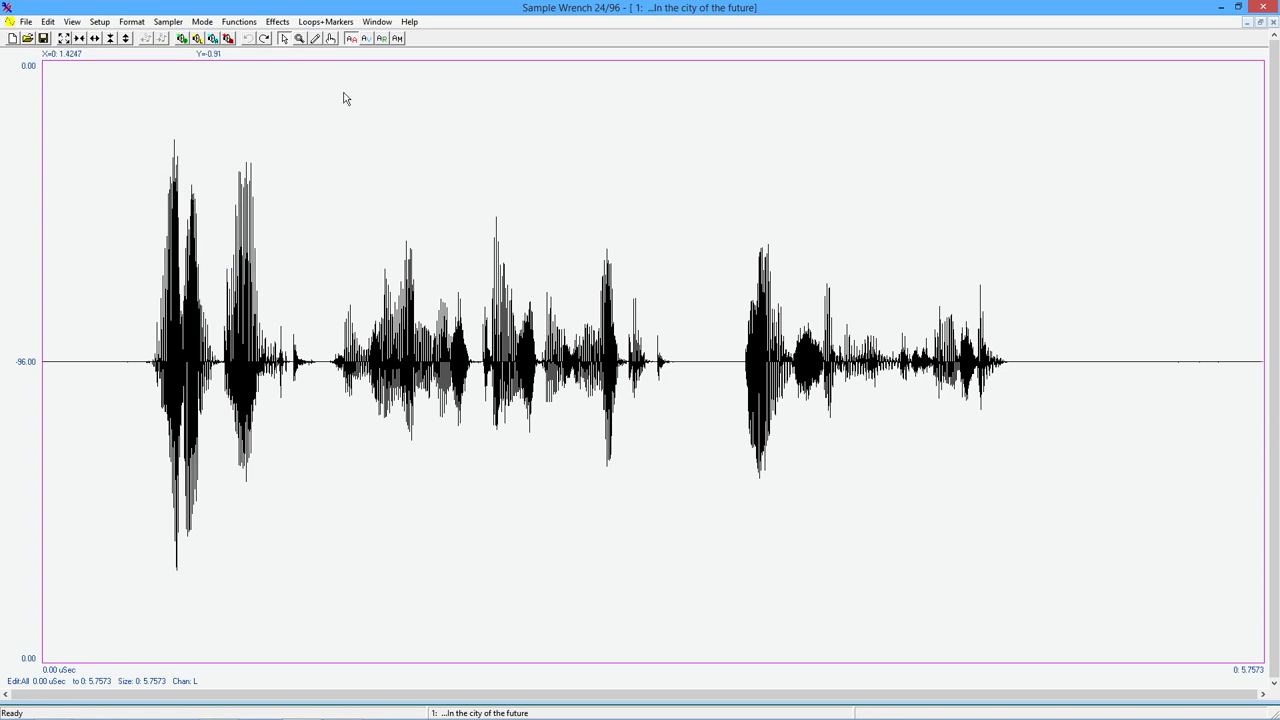
mouse_move(276, 20)
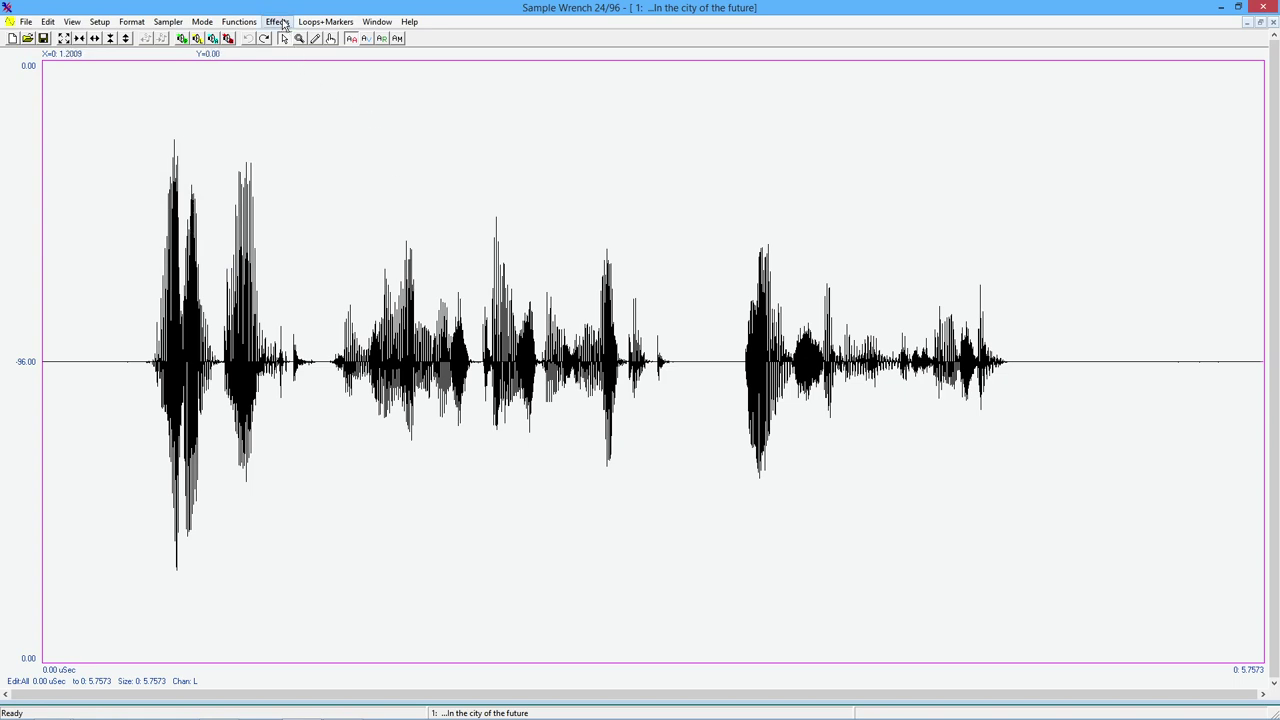
click(276, 20)
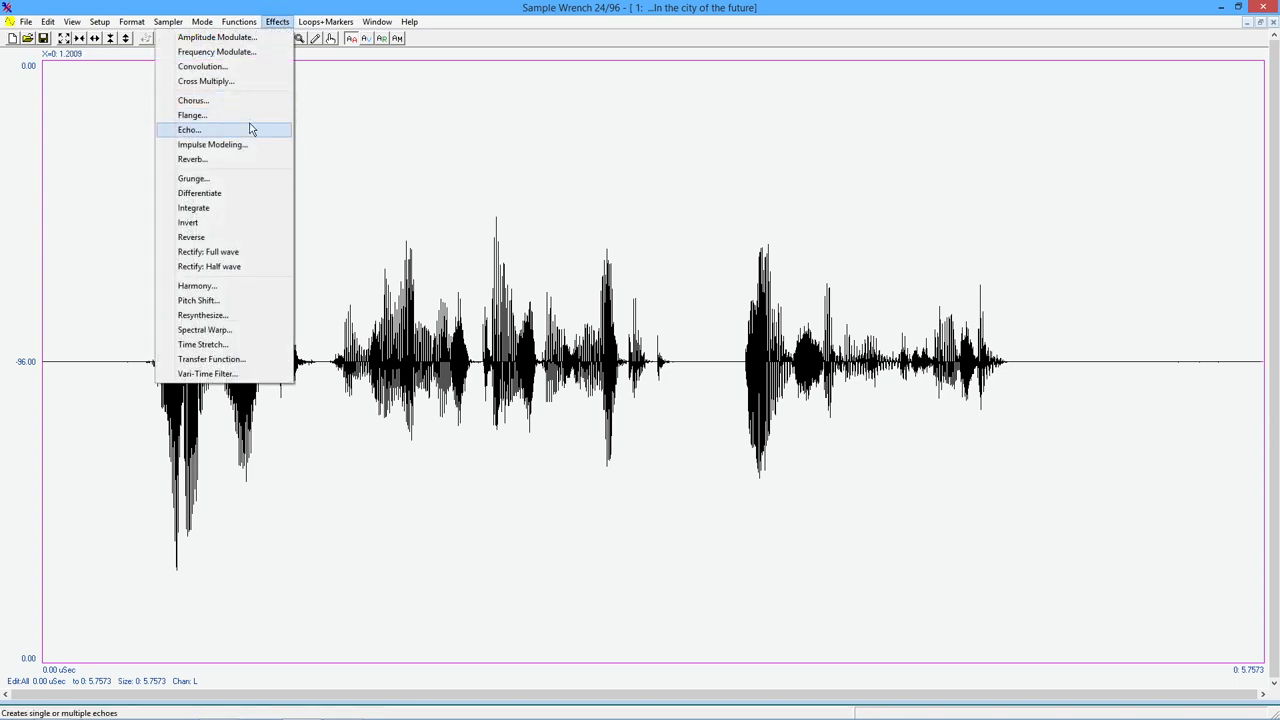
click(192, 100)
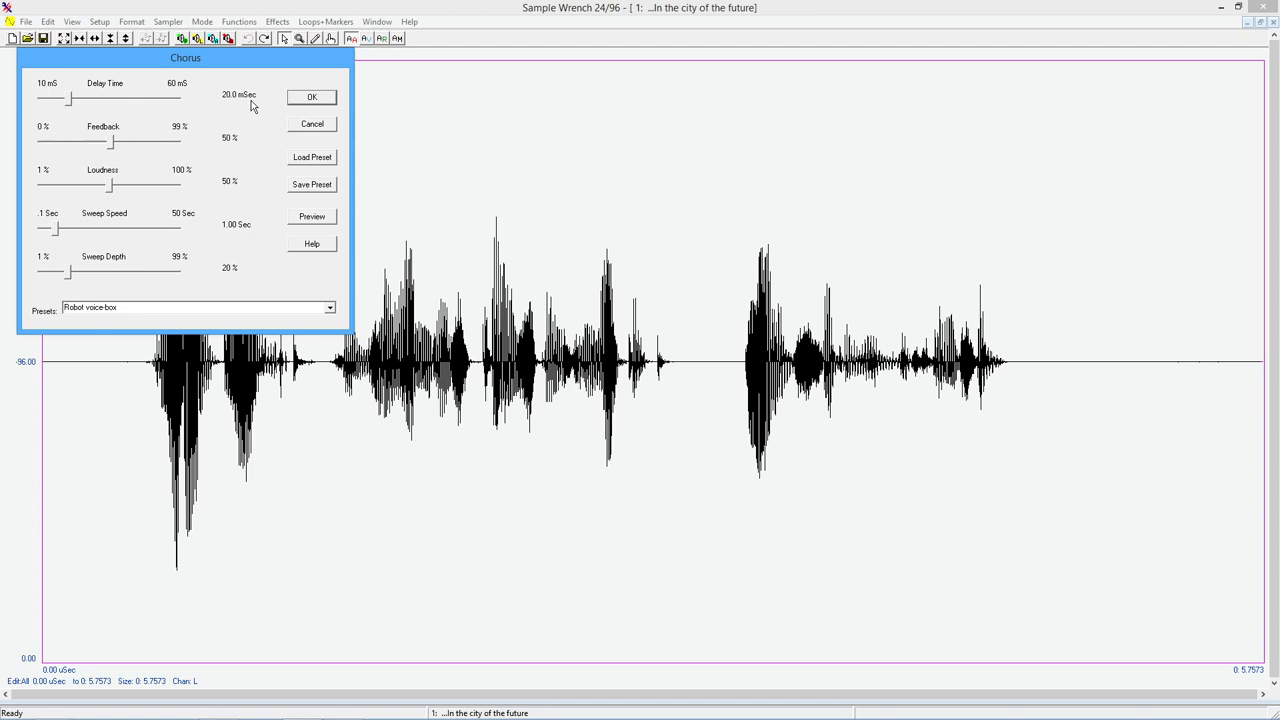
mouse_move(156, 122)
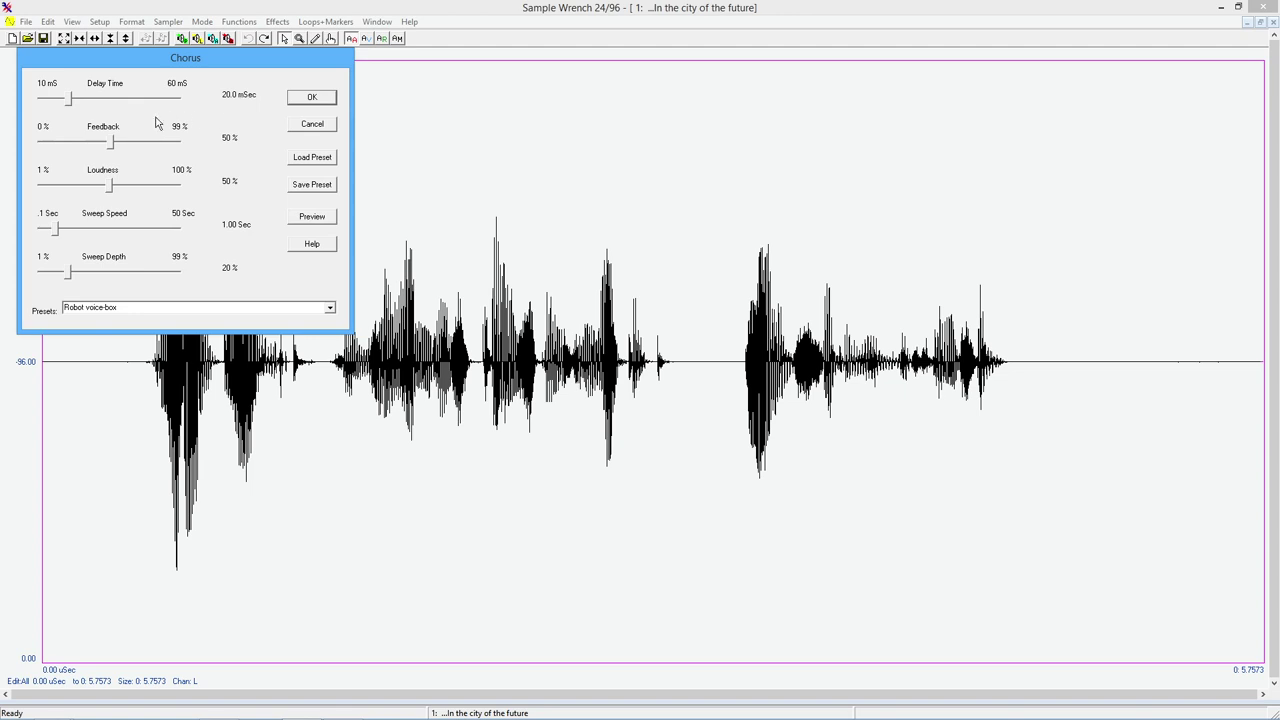
mouse_move(196, 94)
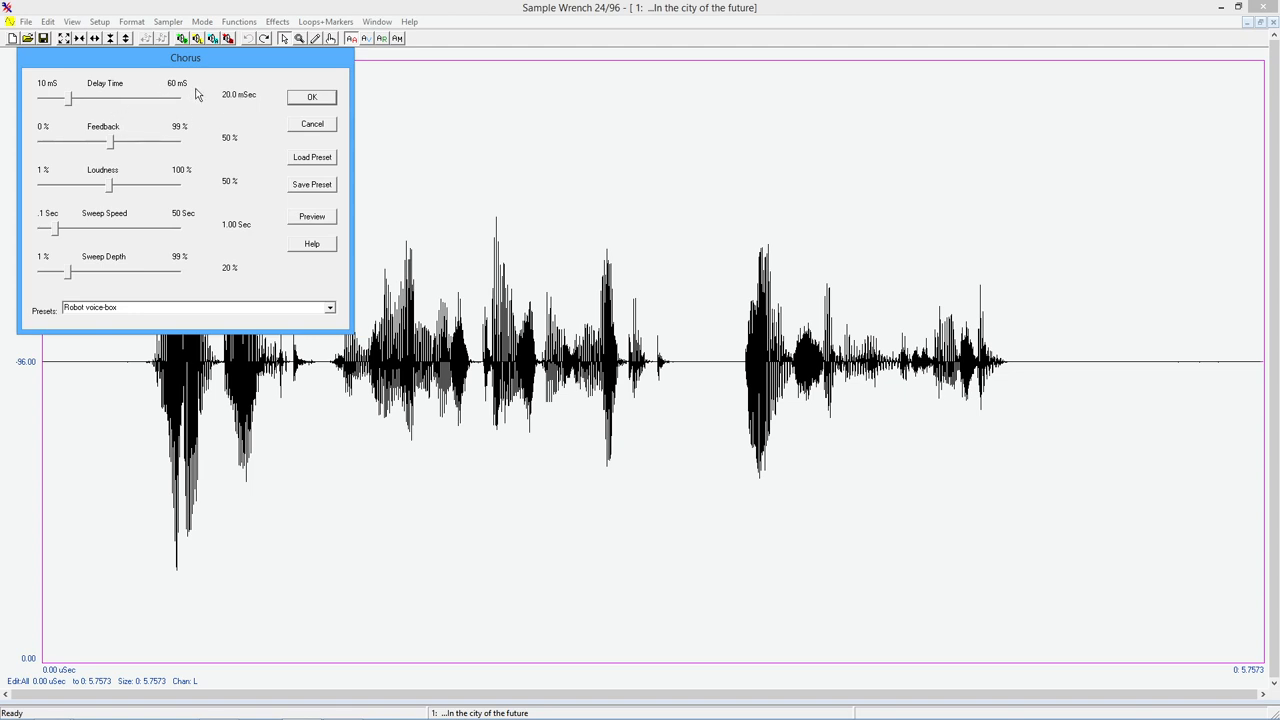
mouse_move(128, 232)
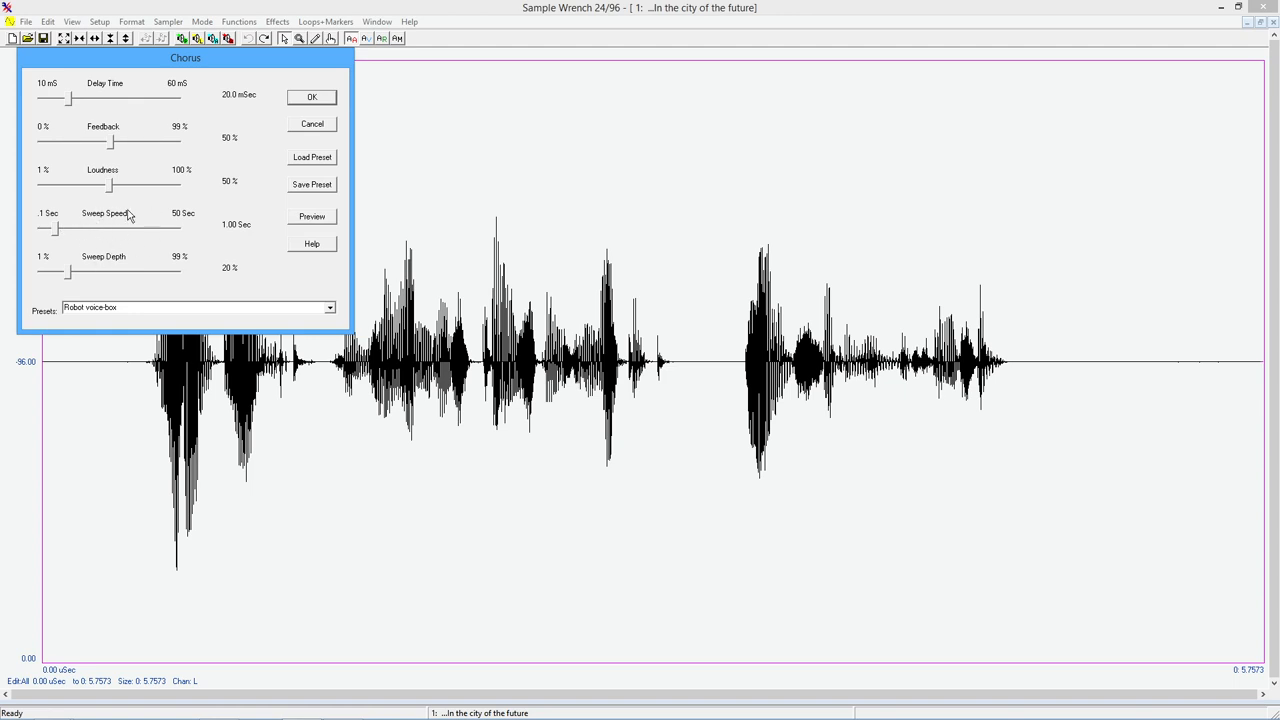
mouse_move(150, 258)
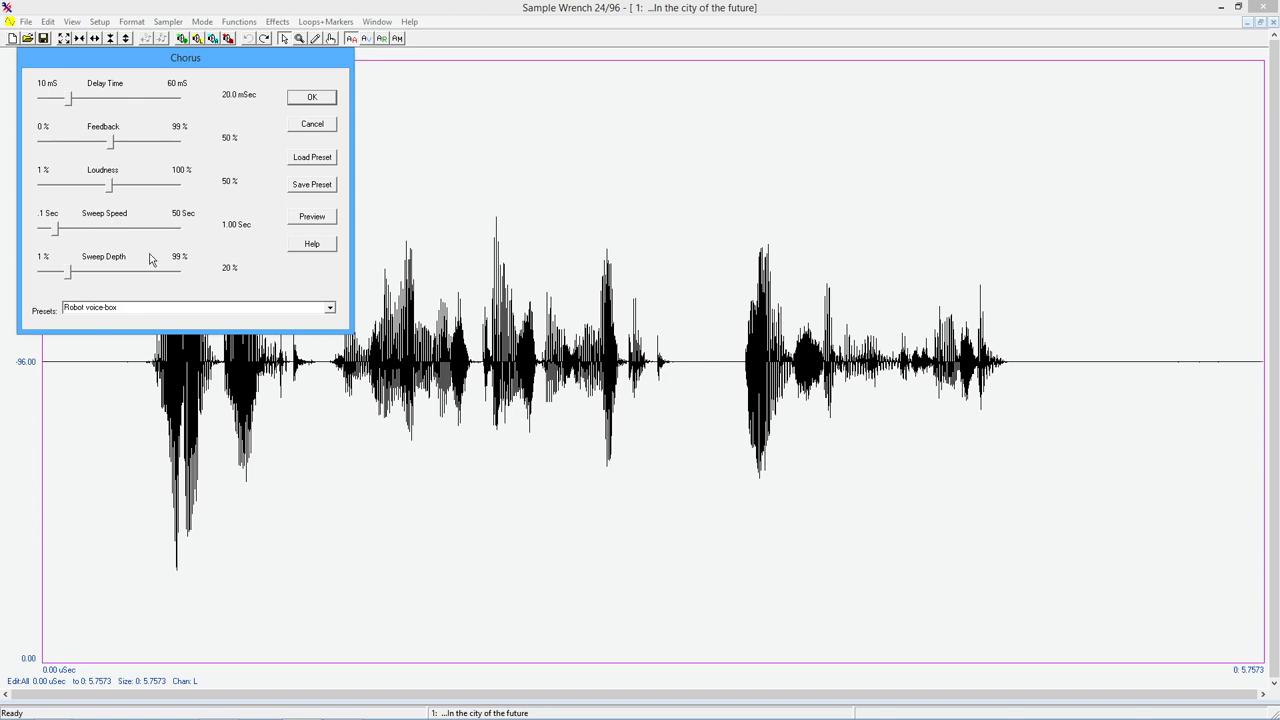
mouse_move(132, 274)
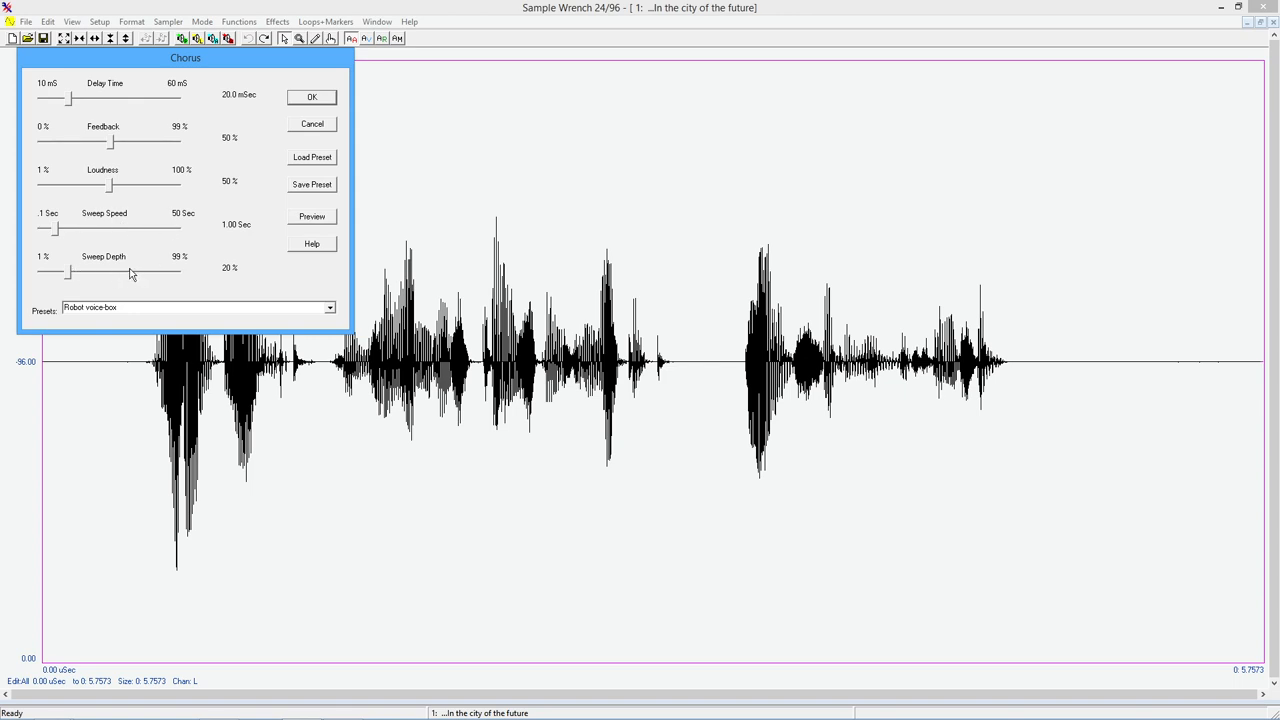
mouse_move(332, 312)
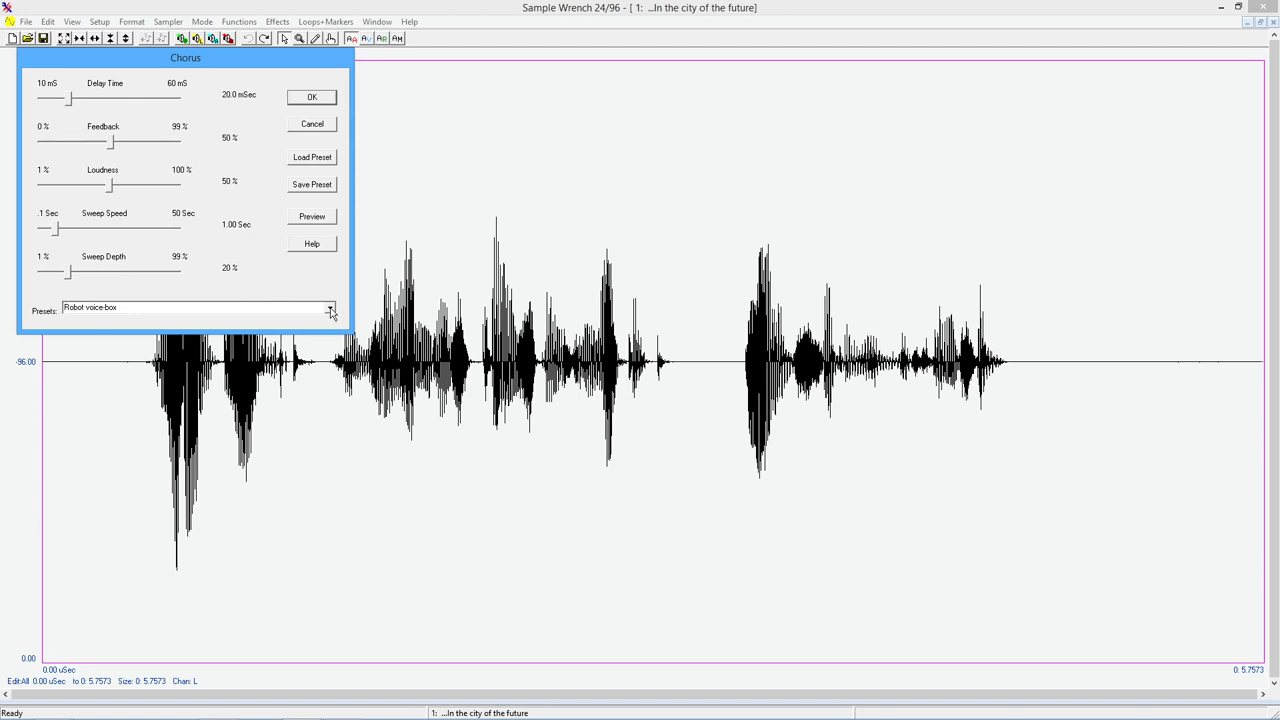
click(330, 308)
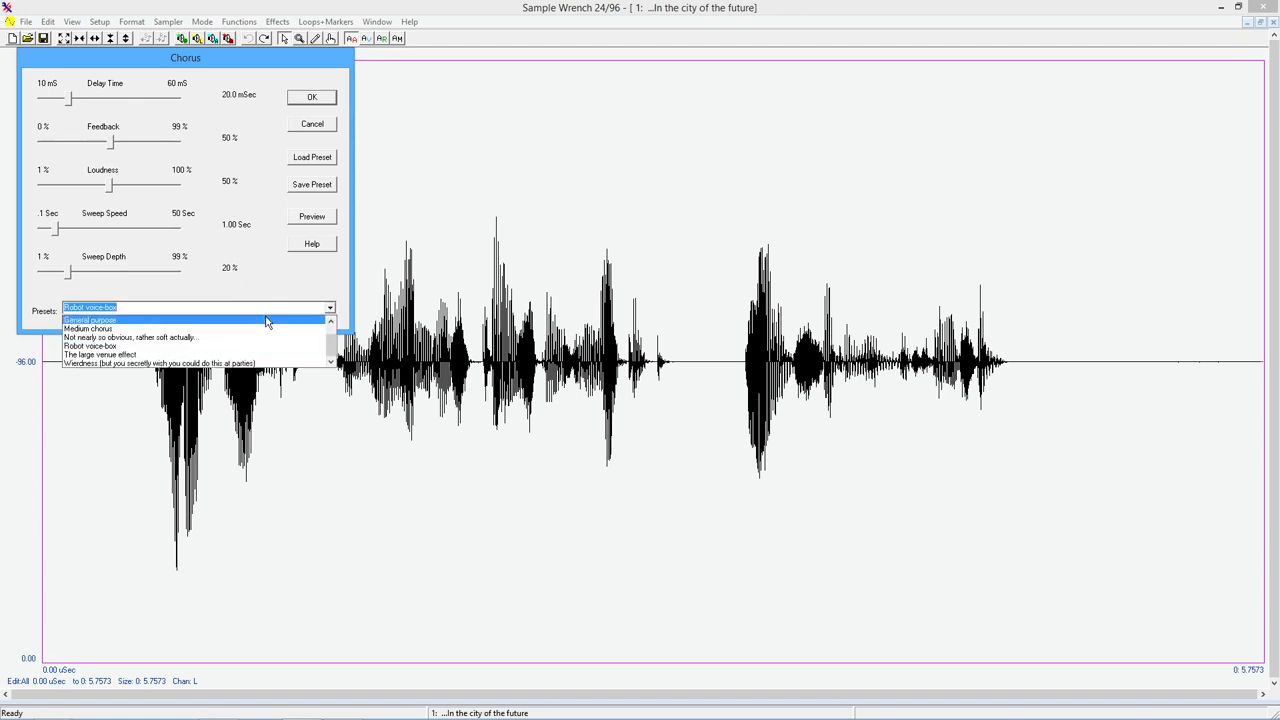
click(90, 320)
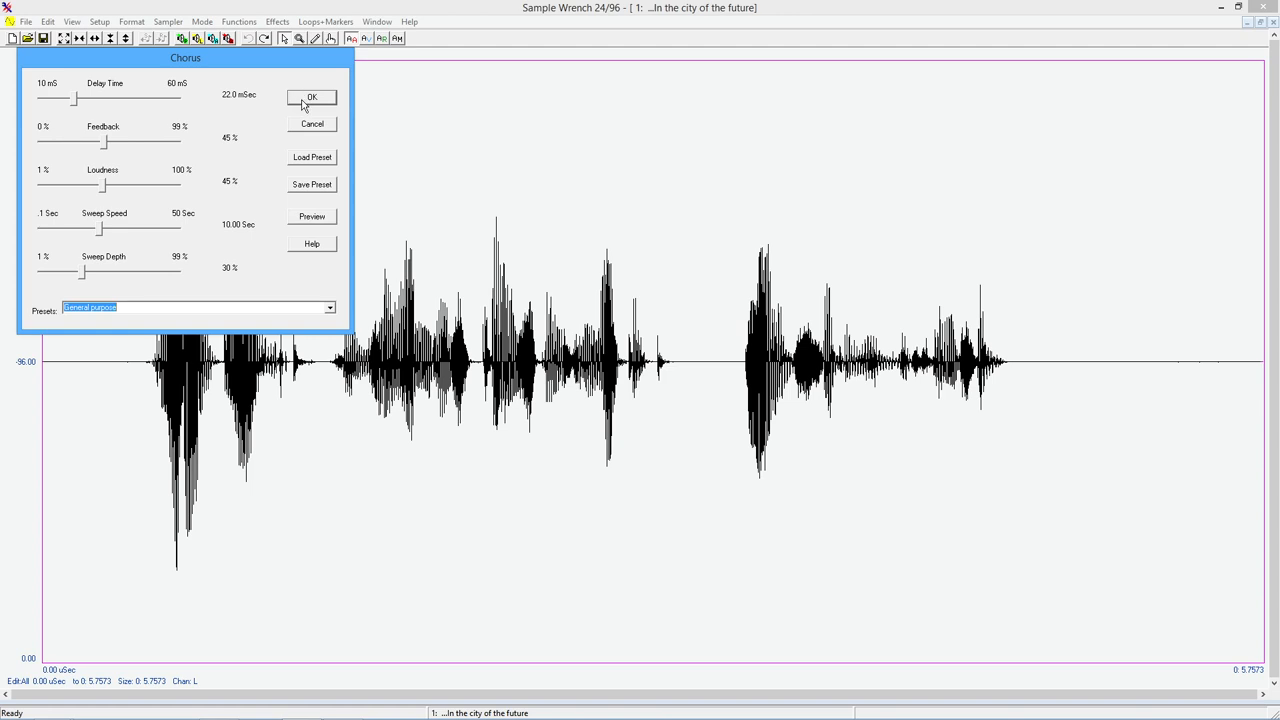
- Apply the chorus preset to the speech and play back the processed waveform
click(312, 96)
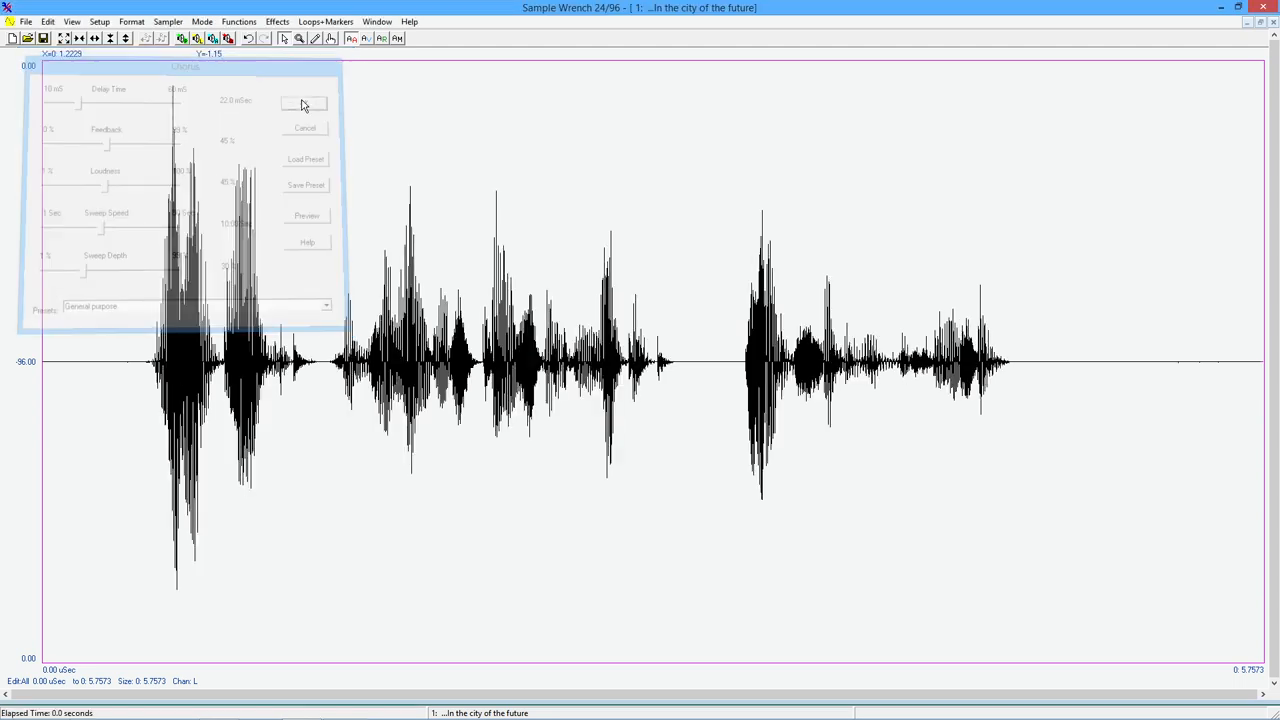
click(304, 104)
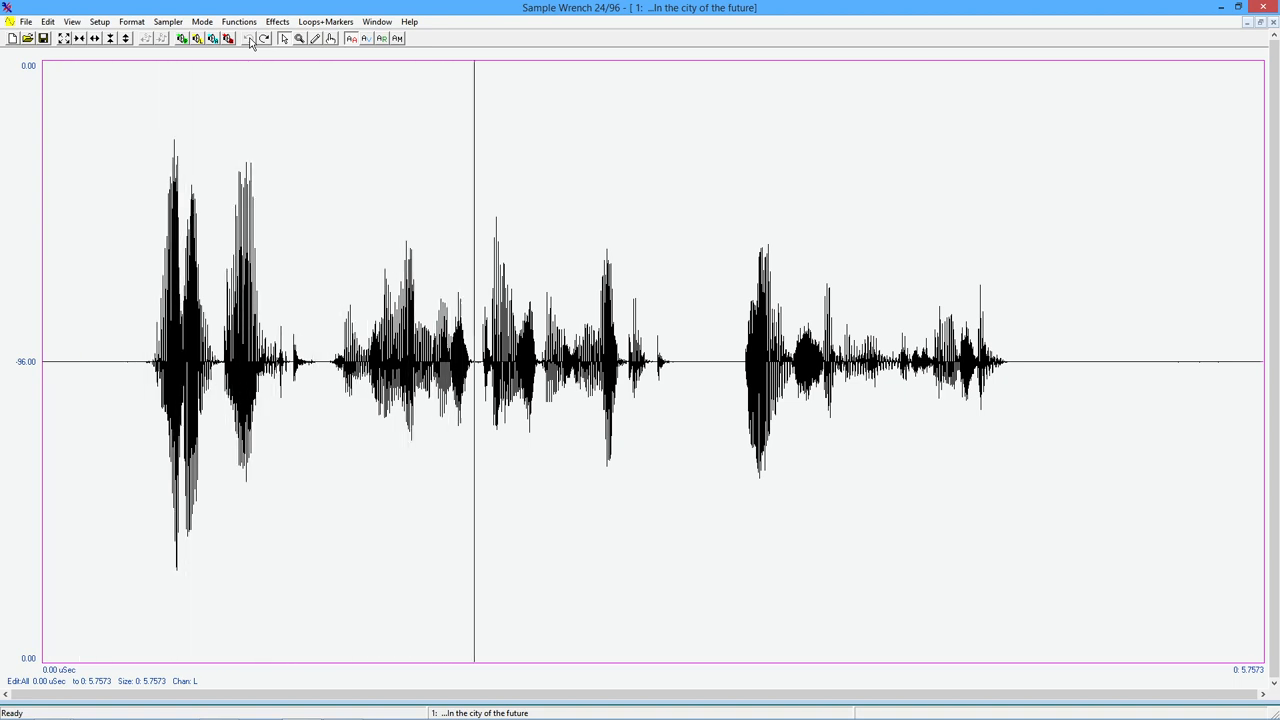
click(896, 360)
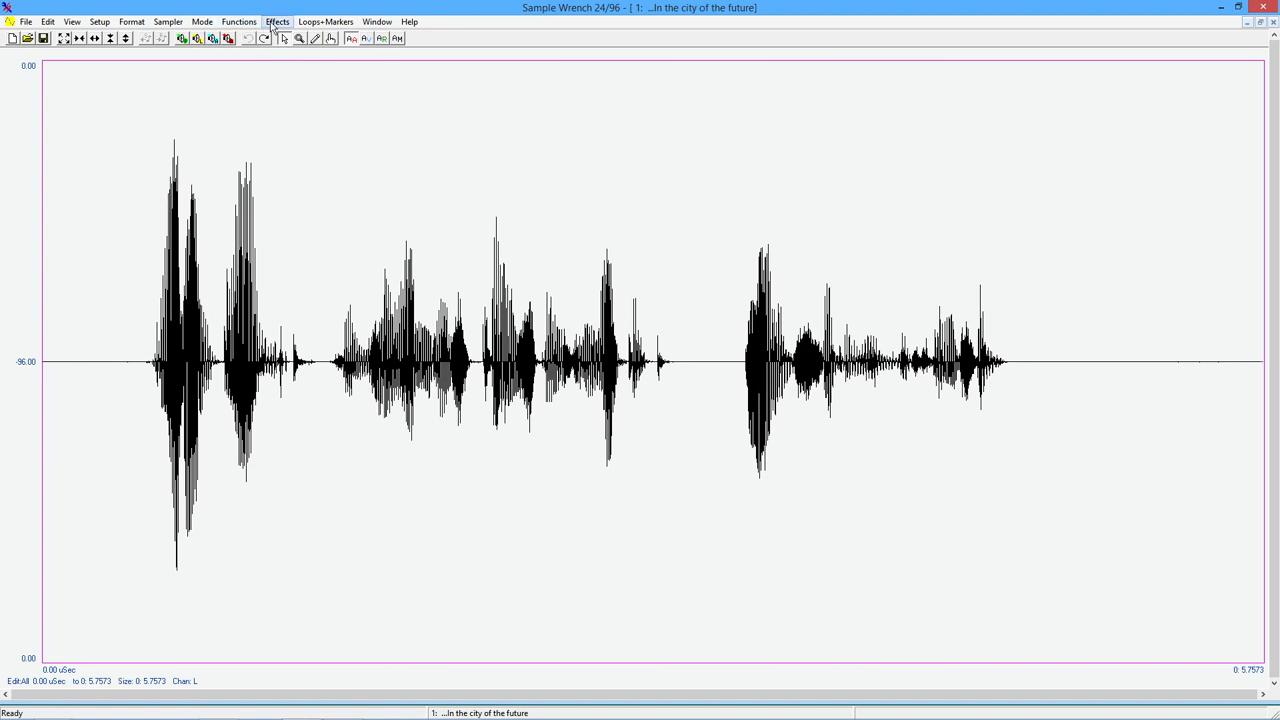
- Reopen the chorus settings, raise the sweep depth a little and preview it
click(276, 20)
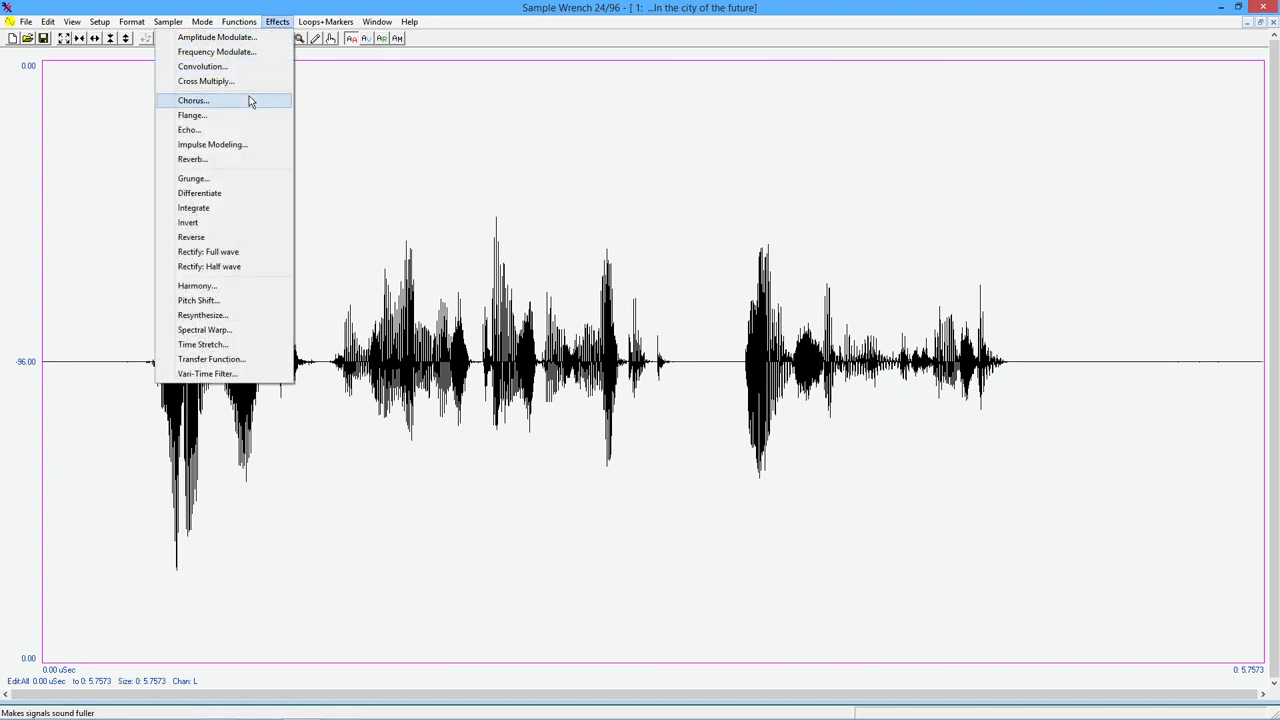
click(192, 100)
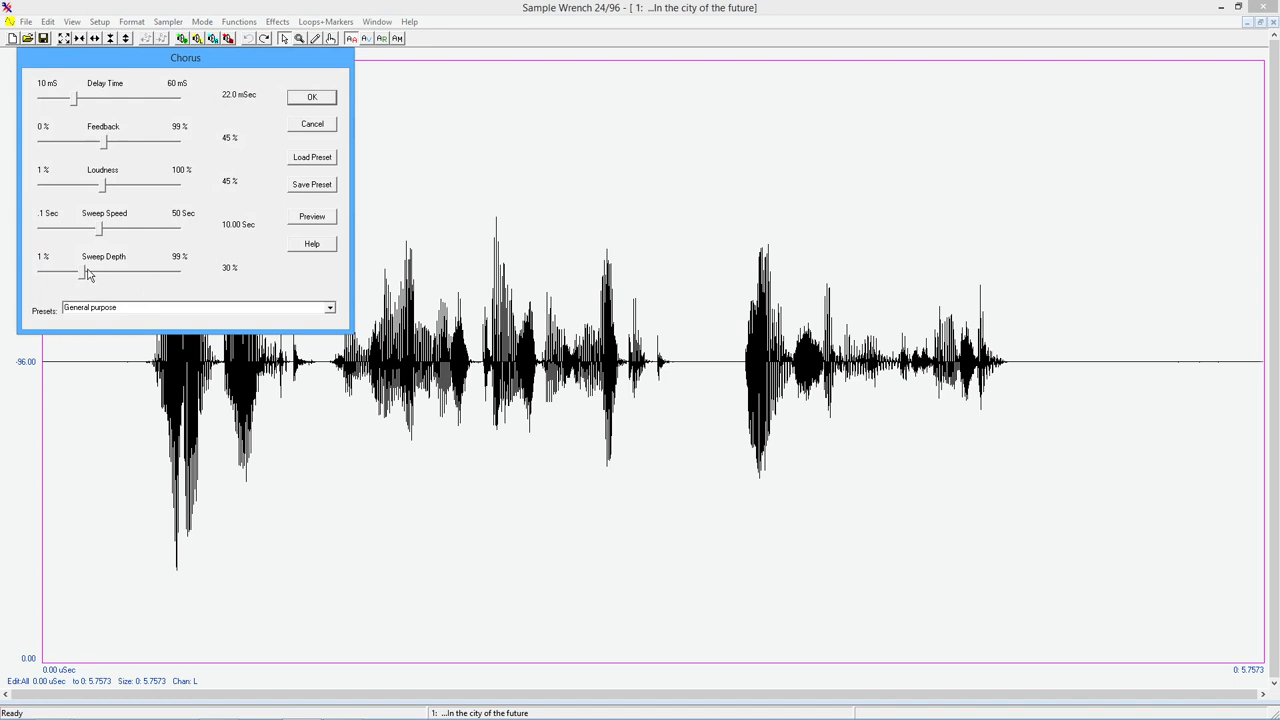
drag(84, 272, 112, 272)
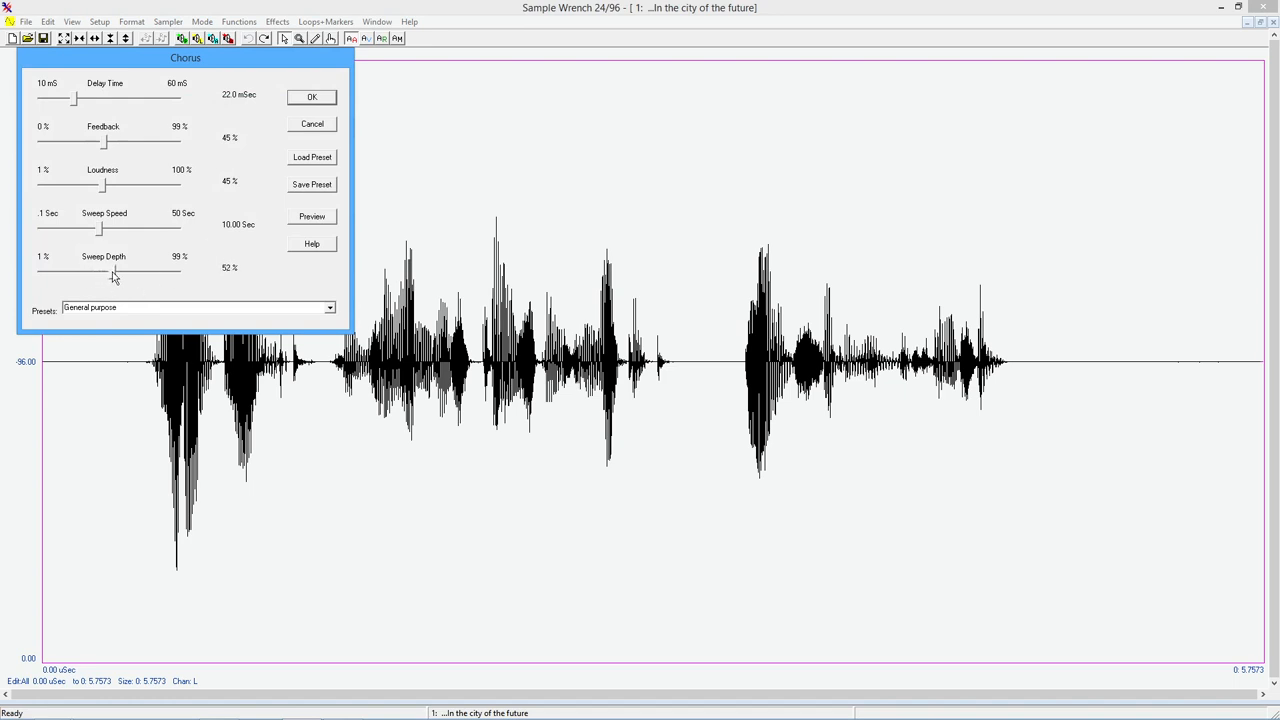
drag(110, 272, 118, 272)
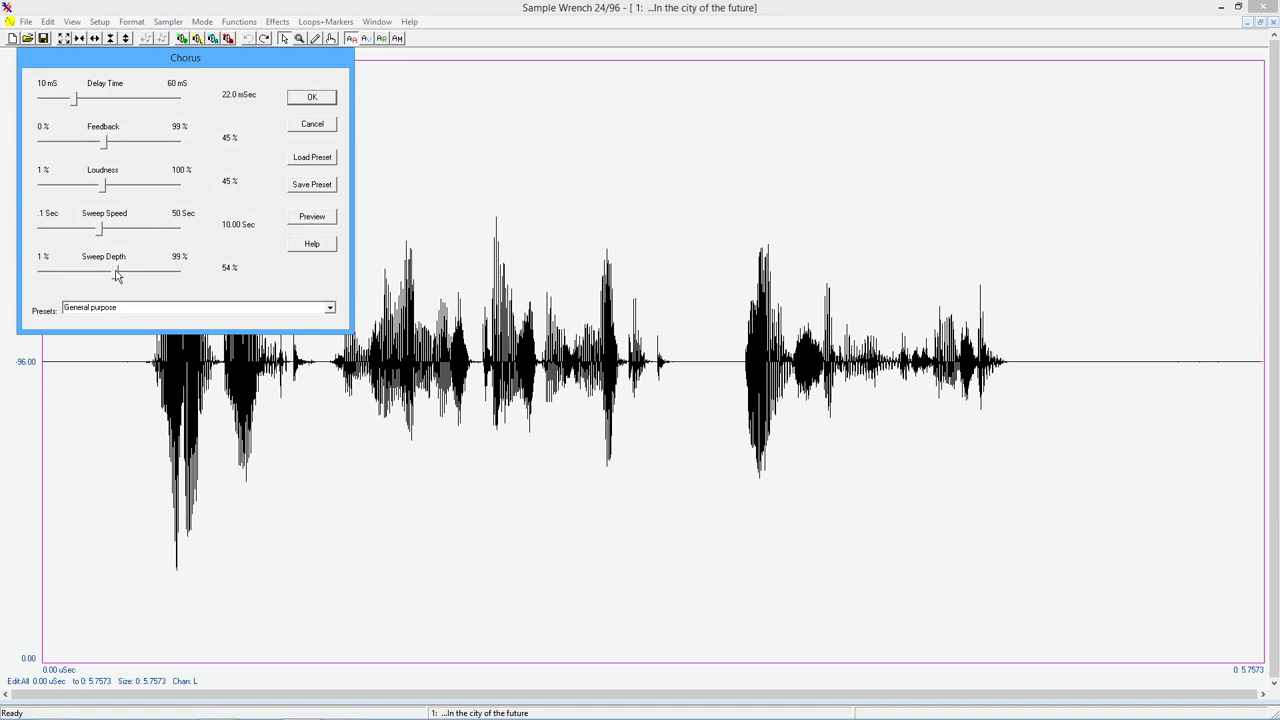
mouse_move(96, 244)
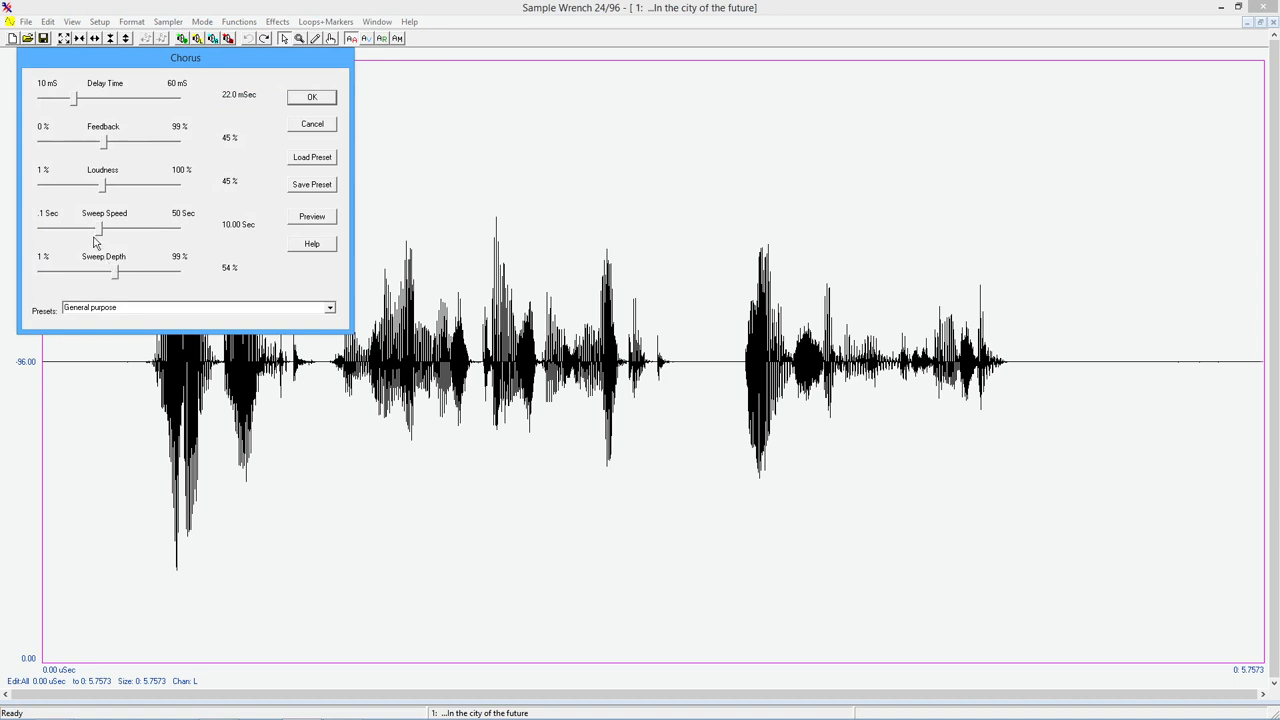
mouse_move(318, 222)
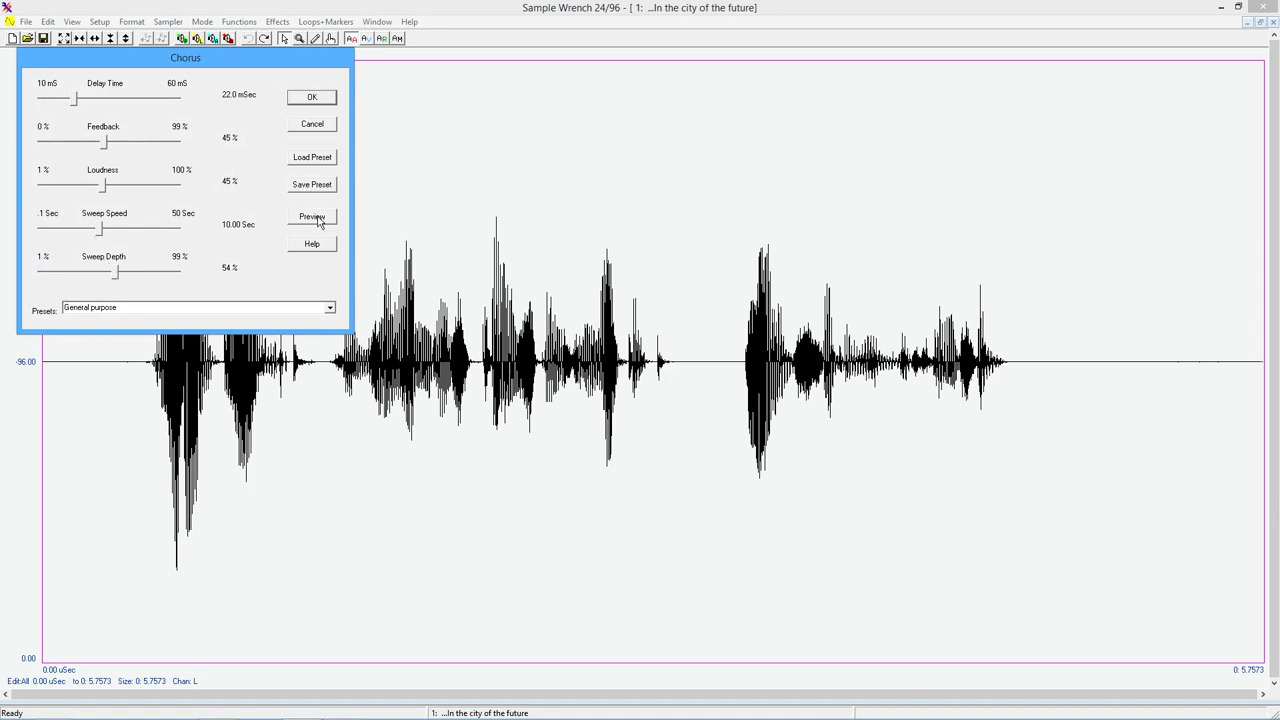
click(312, 216)
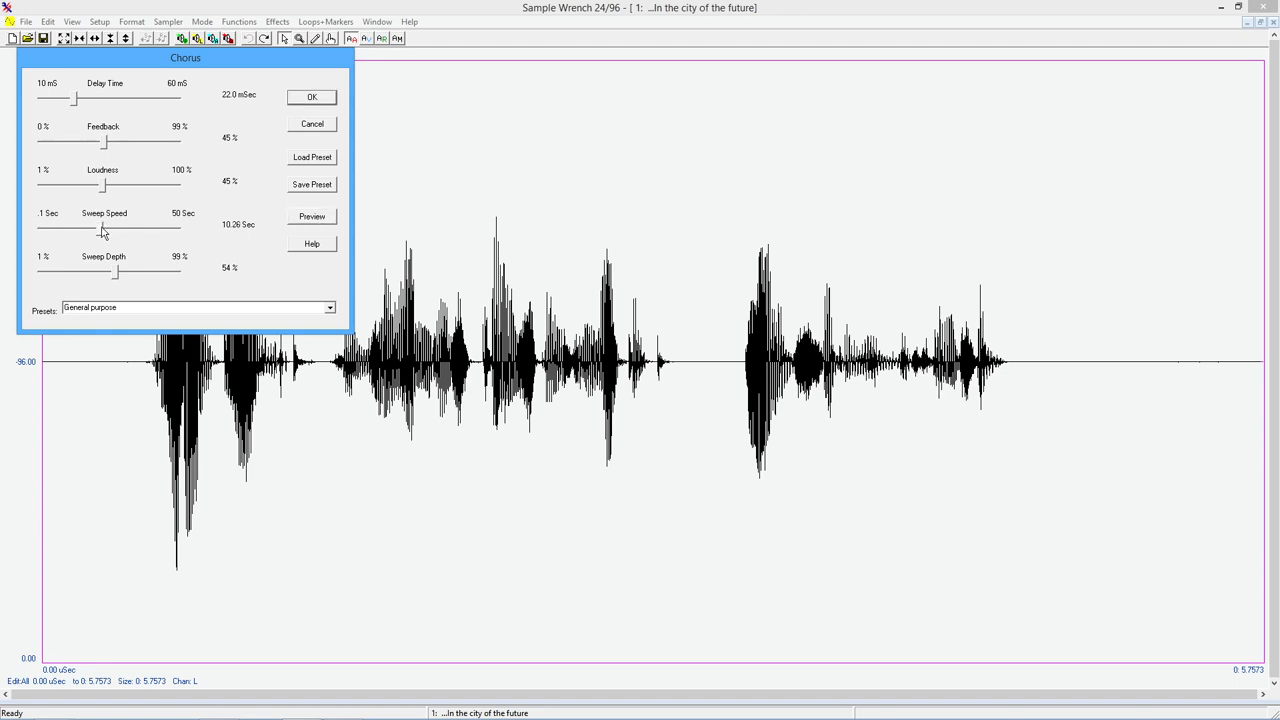
- Speed the chorus sweep up from about ten seconds to about 0.37 seconds
drag(100, 230, 58, 230)
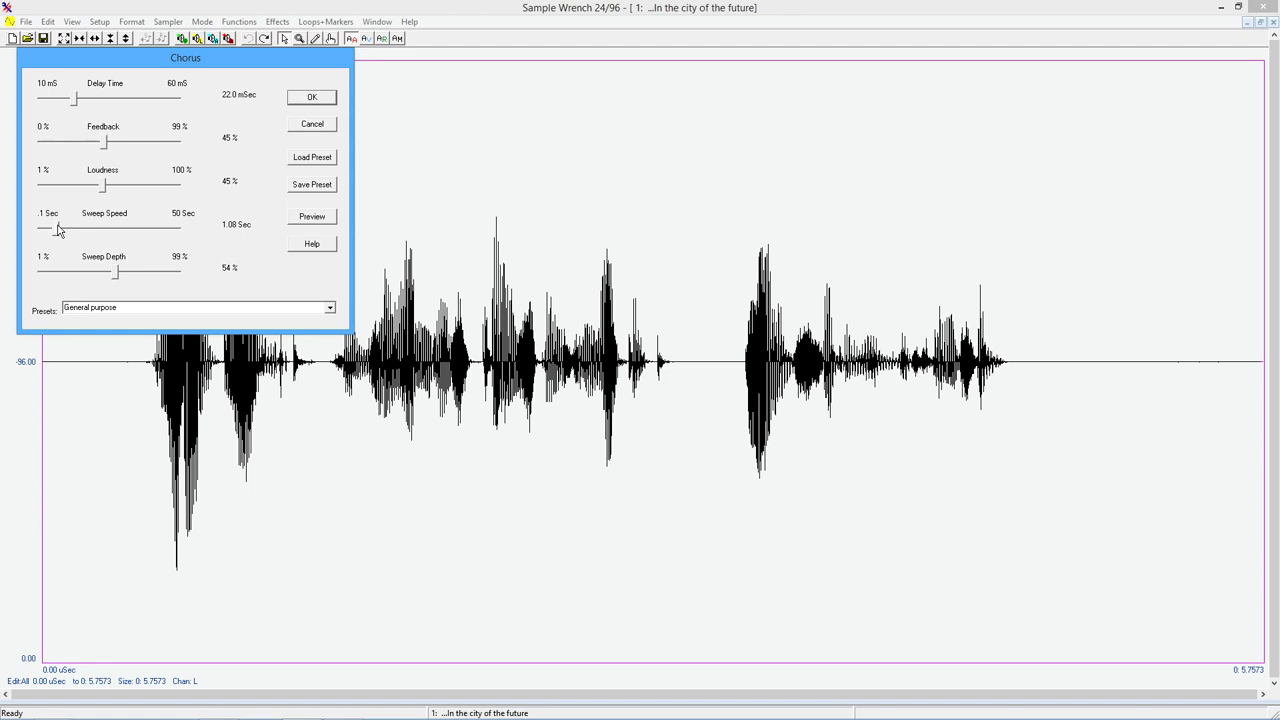
drag(58, 230, 56, 230)
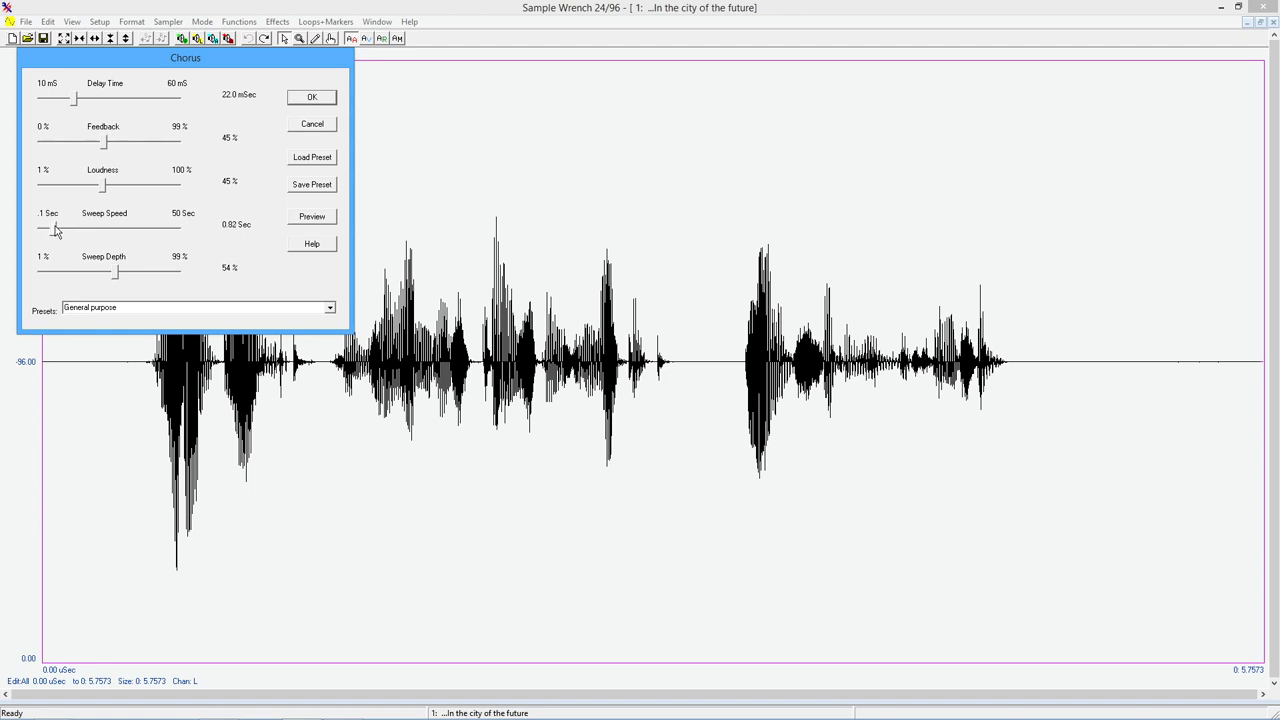
drag(56, 230, 48, 230)
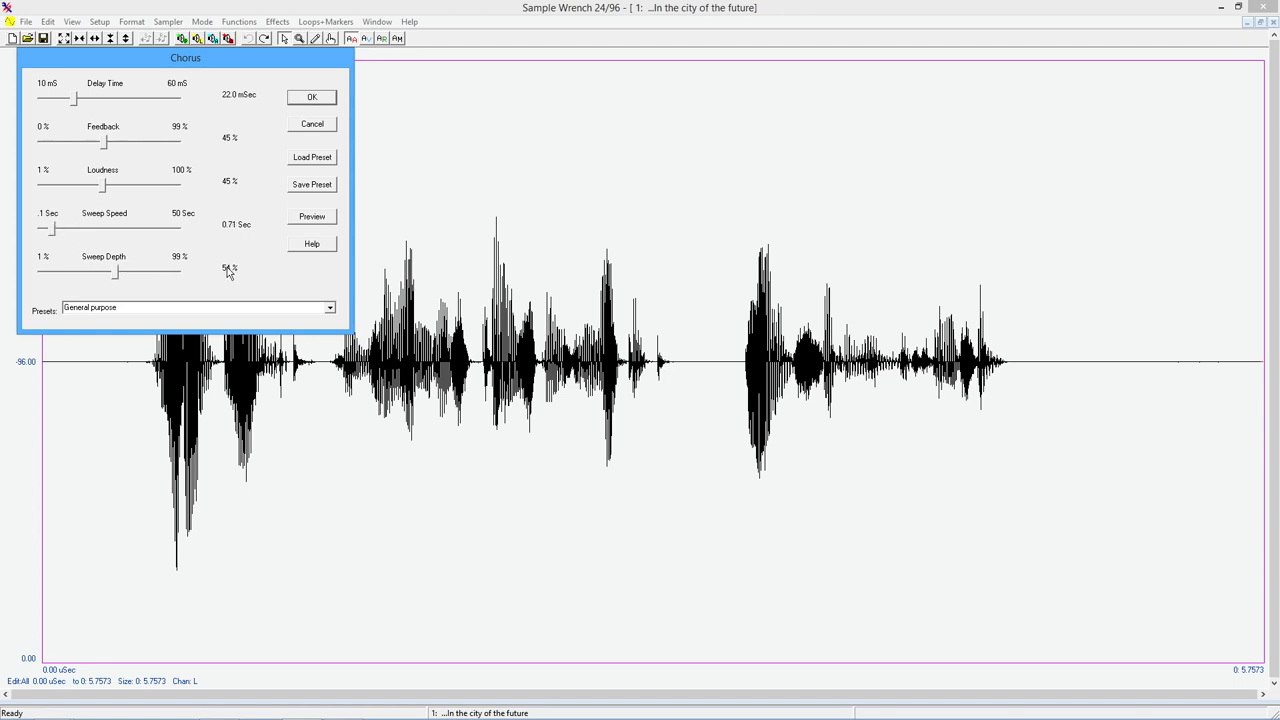
drag(56, 228, 48, 228)
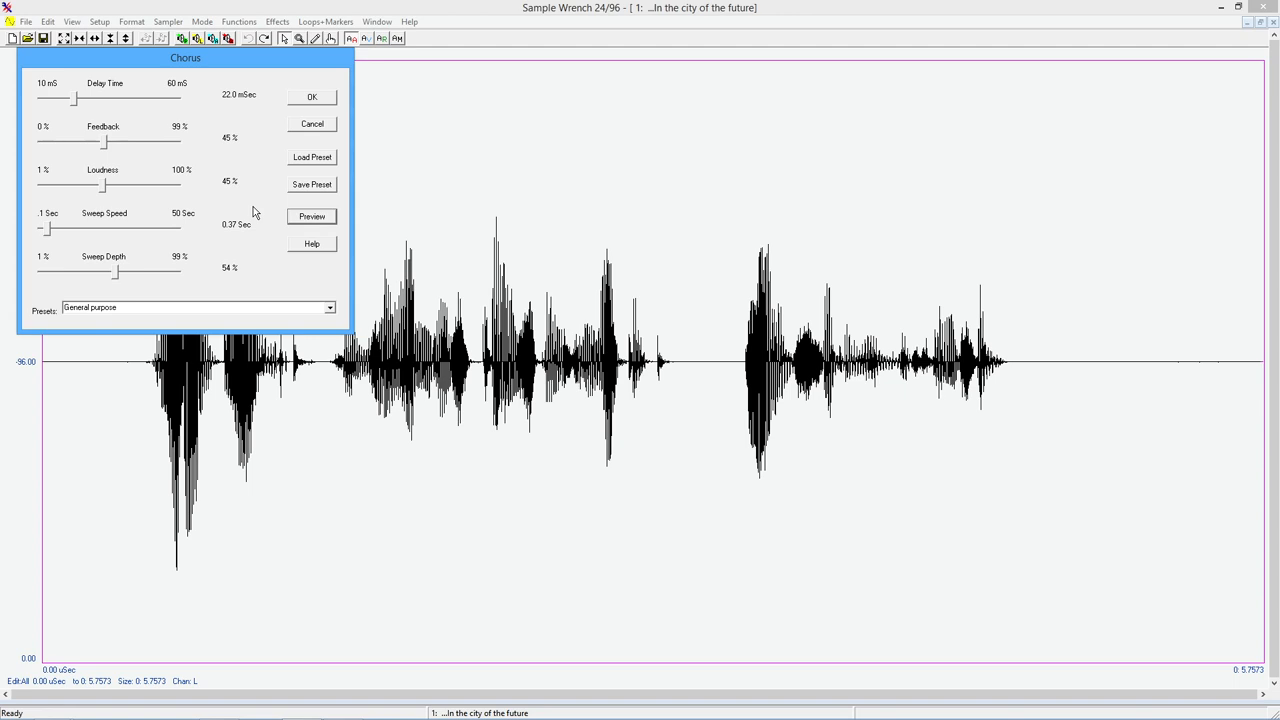
mouse_move(242, 198)
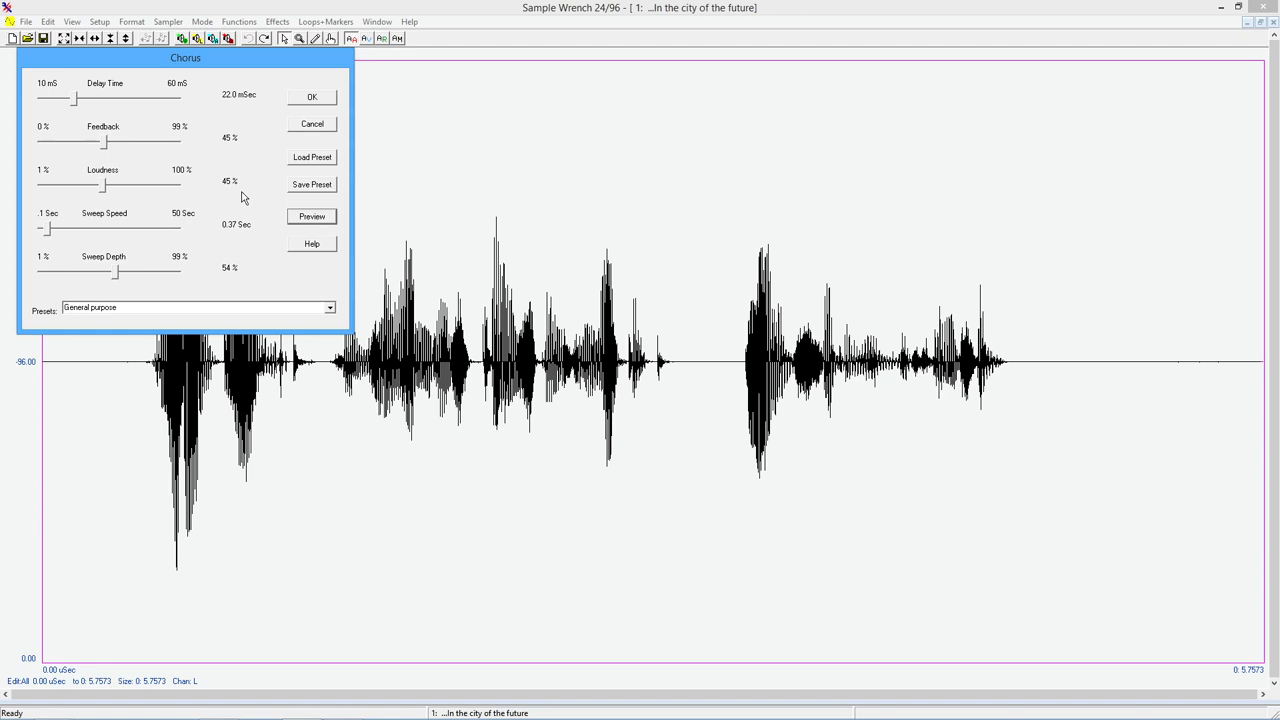
mouse_move(118, 276)
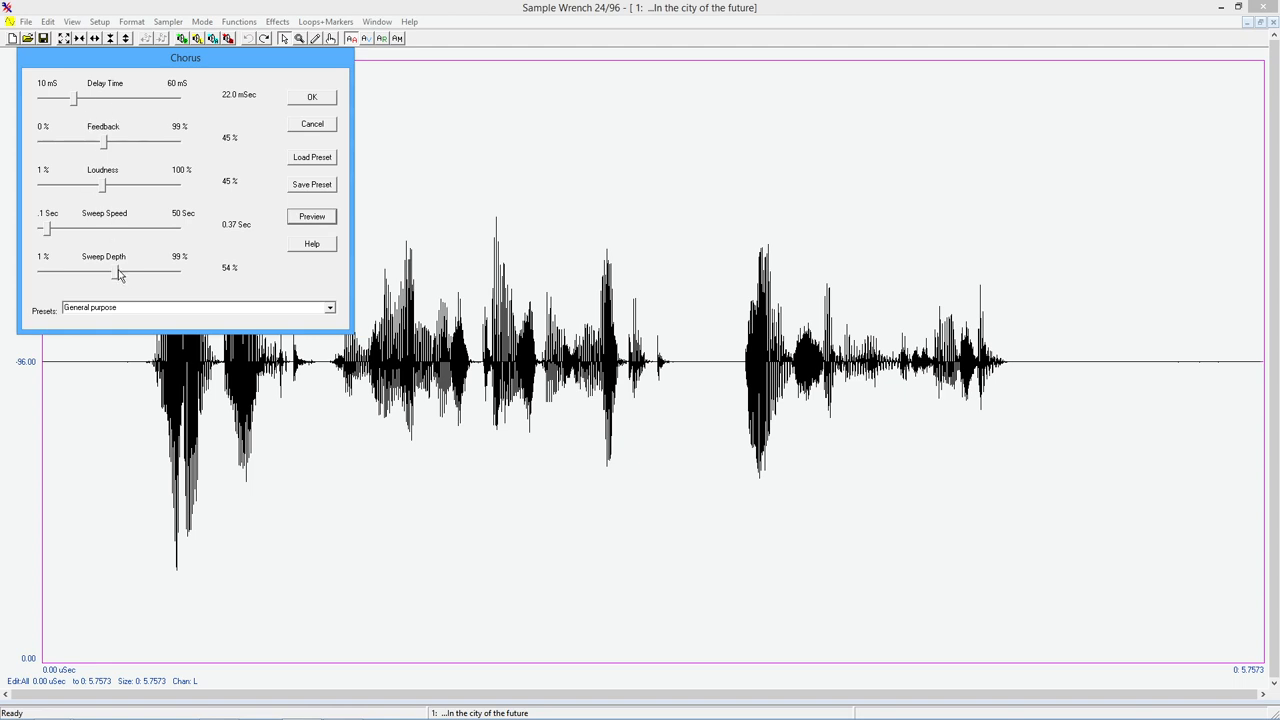
- Push sweep depth near maximum, lengthen the delay, then load and preview the Weirdness preset
drag(120, 272, 168, 272)
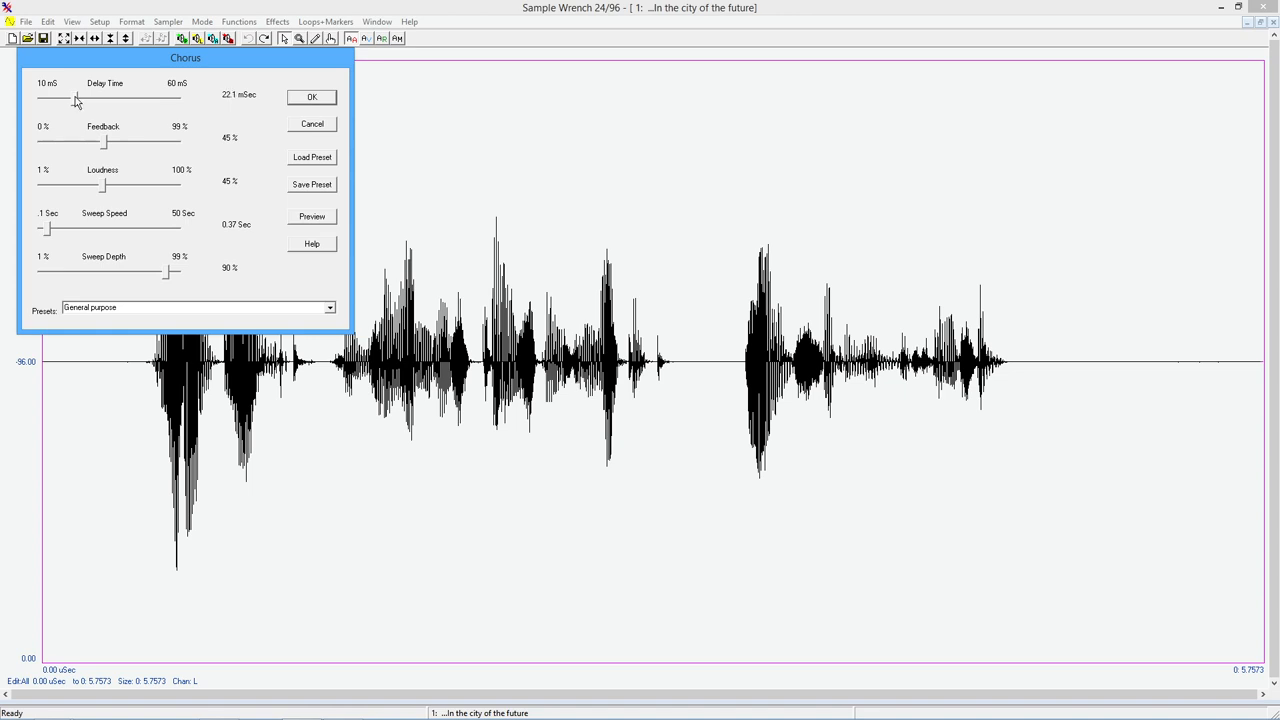
drag(76, 100, 90, 100)
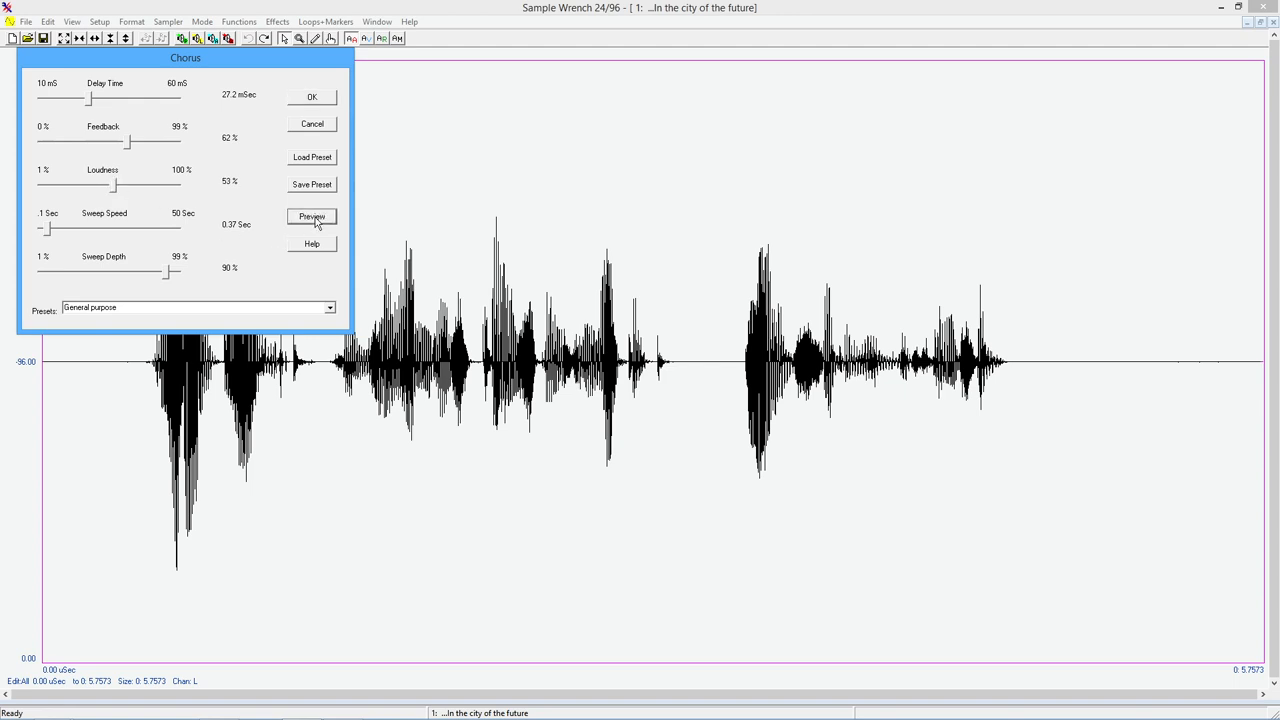
mouse_move(256, 198)
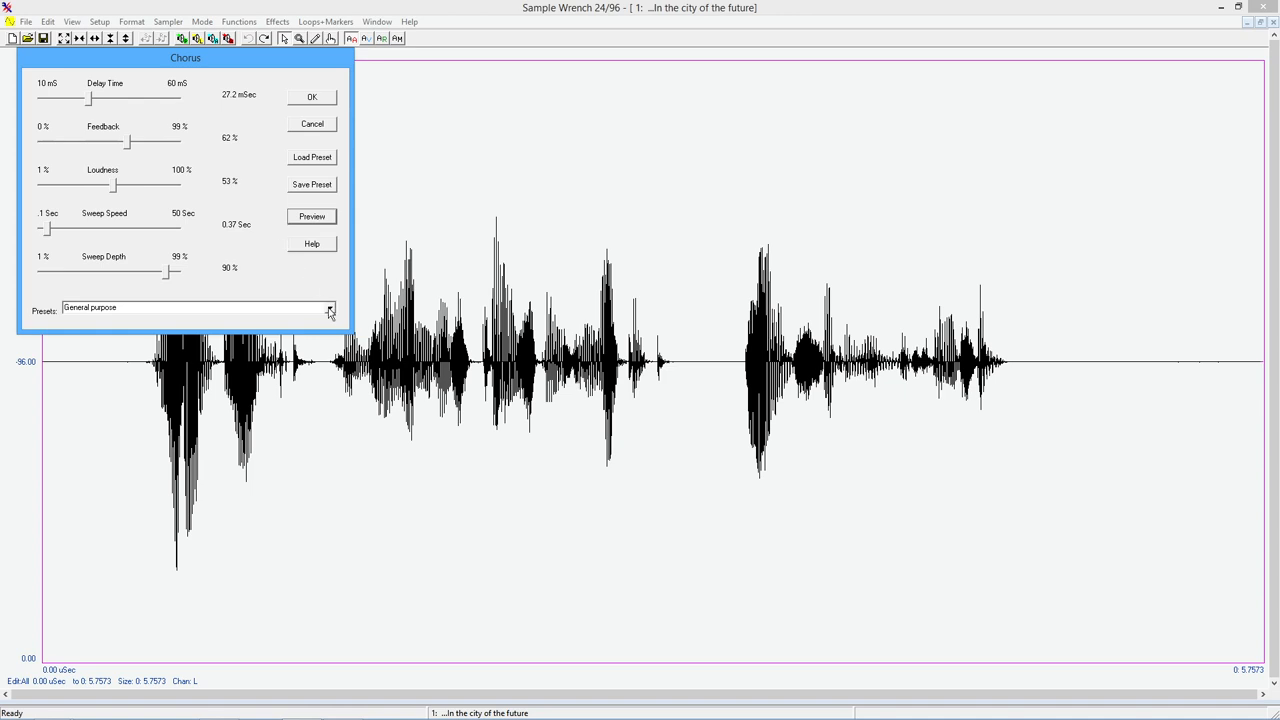
click(328, 308)
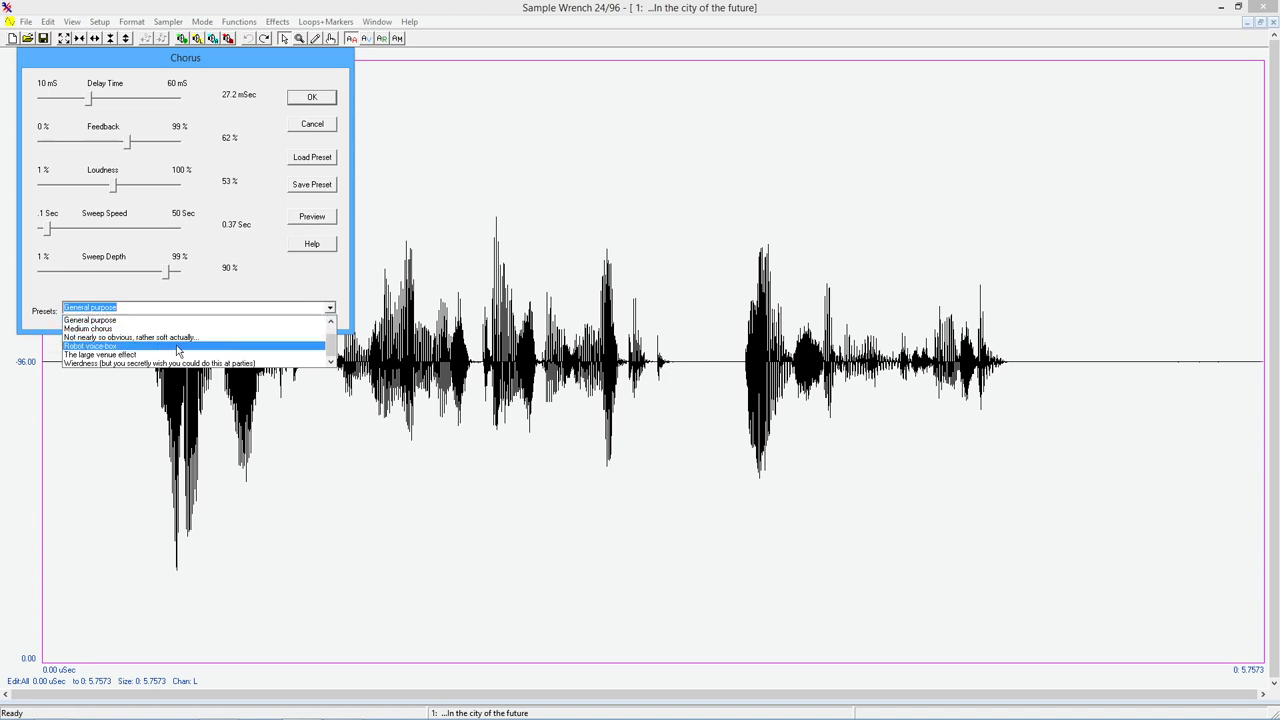
click(160, 362)
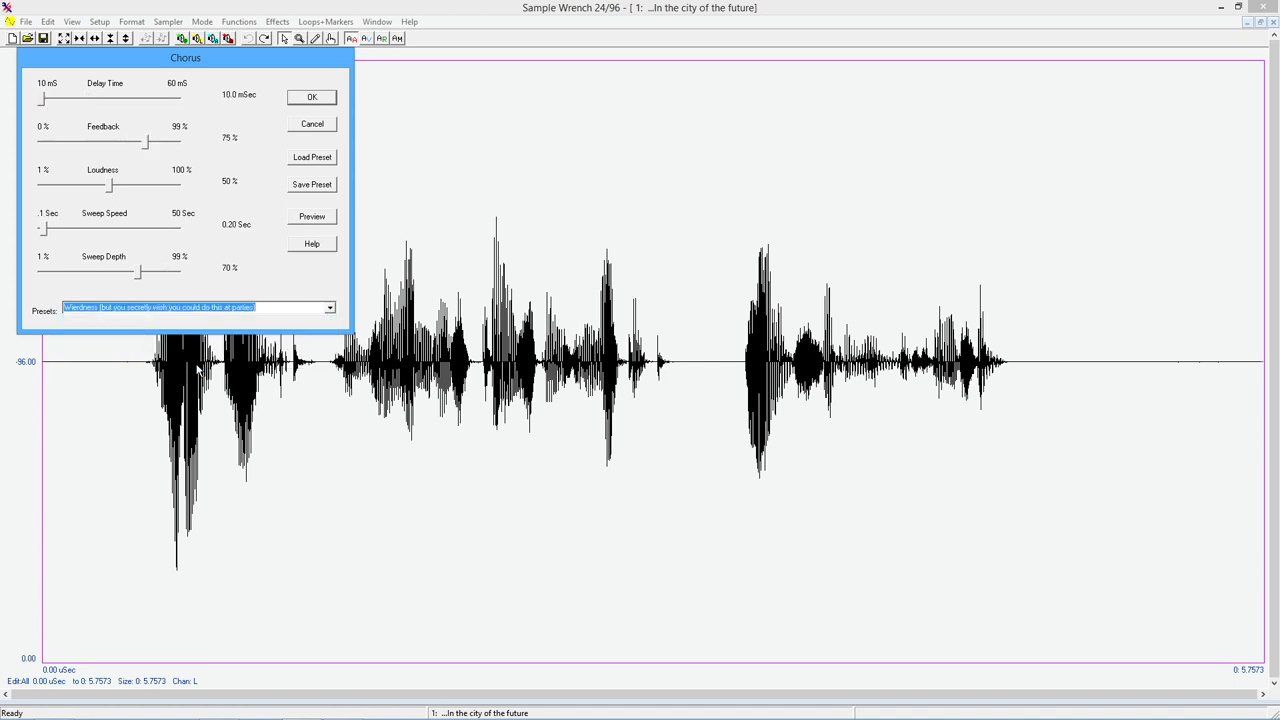
click(312, 216)
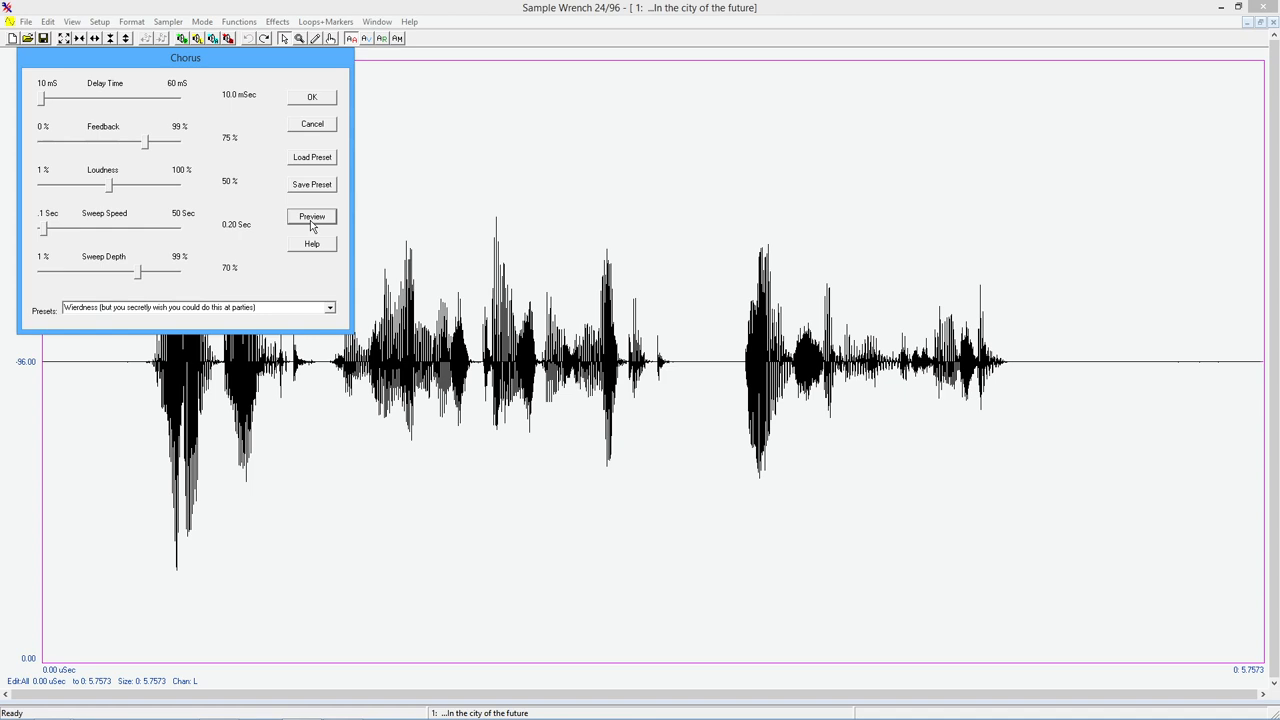
mouse_move(318, 128)
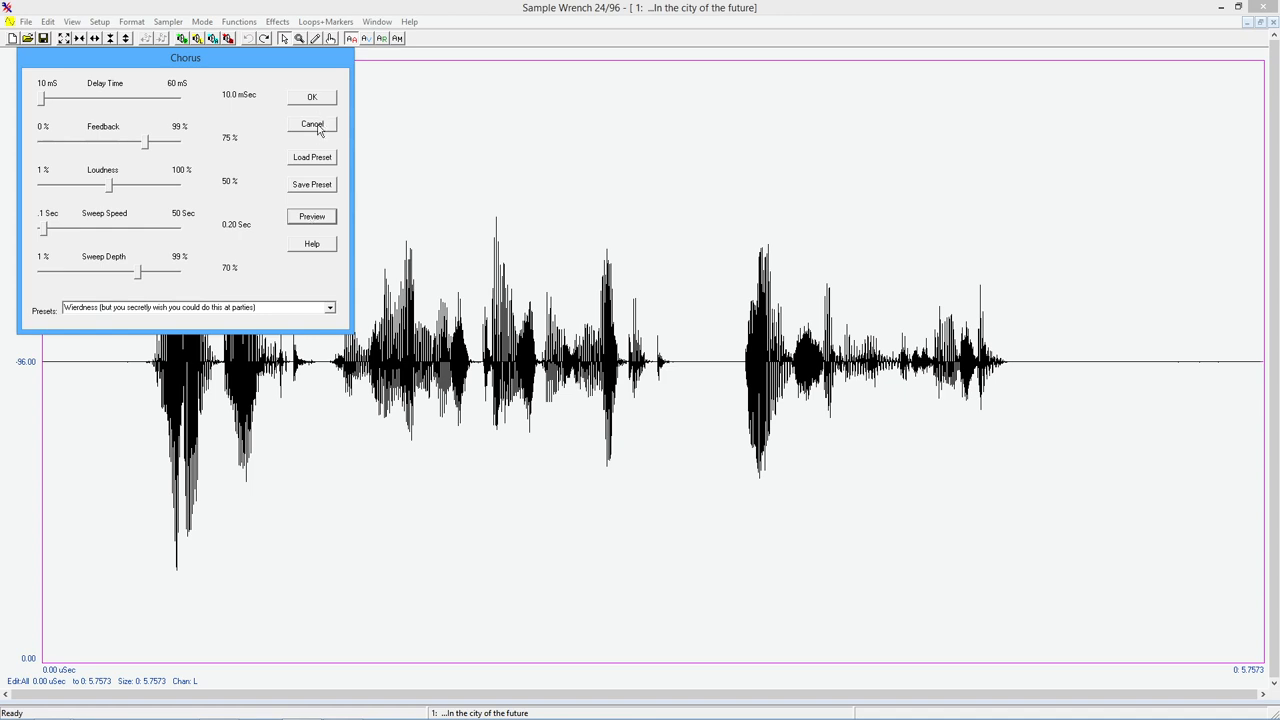
- Discard the chorus without applying it and bring up the effects list again
click(312, 124)
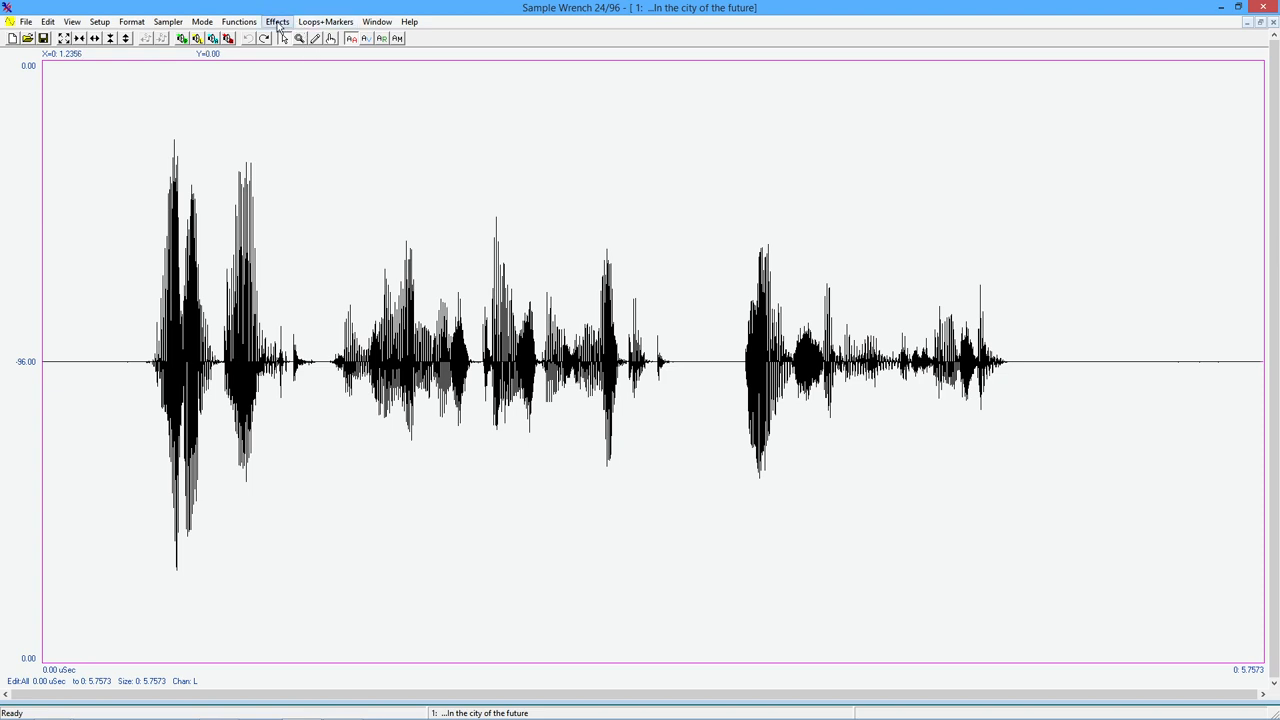
click(276, 20)
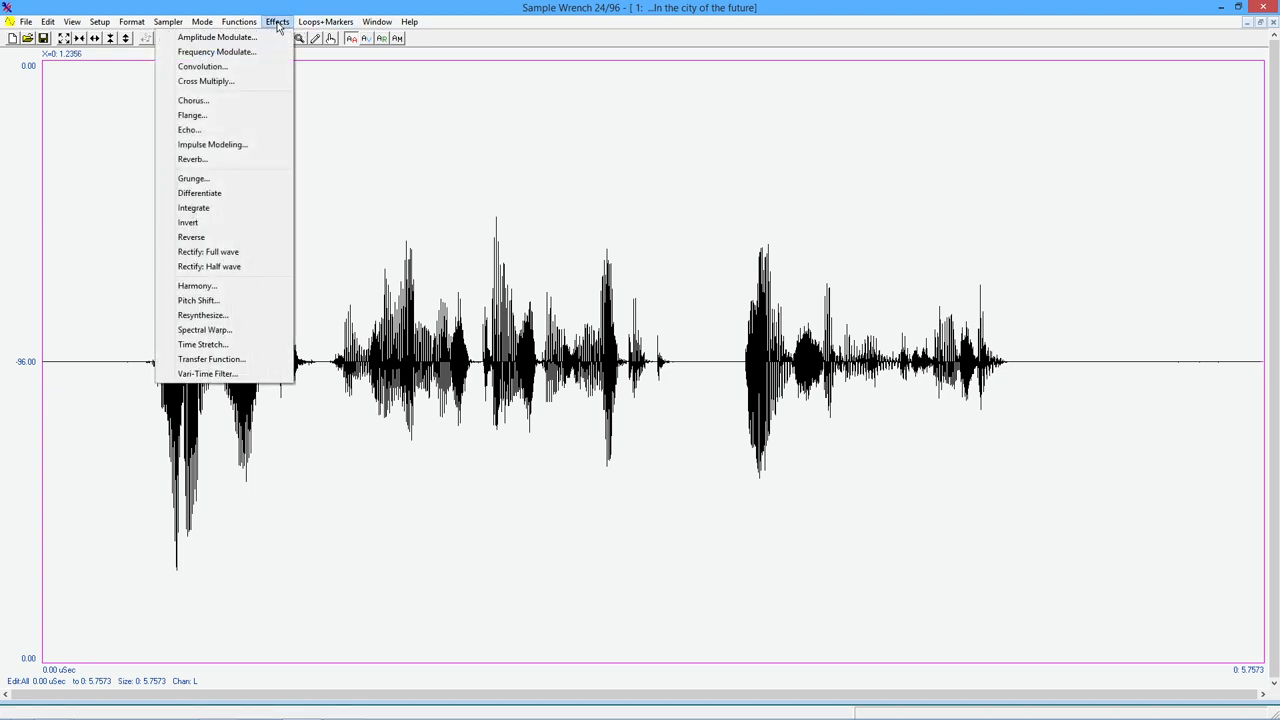
- Load the Deep flange preset in the Flange effect and preview it on the speech
click(192, 114)
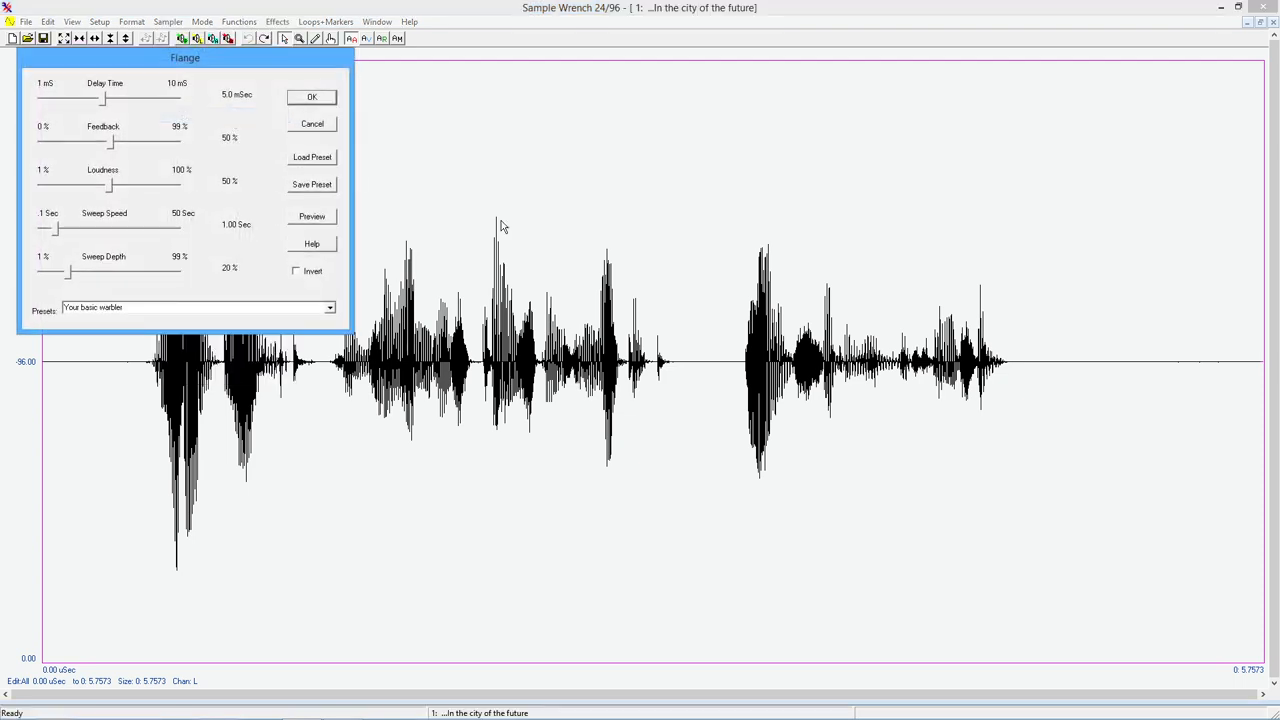
mouse_move(488, 208)
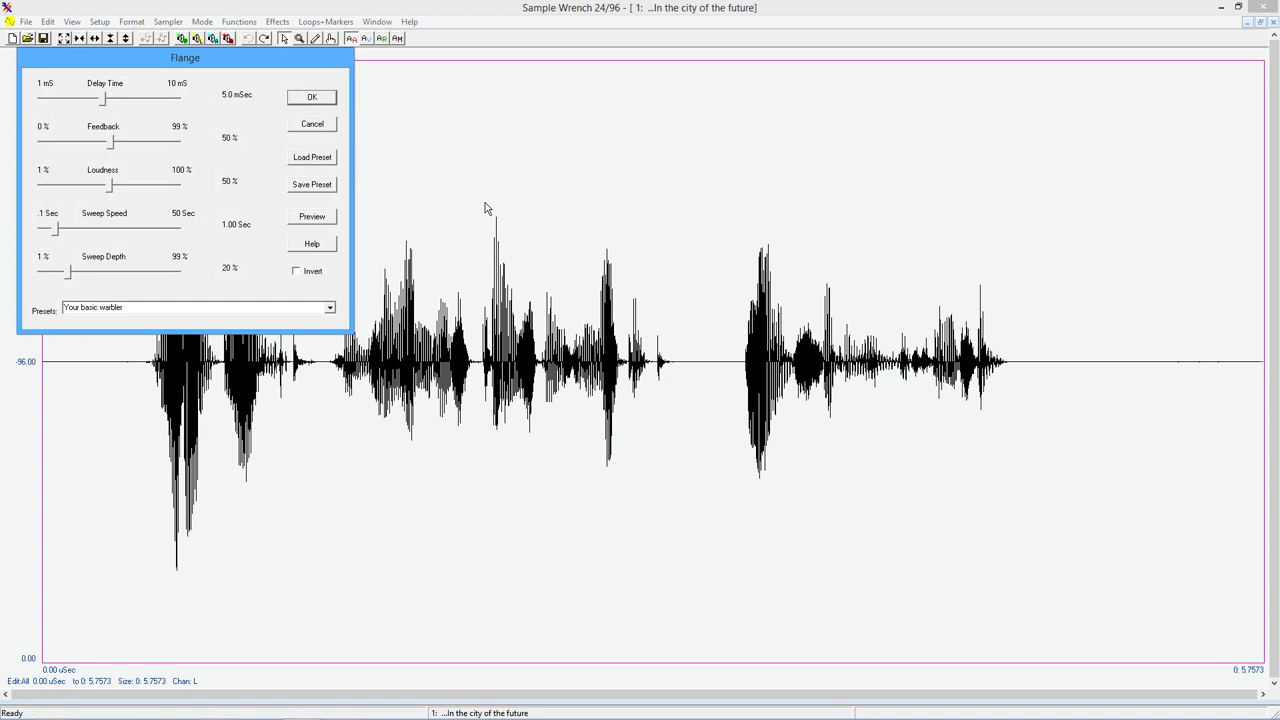
mouse_move(476, 210)
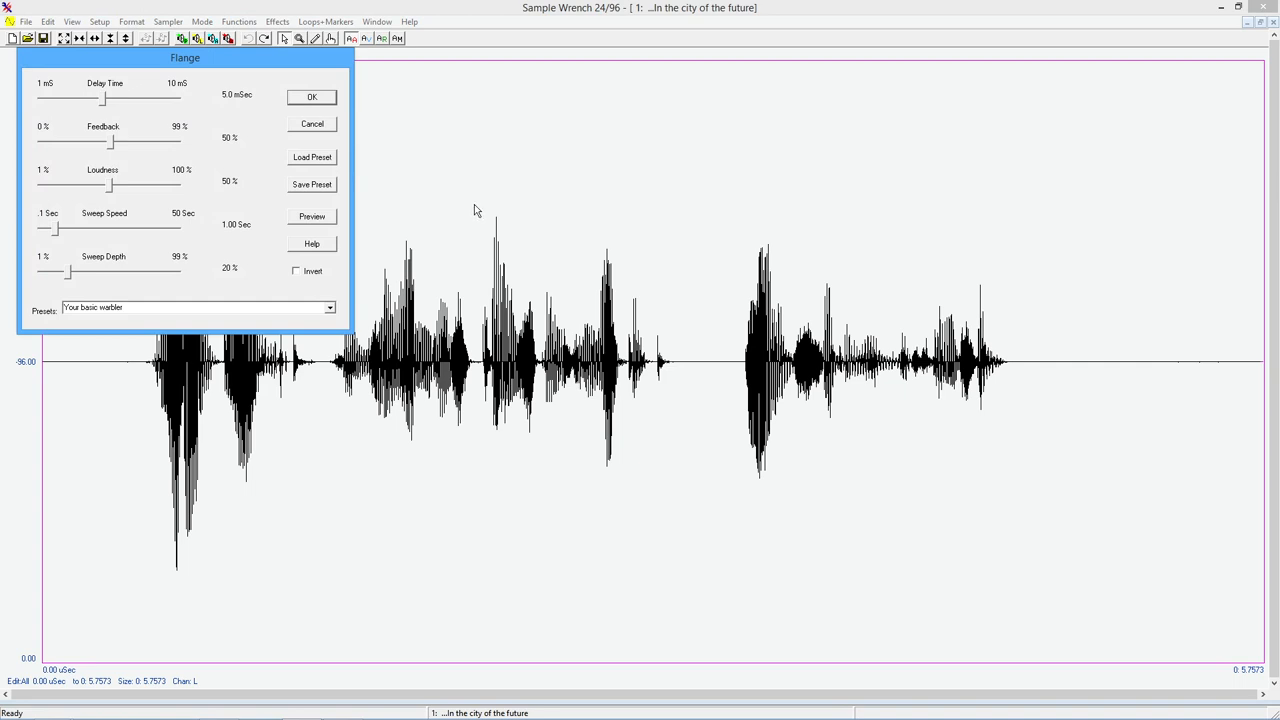
click(330, 308)
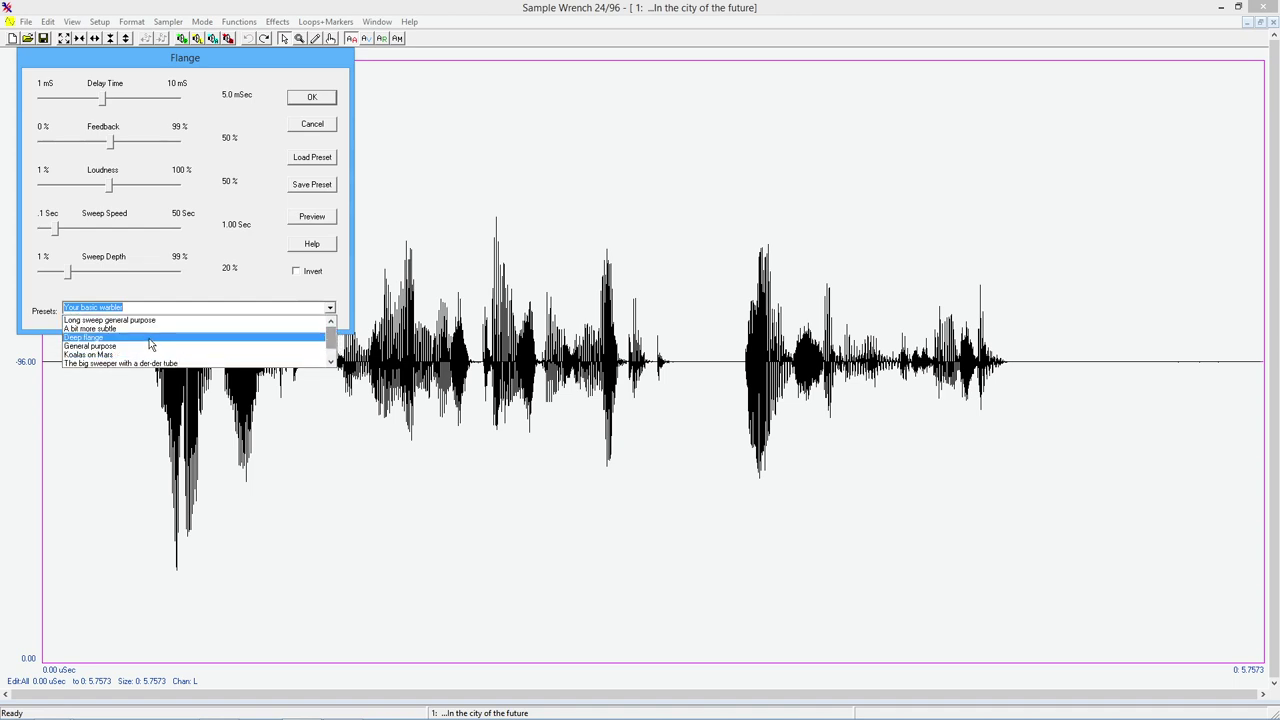
click(84, 336)
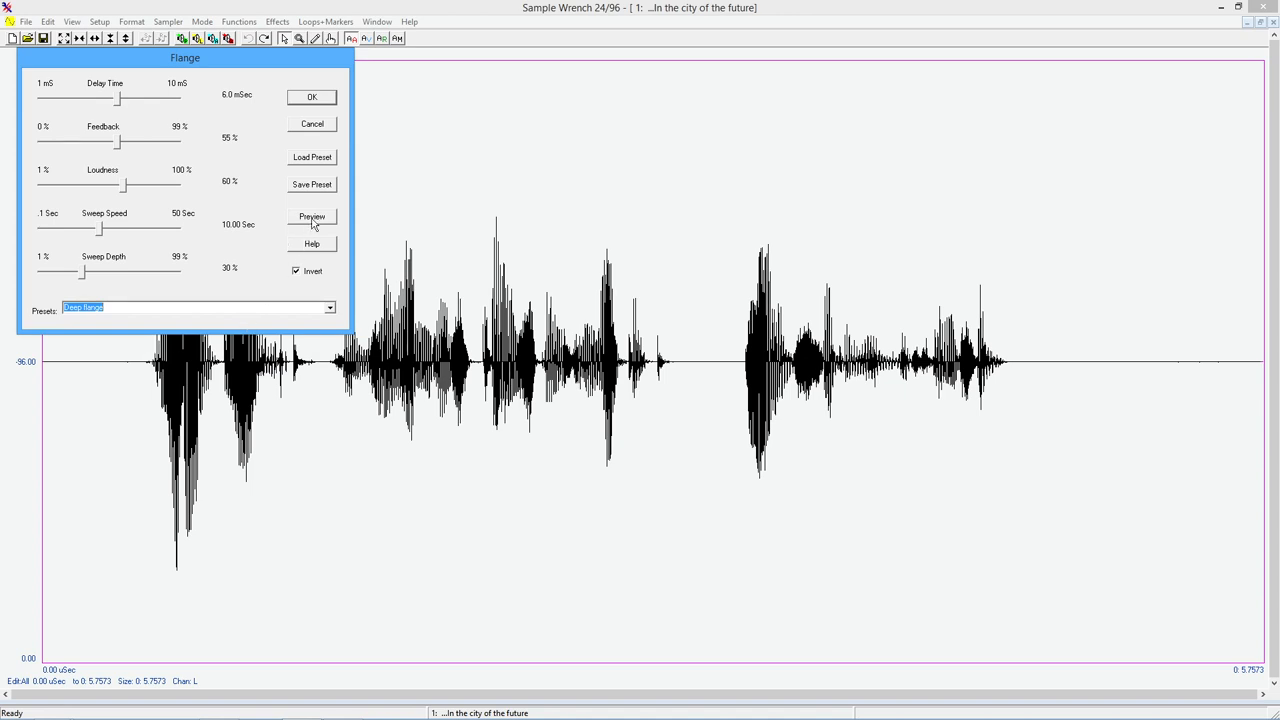
click(312, 216)
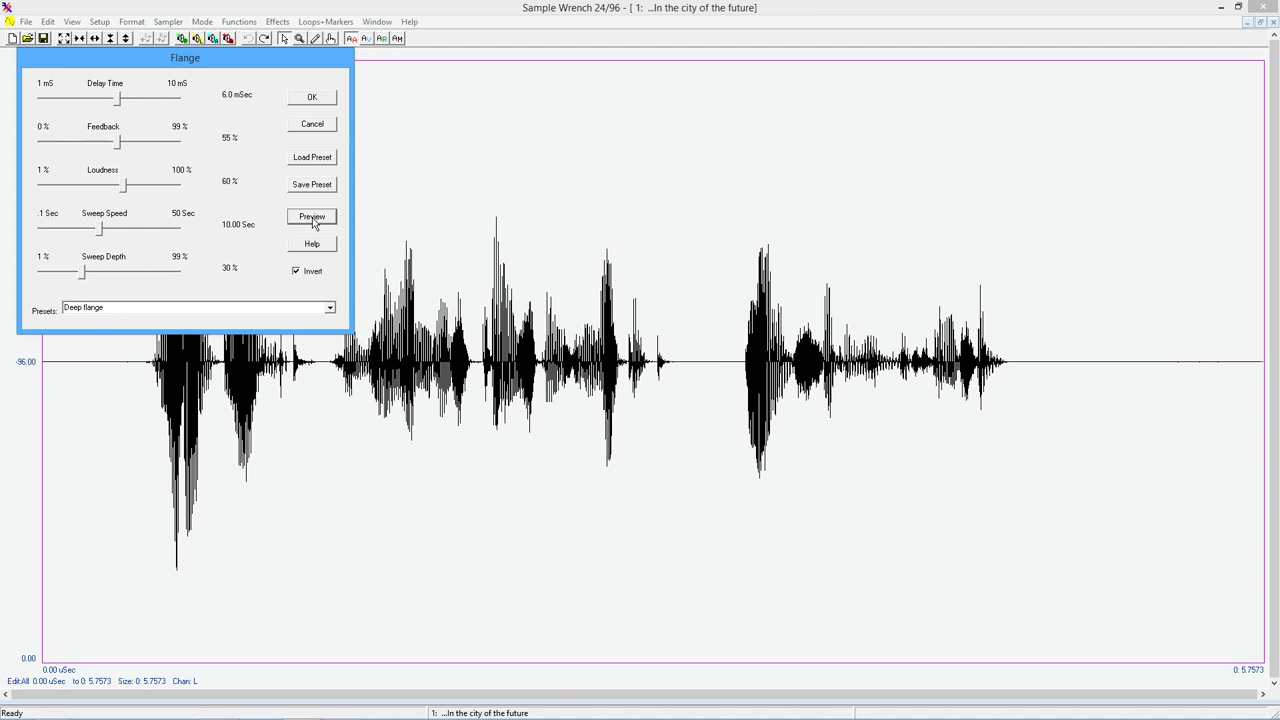
mouse_move(156, 266)
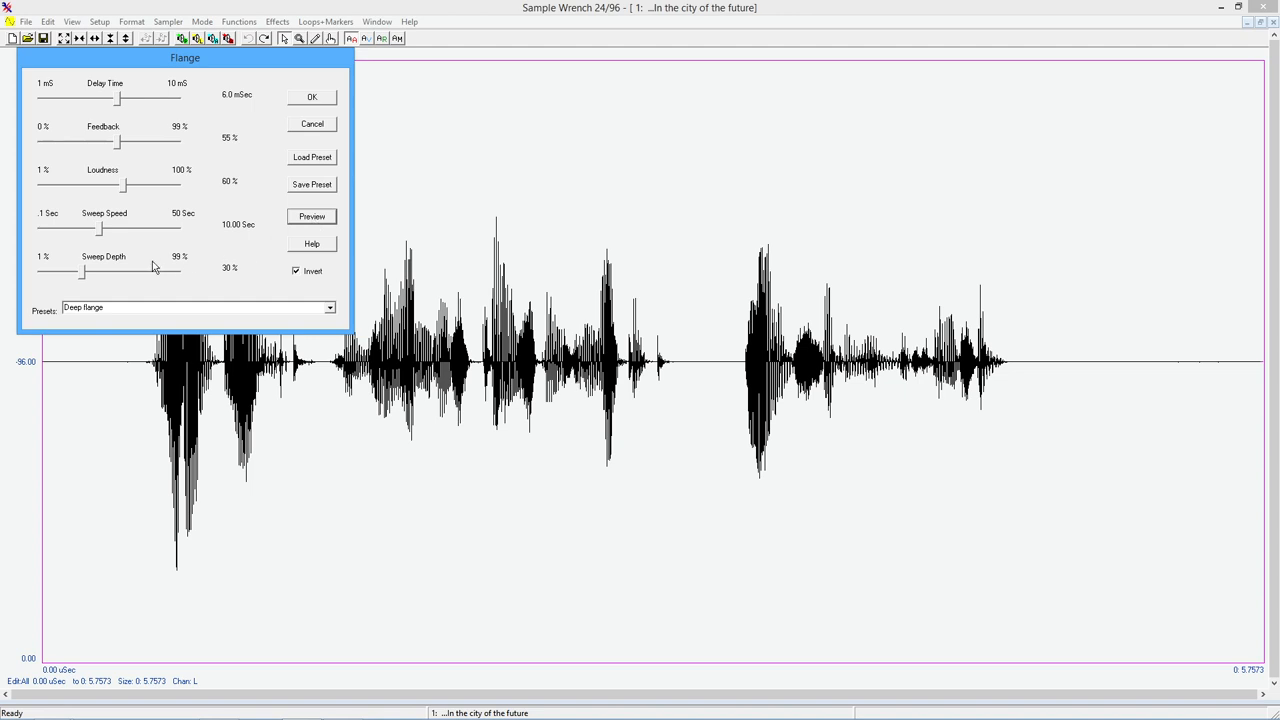
- Adjust the flange Sweep Speed slider to about 4.36 seconds
drag(98, 228, 98, 228)
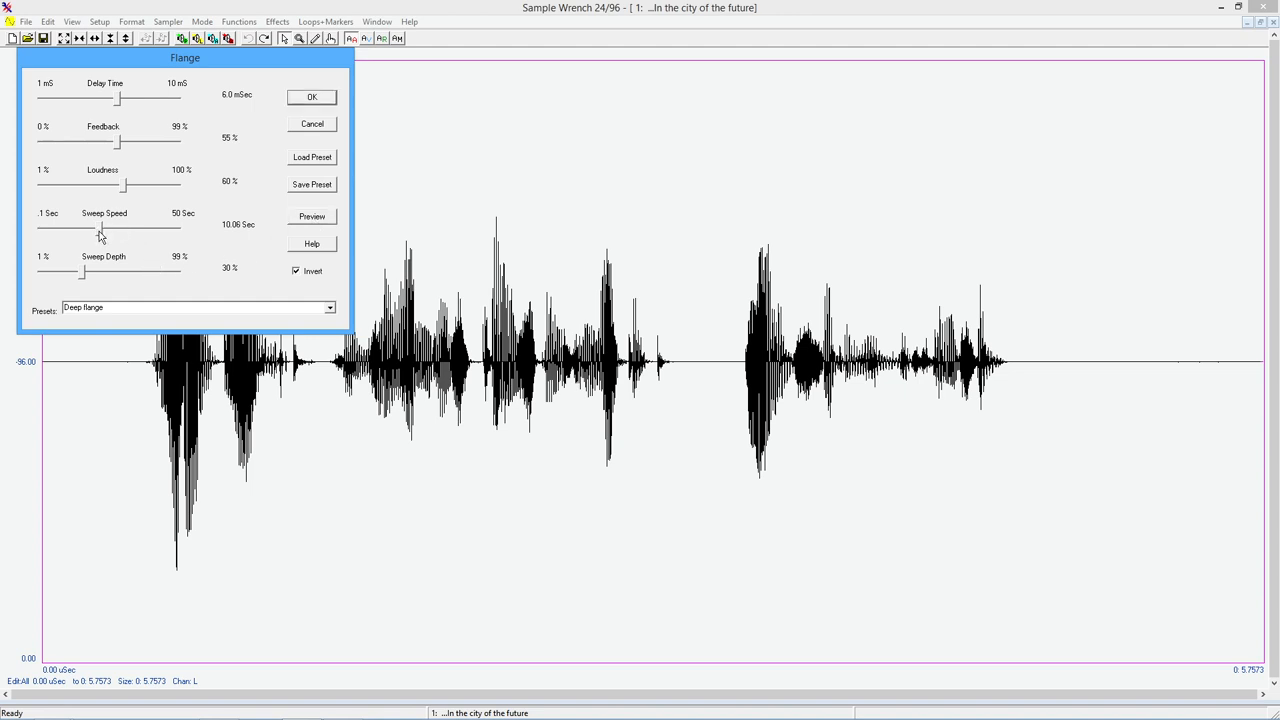
drag(100, 228, 82, 228)
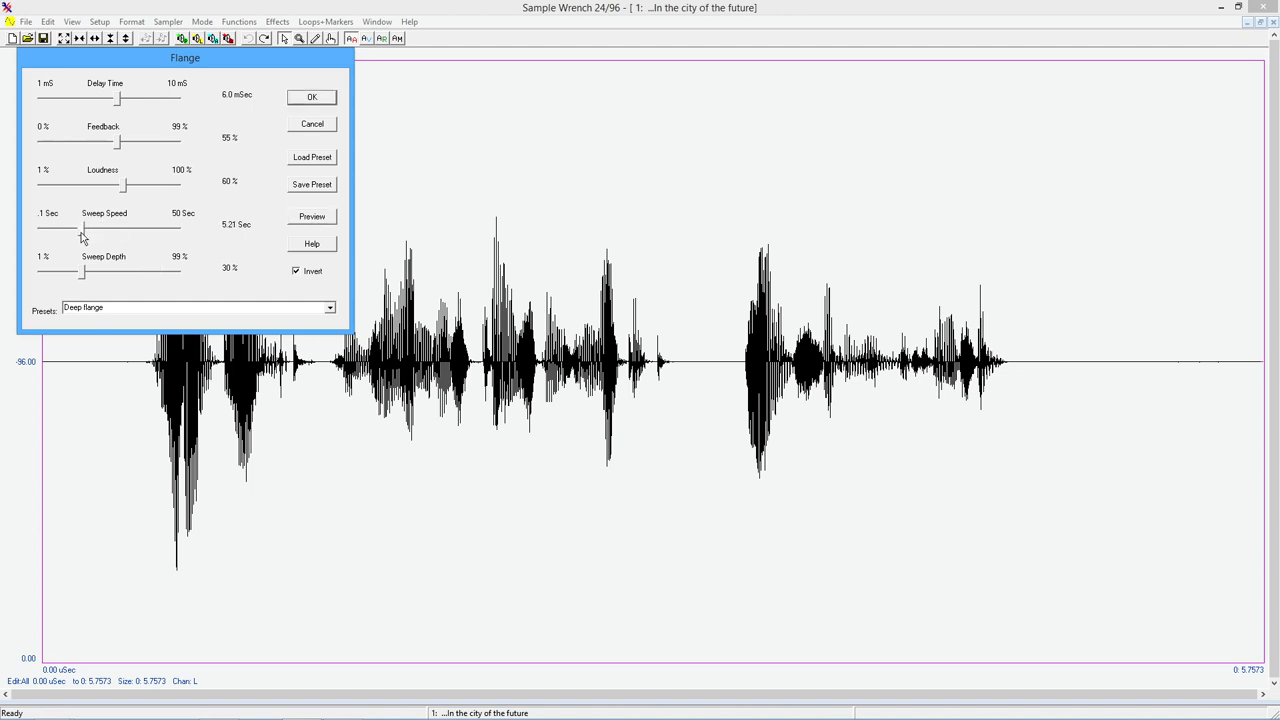
drag(84, 228, 80, 228)
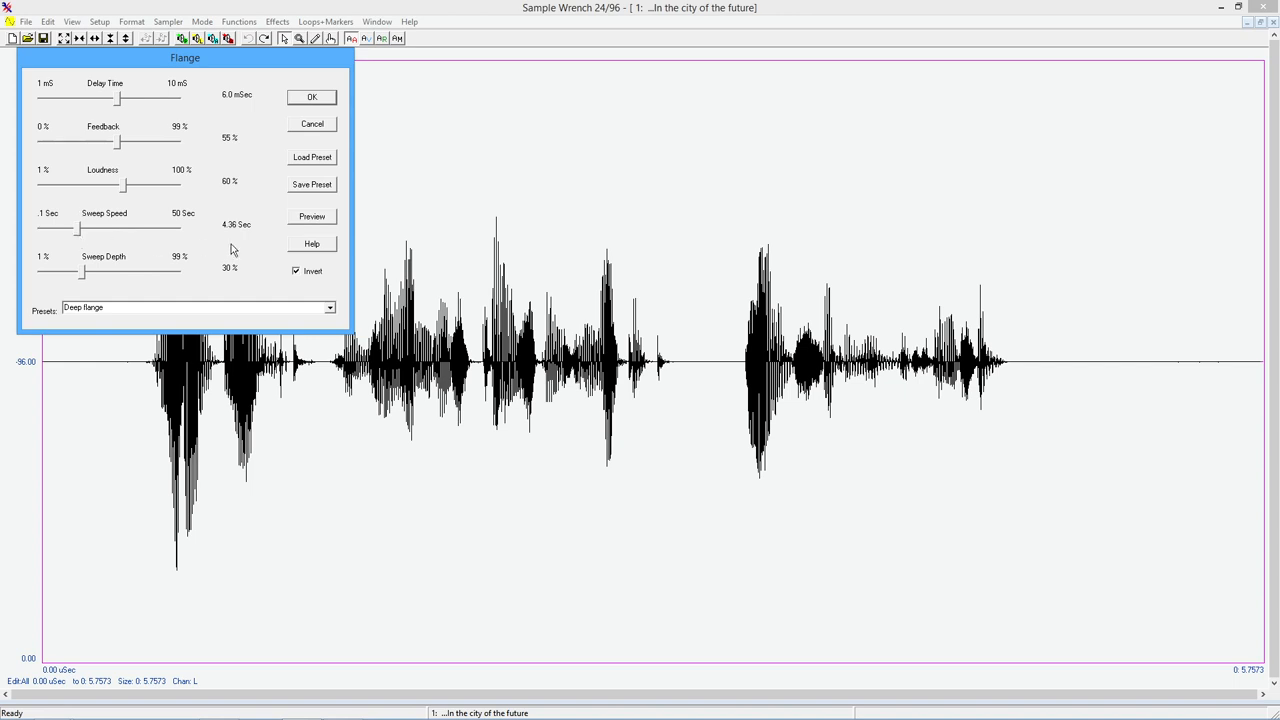
mouse_move(300, 250)
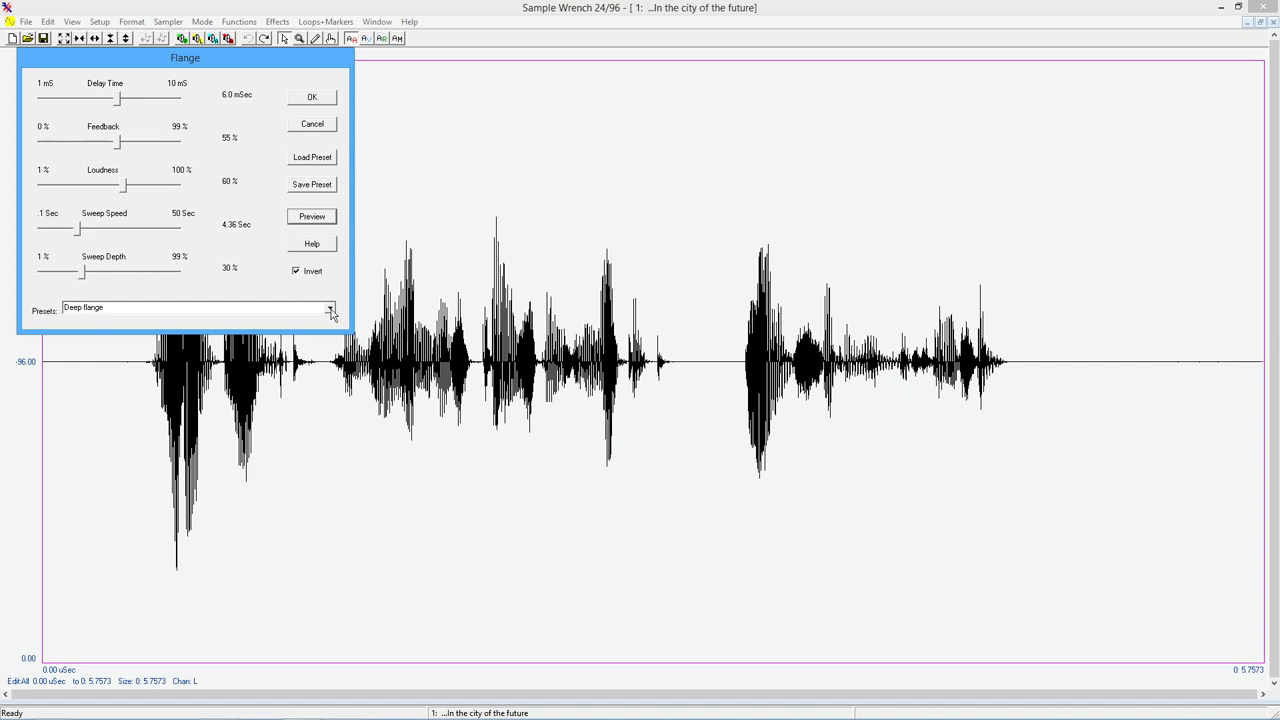
- Try another flange preset, then cancel the Flange dialog leaving the waveform unchanged
click(332, 308)
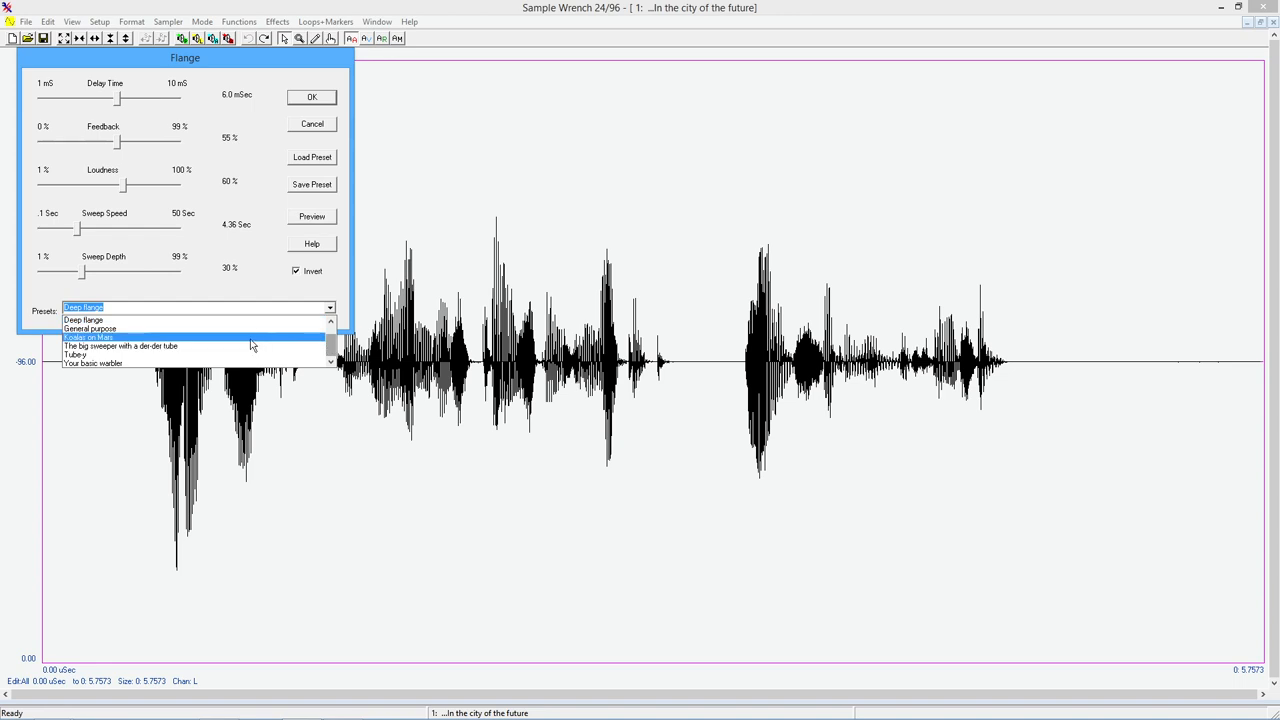
click(88, 336)
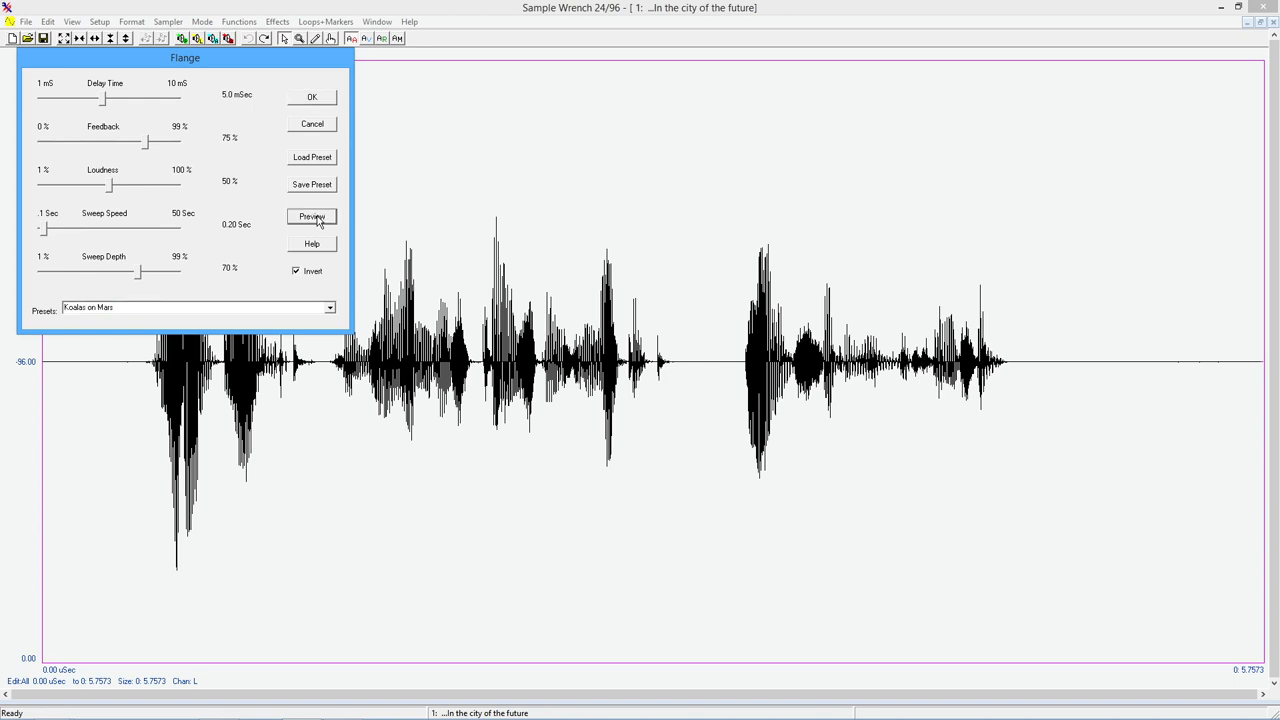
mouse_move(260, 208)
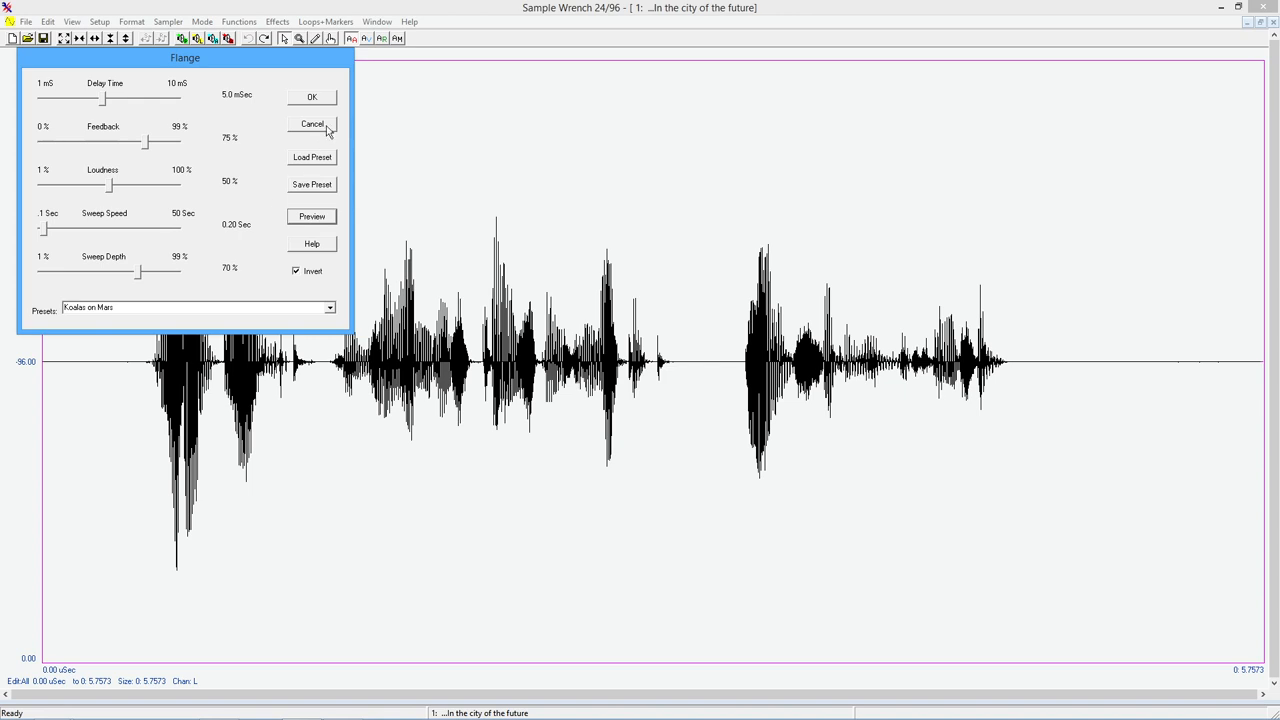
click(312, 124)
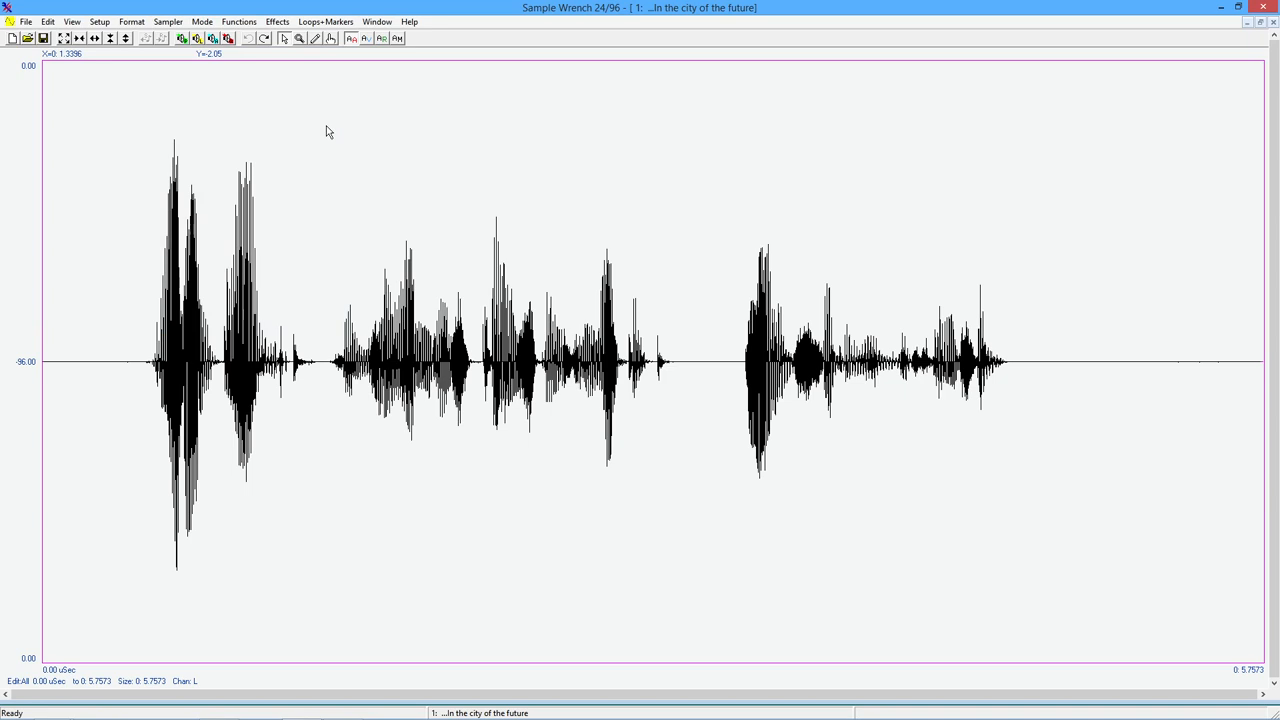
mouse_move(272, 16)
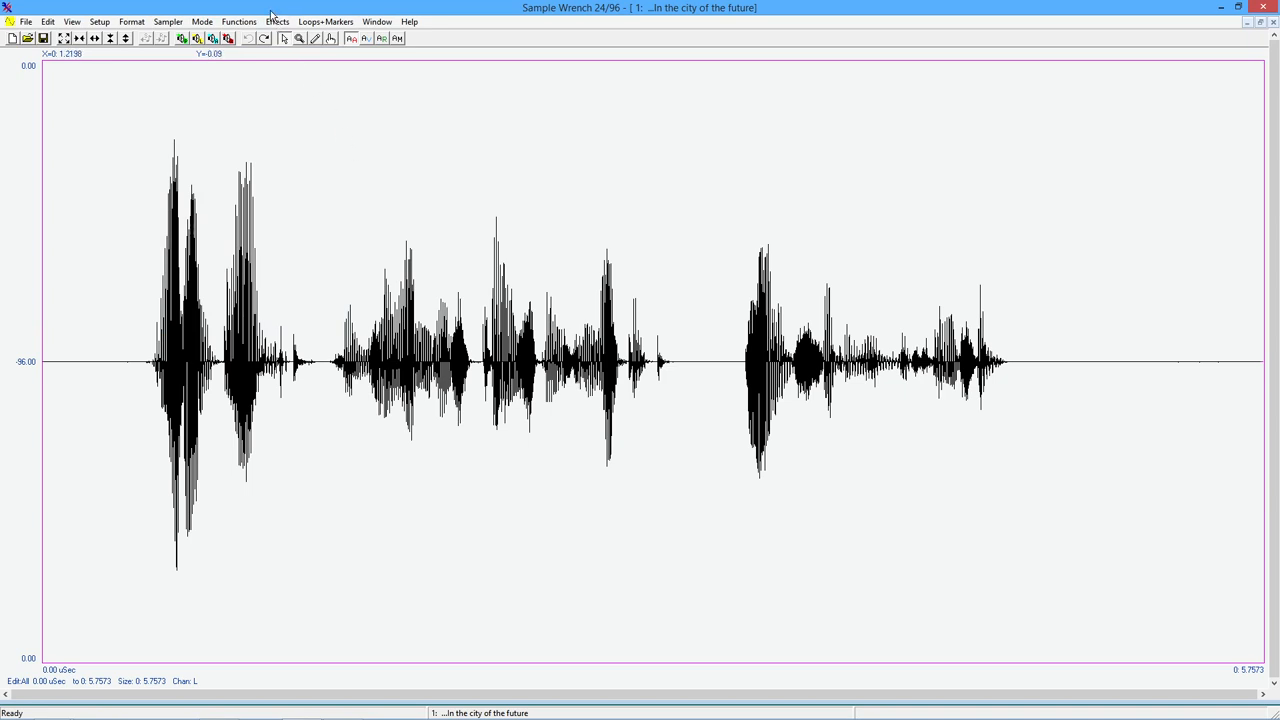
- Bring up Effects > Reverb with the Large room preset (1.44 s decay) for review
click(278, 20)
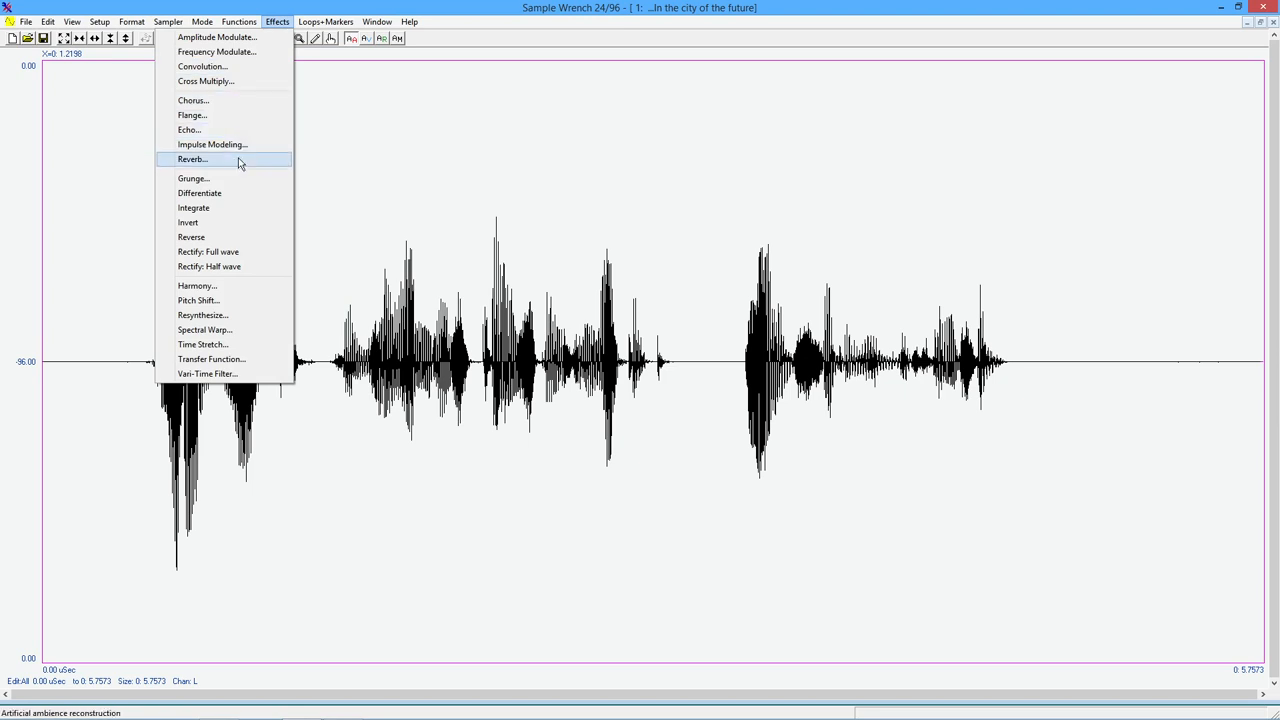
click(192, 160)
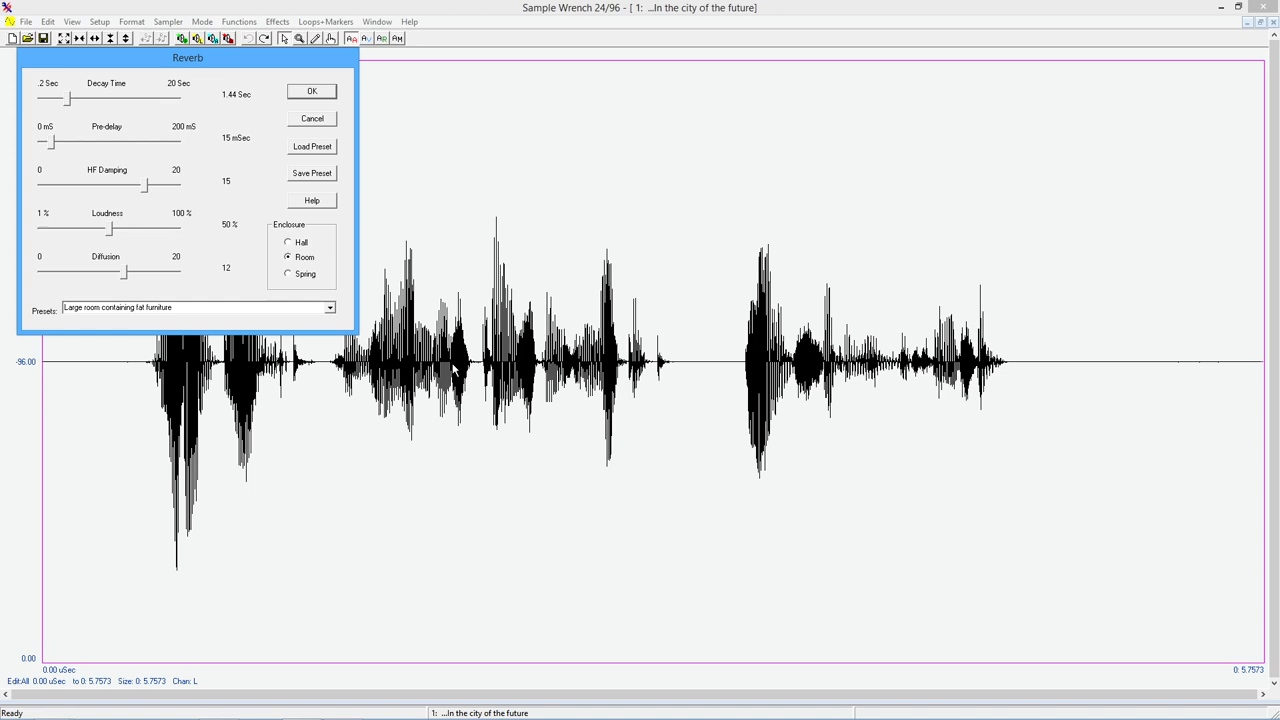
mouse_move(426, 448)
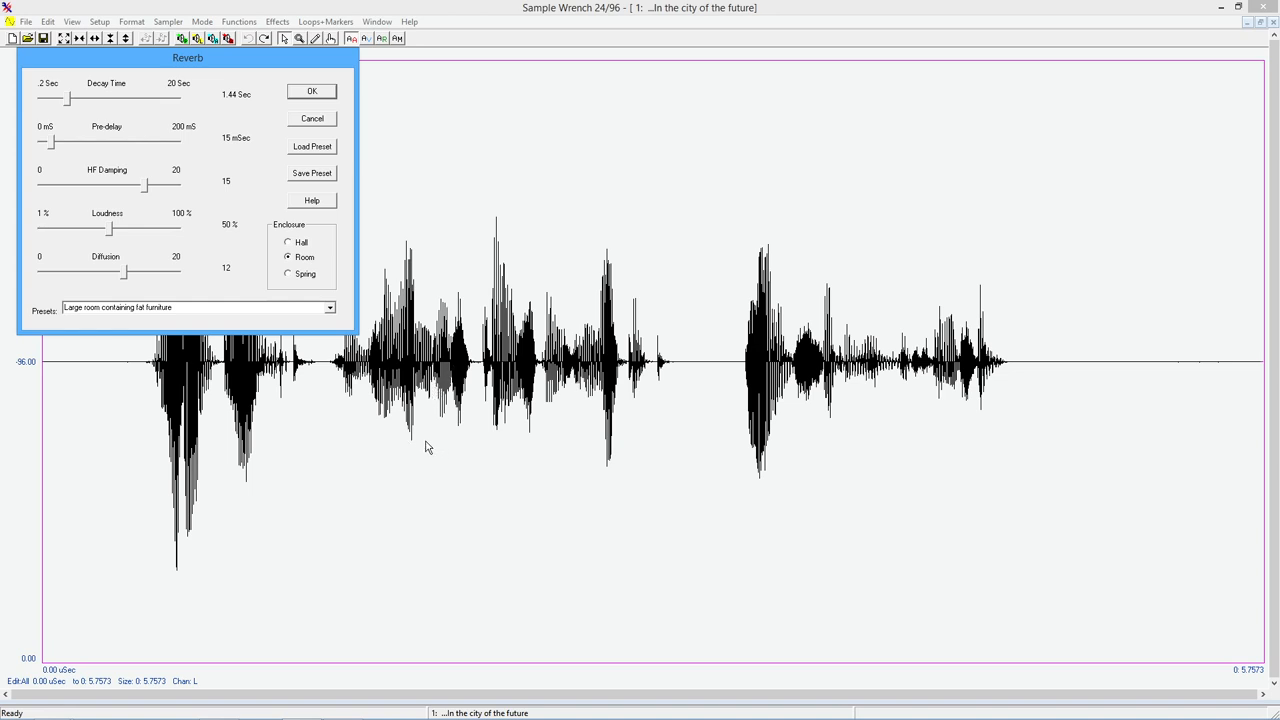
mouse_move(330, 312)
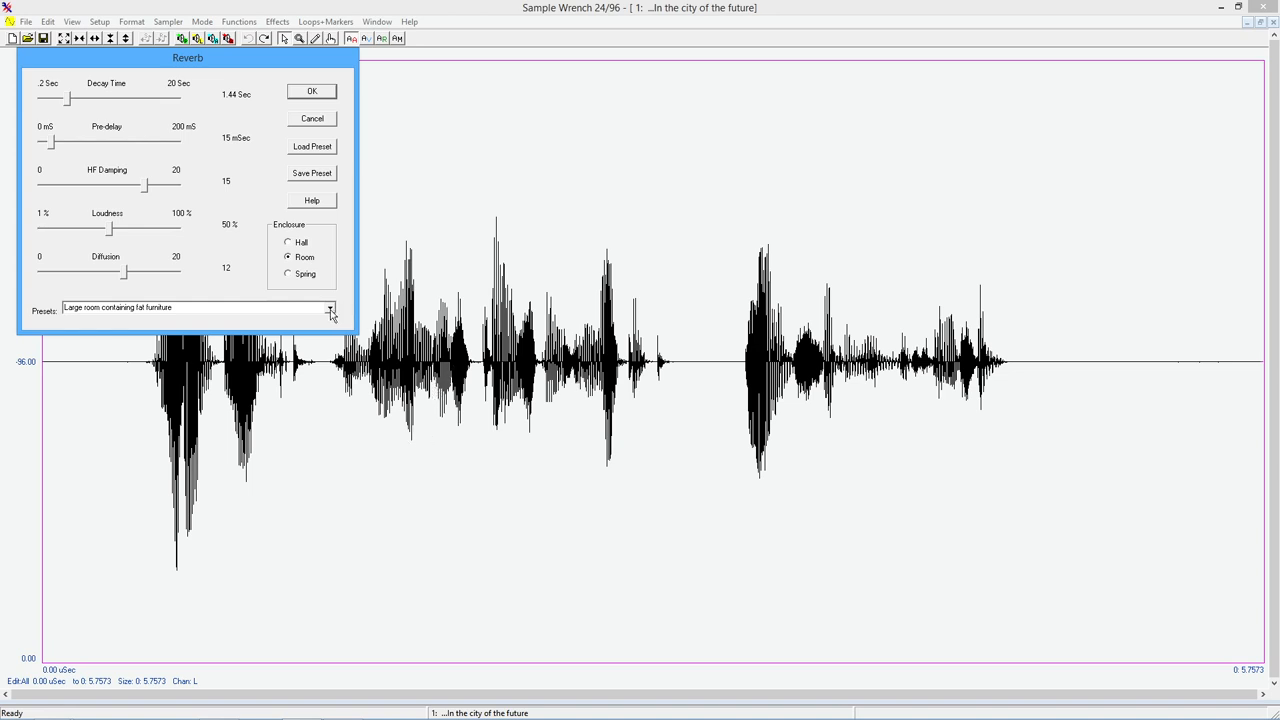
mouse_move(178, 324)
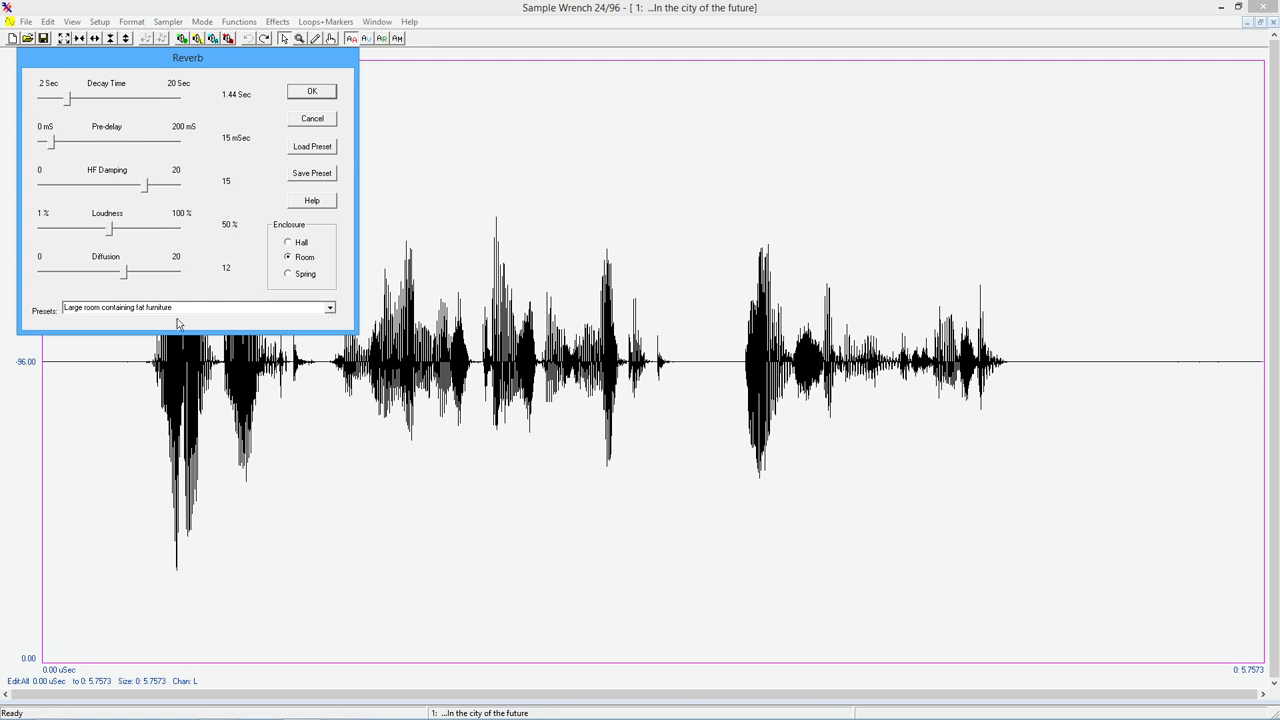
mouse_move(240, 304)
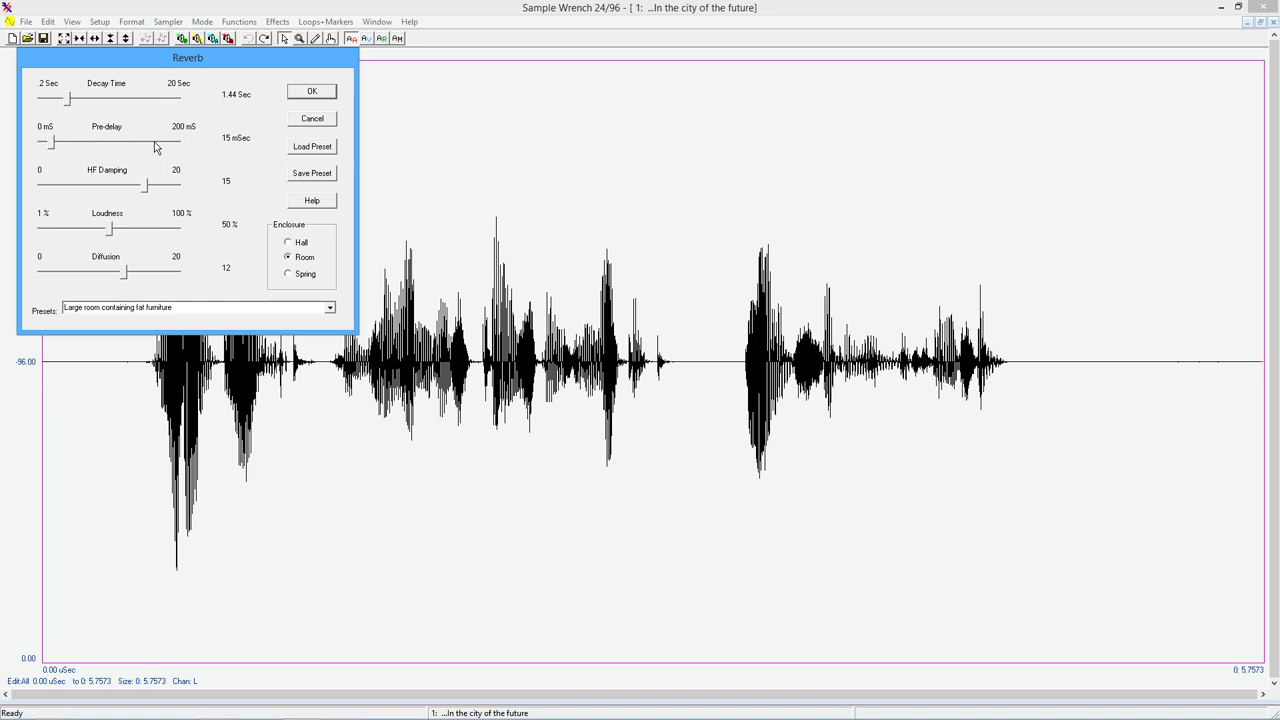
mouse_move(148, 194)
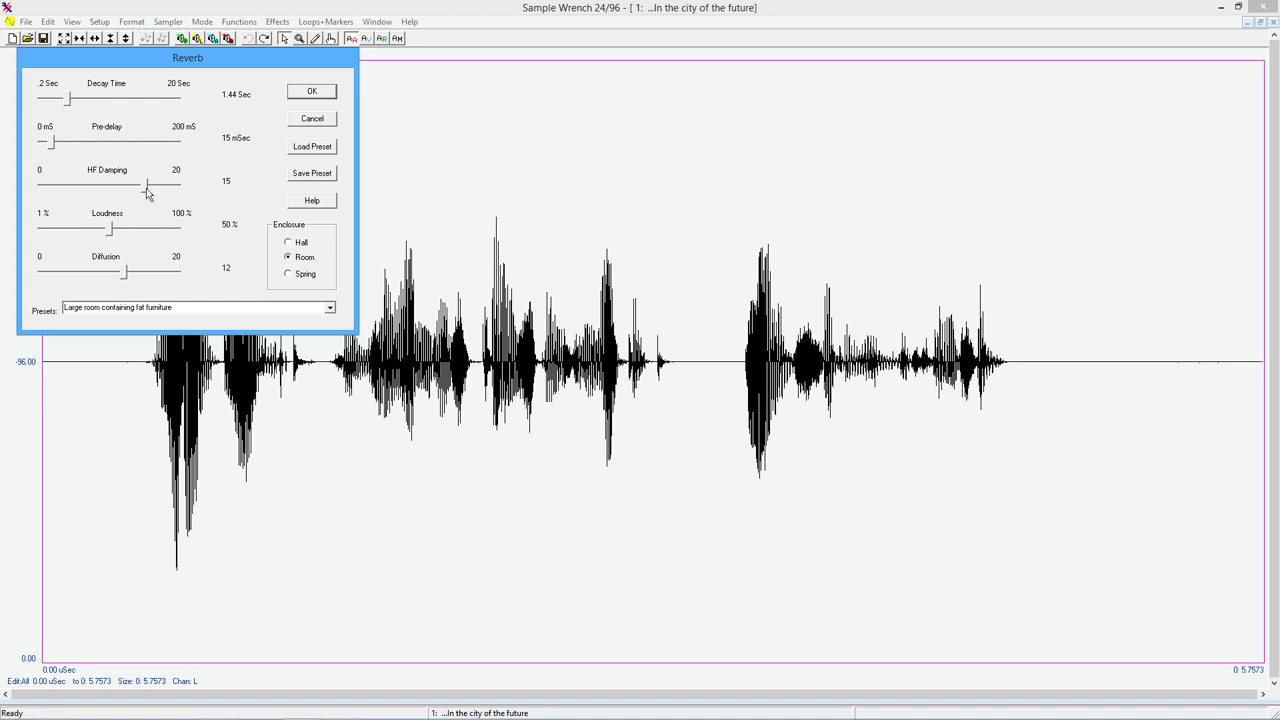
mouse_move(210, 200)
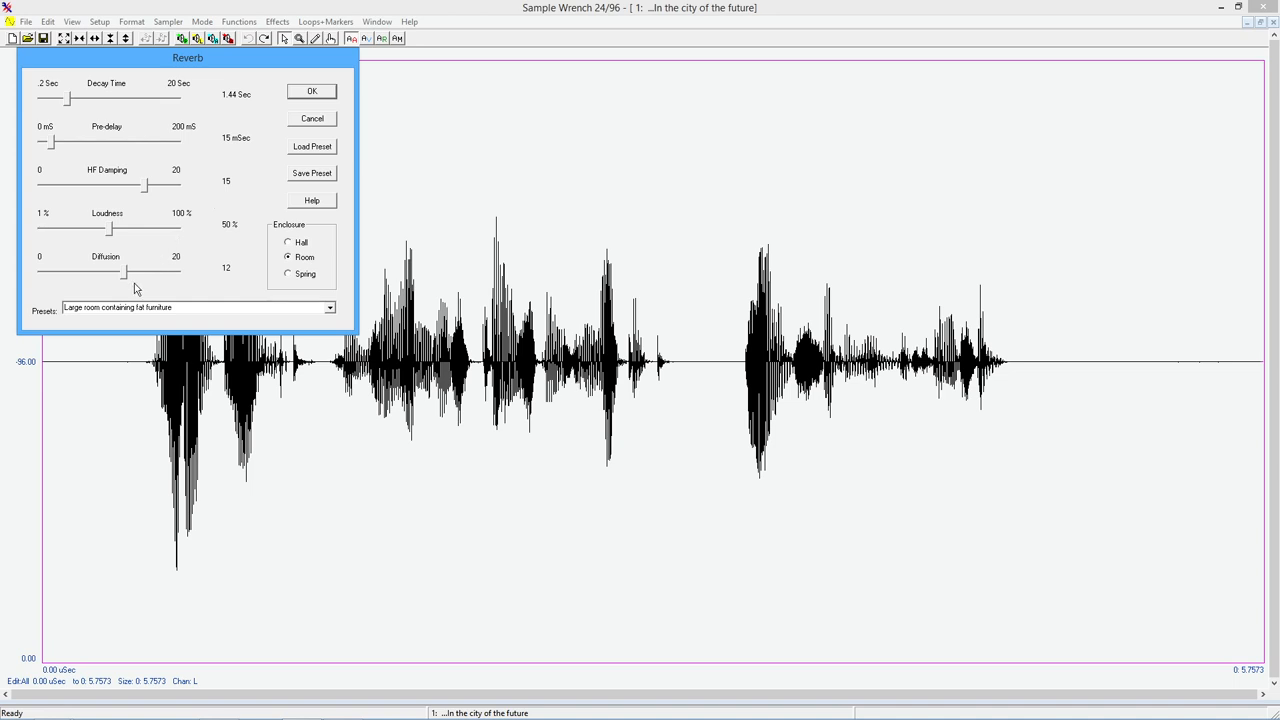
mouse_move(150, 286)
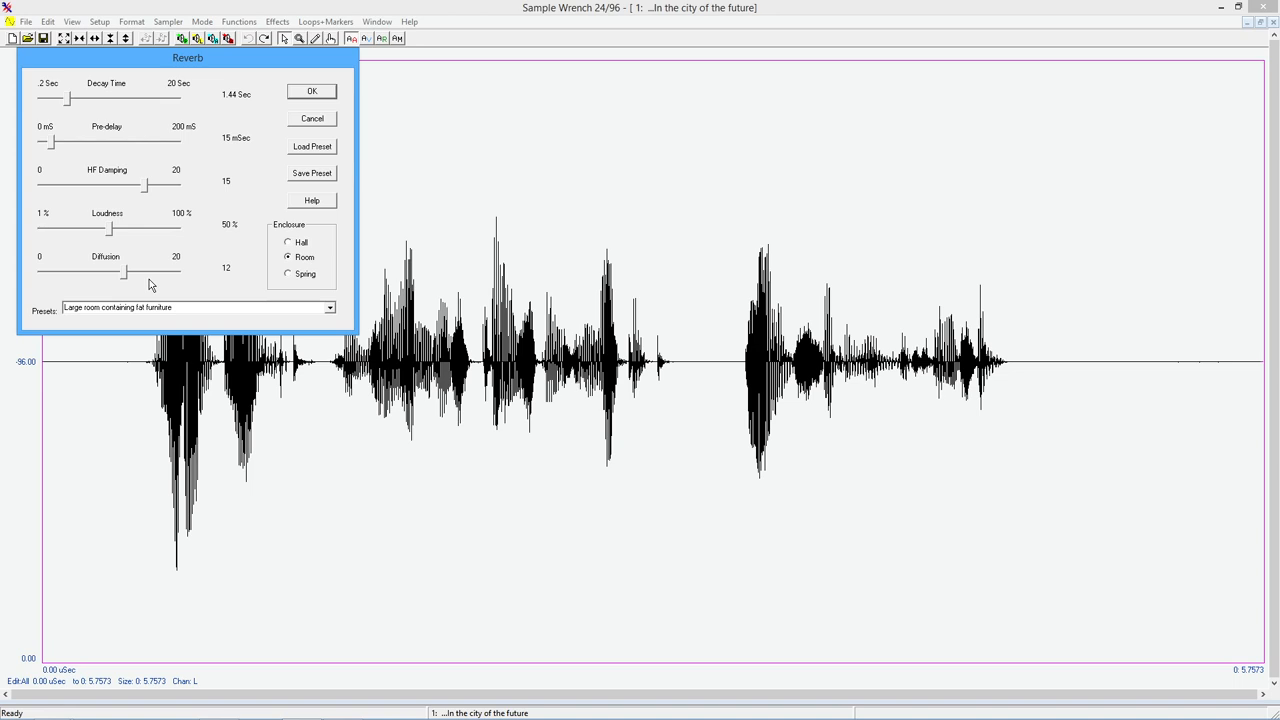
mouse_move(162, 276)
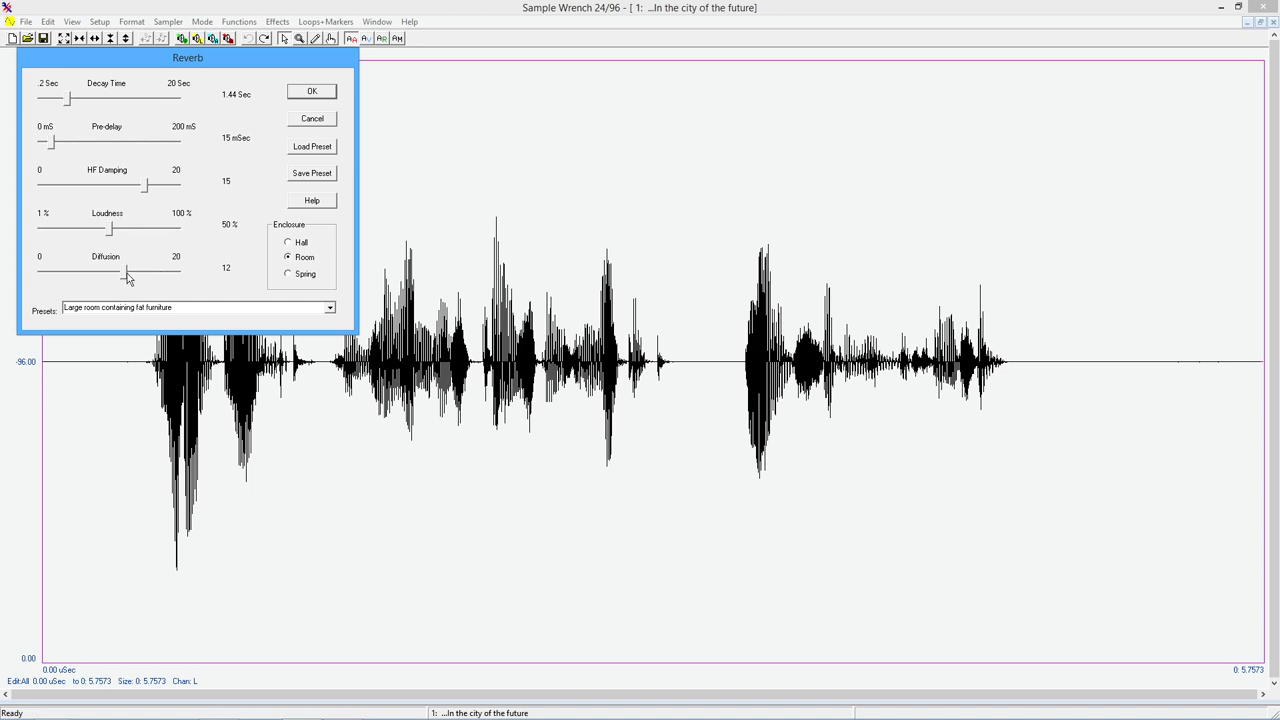
mouse_move(278, 252)
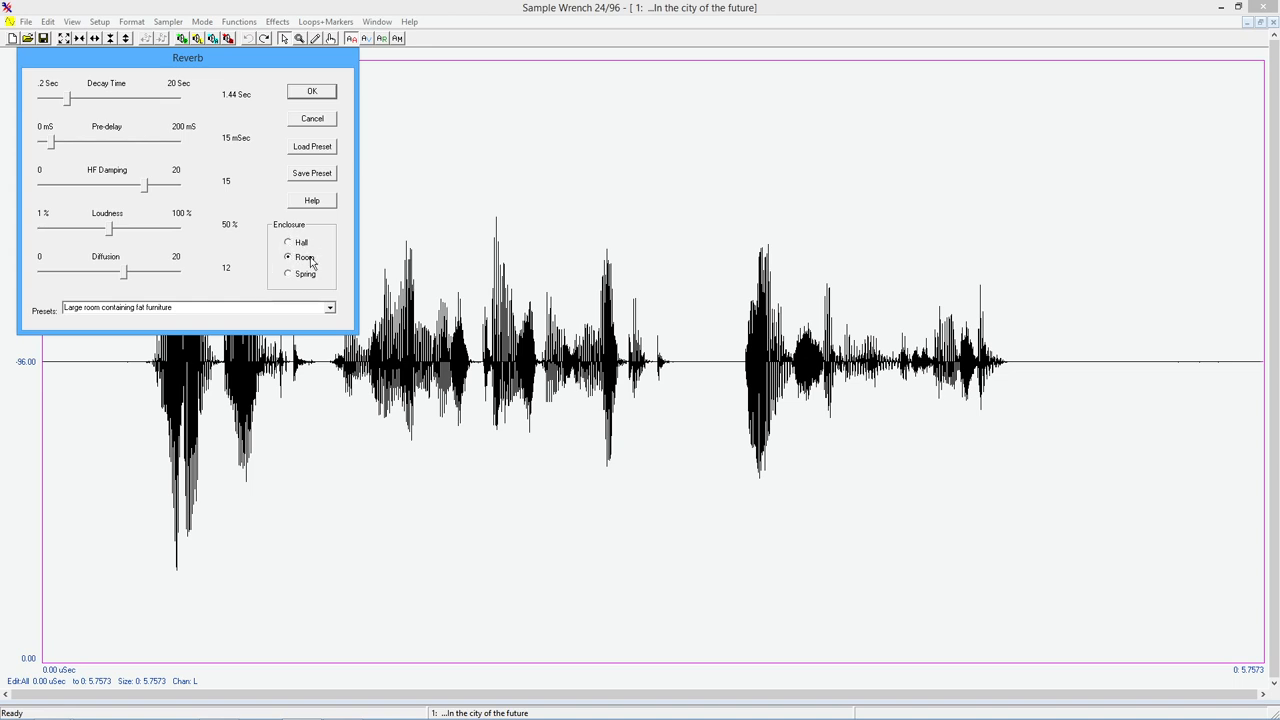
mouse_move(312, 282)
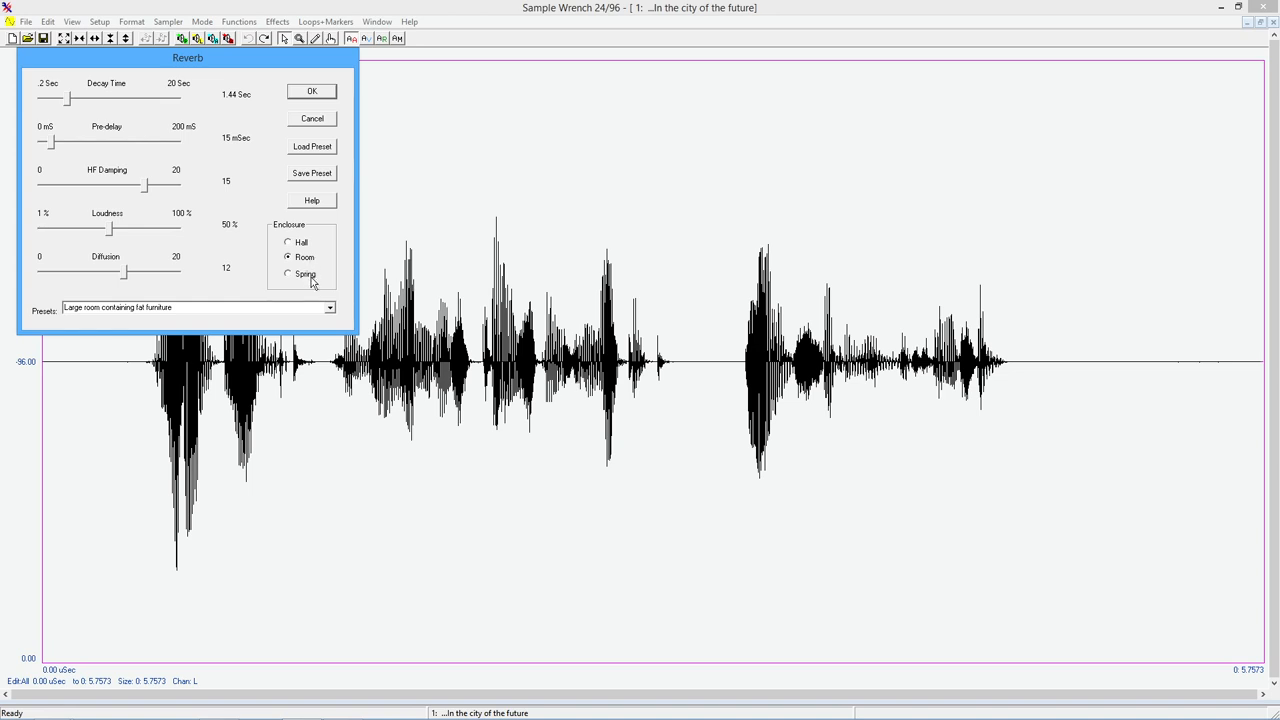
mouse_move(300, 280)
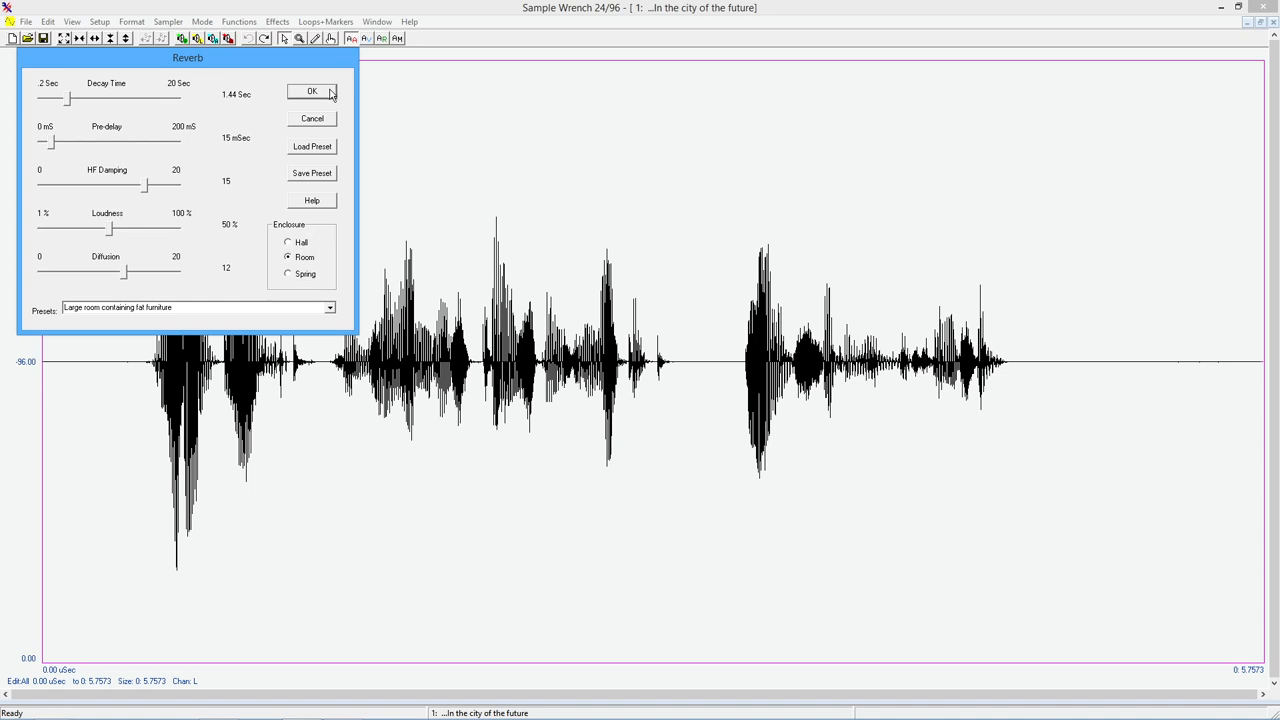
mouse_move(322, 96)
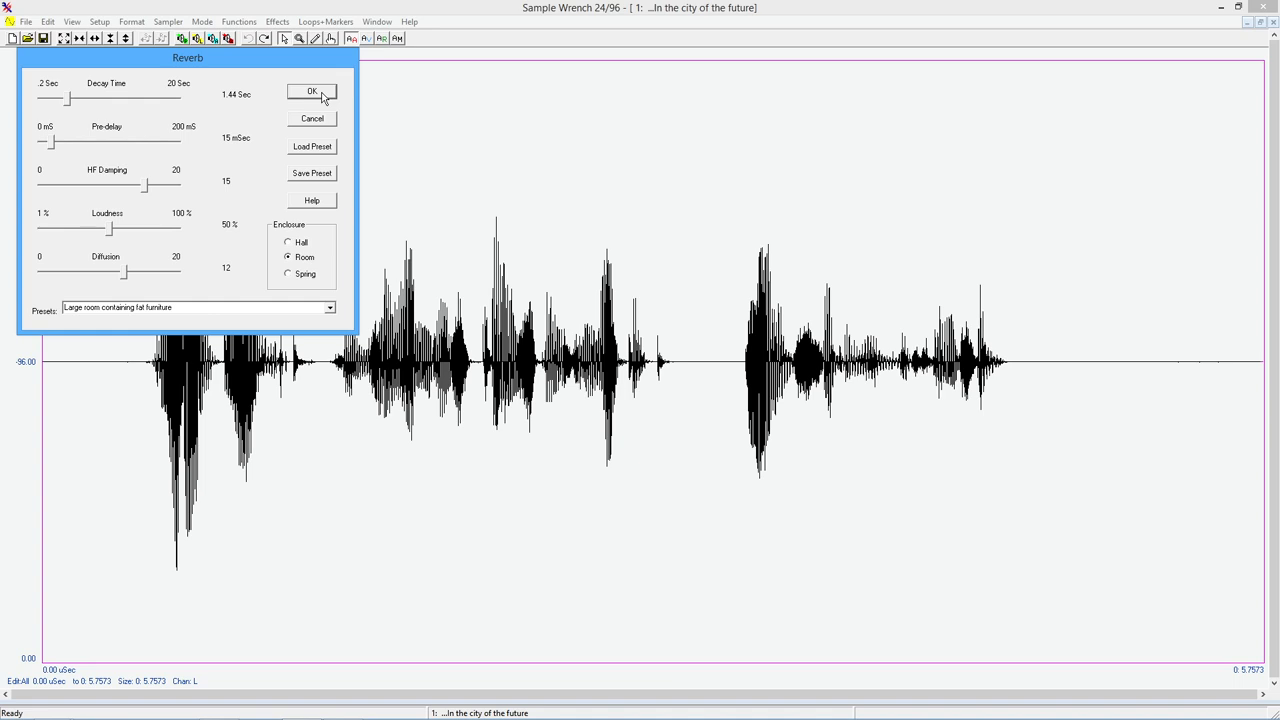
- Apply the large-room reverb, play it, undo to the original and play again
click(312, 92)
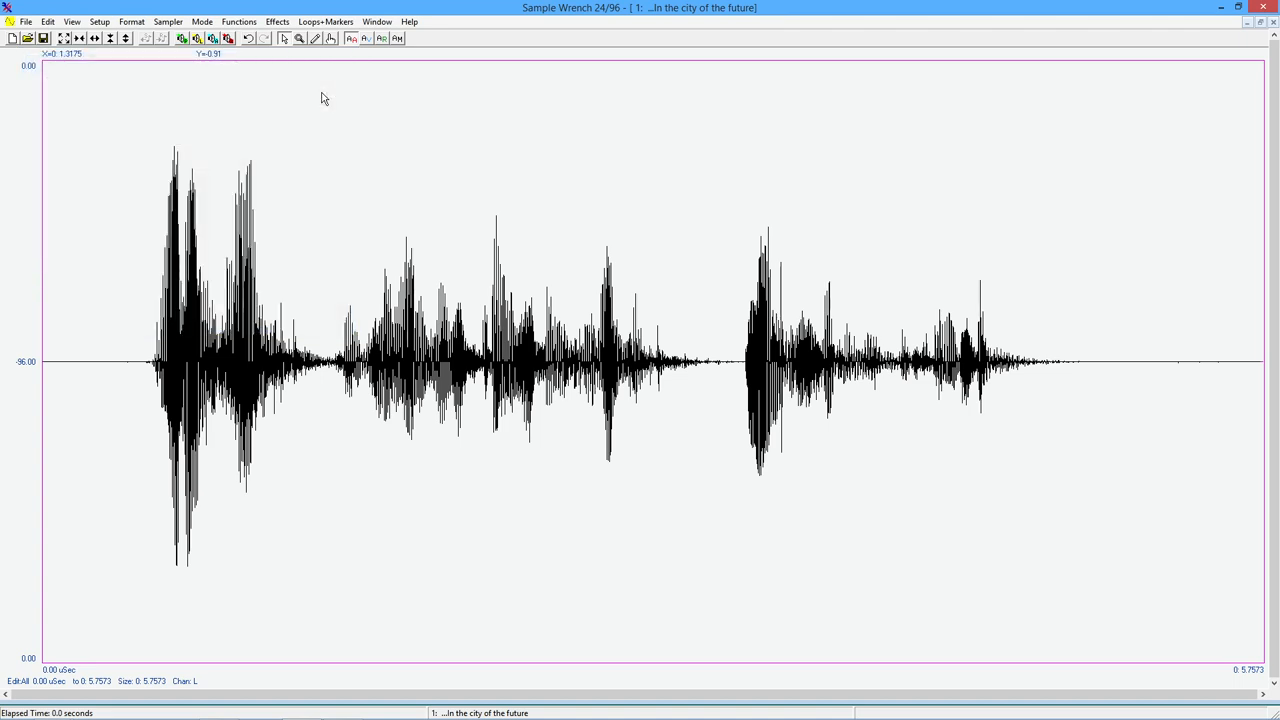
mouse_move(258, 374)
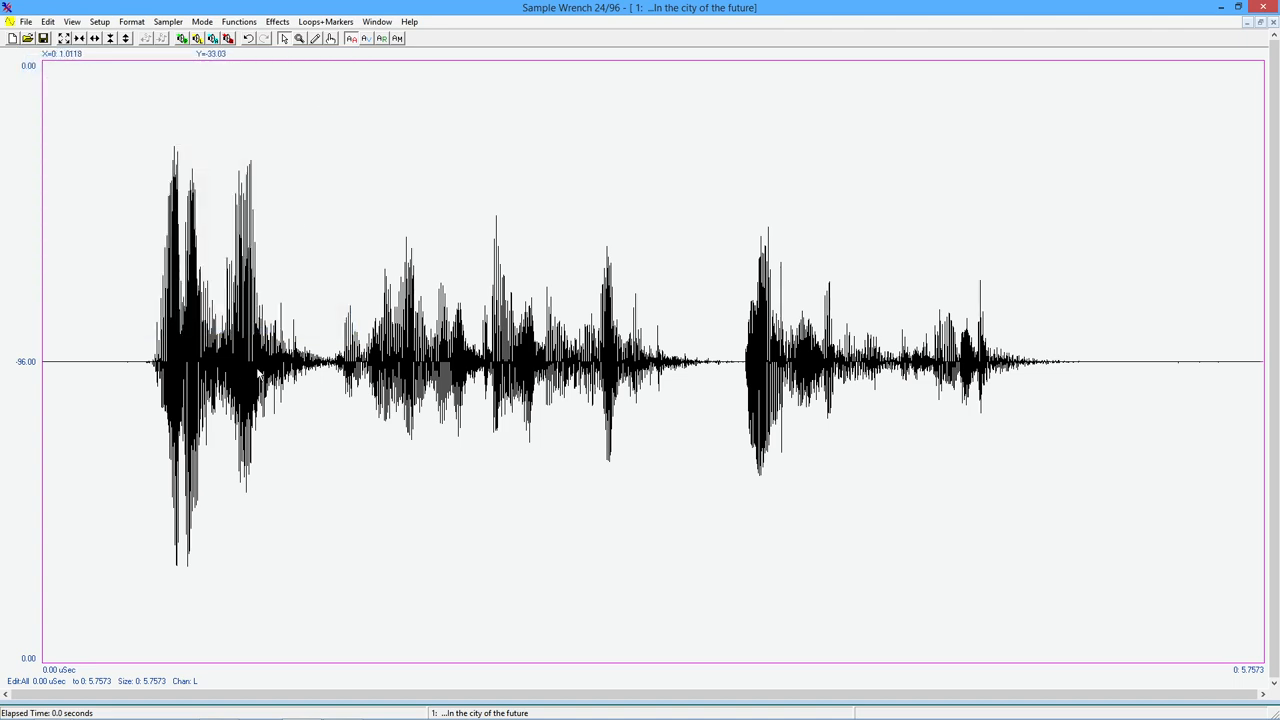
mouse_move(304, 360)
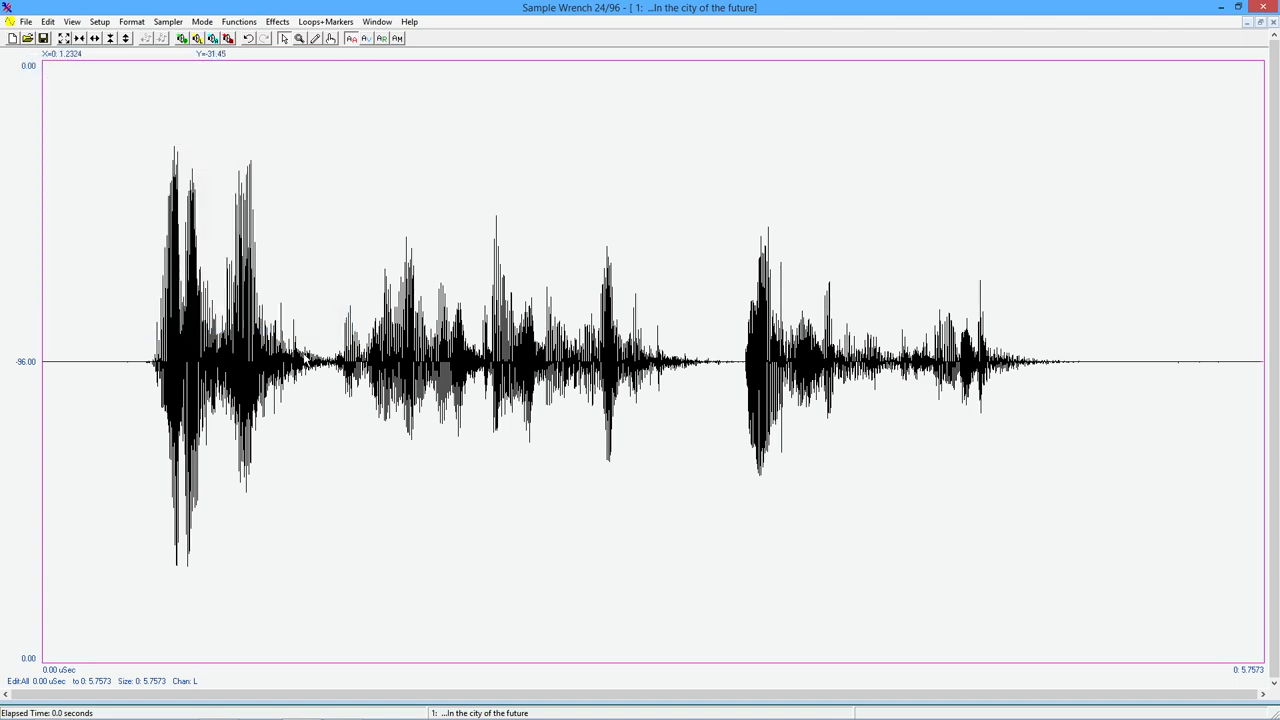
click(392, 360)
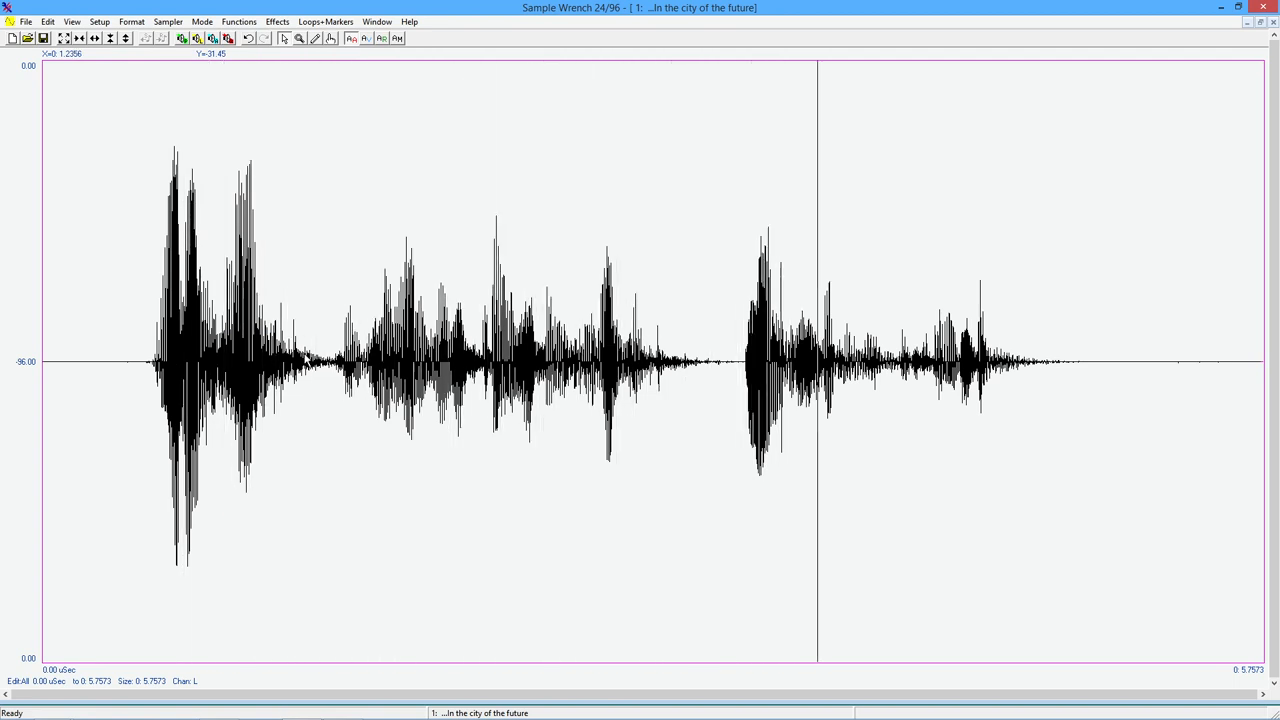
mouse_move(148, 114)
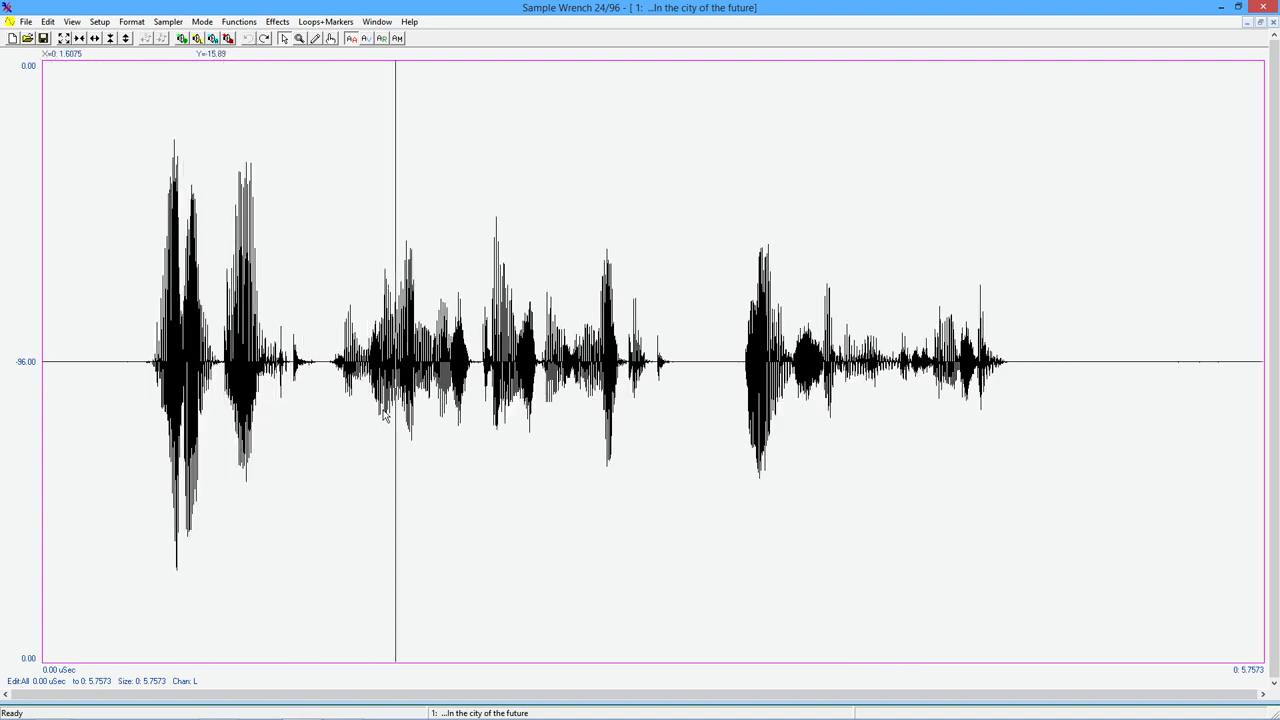
click(818, 360)
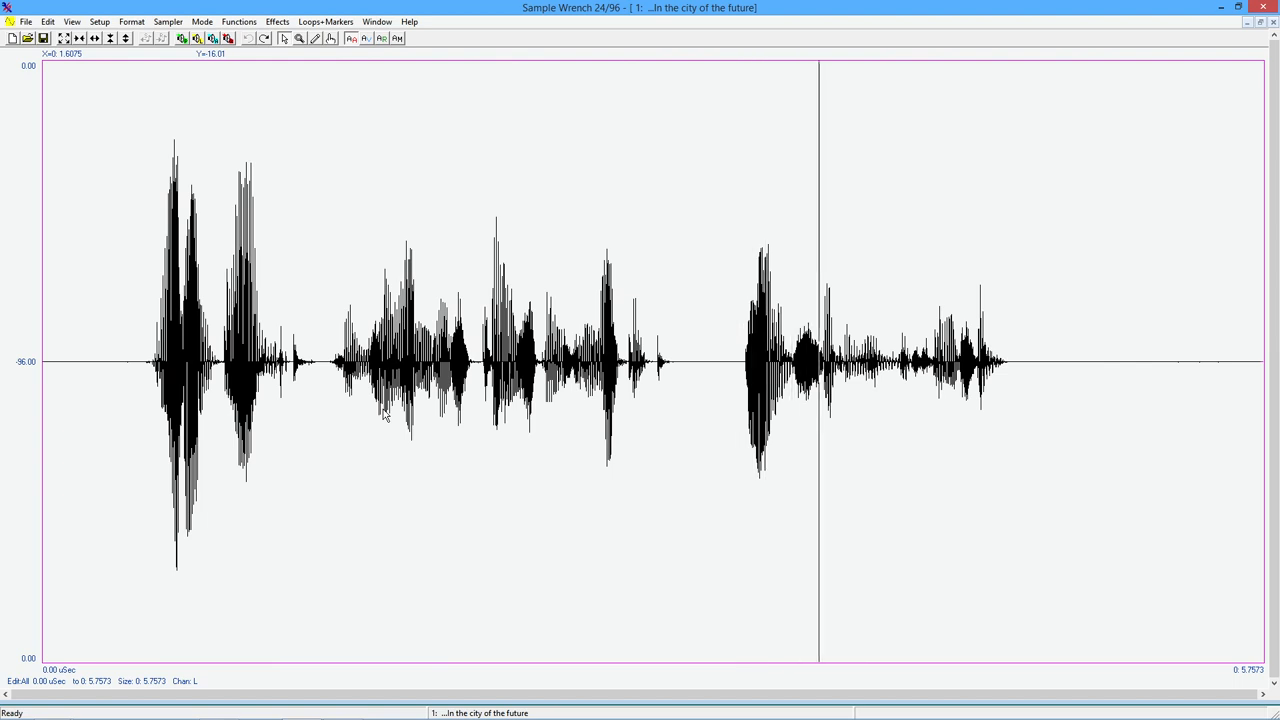
mouse_move(238, 52)
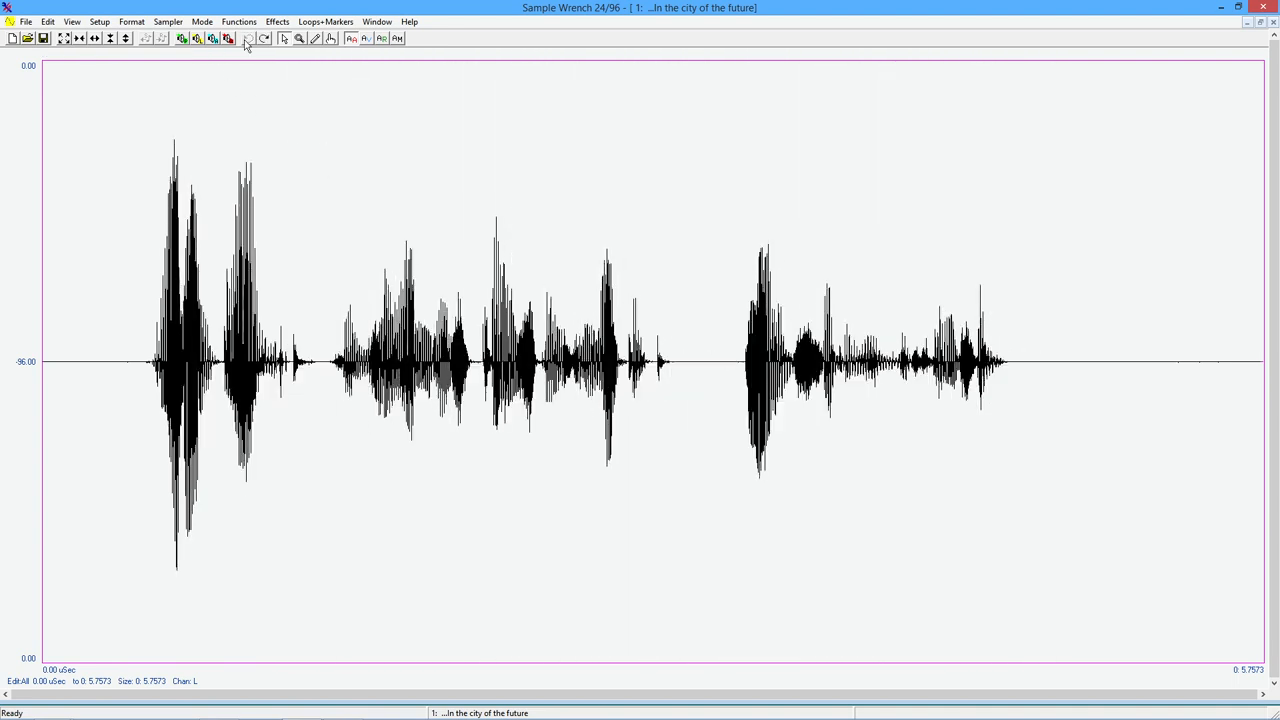
click(238, 20)
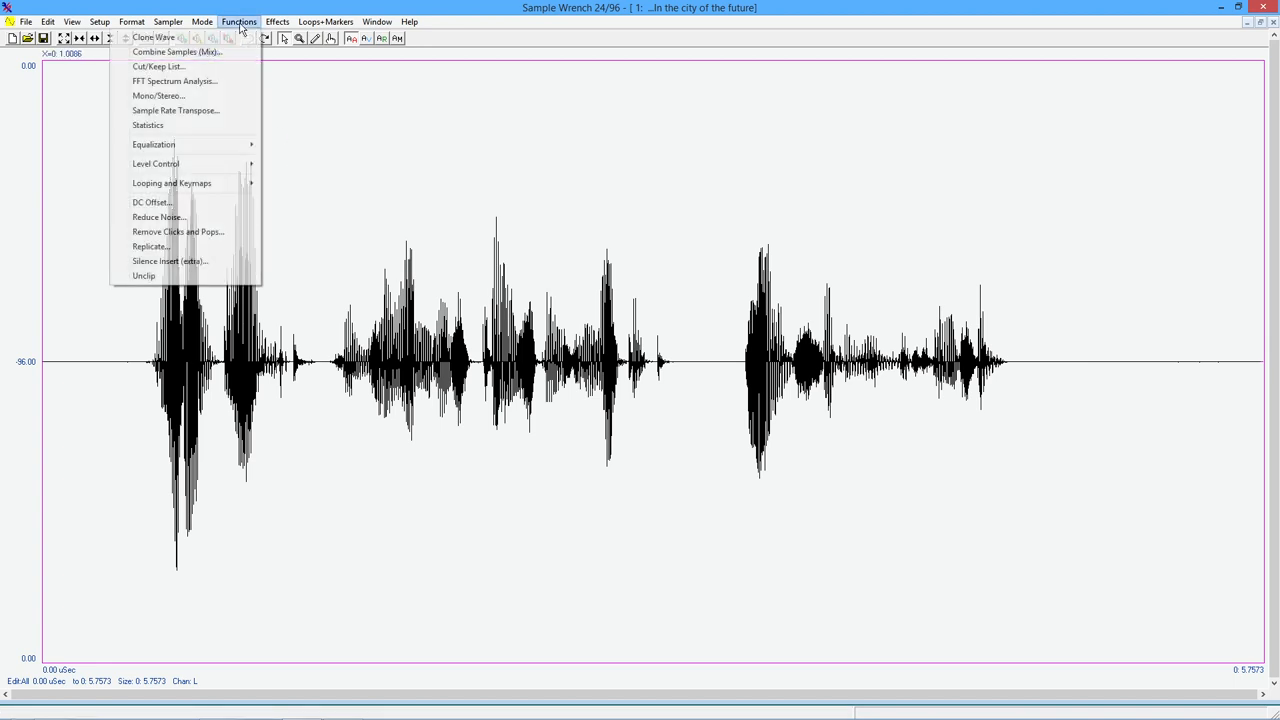
- Reopen Reverb and choose the attic bedroom preset (0.28 s decay)
click(276, 20)
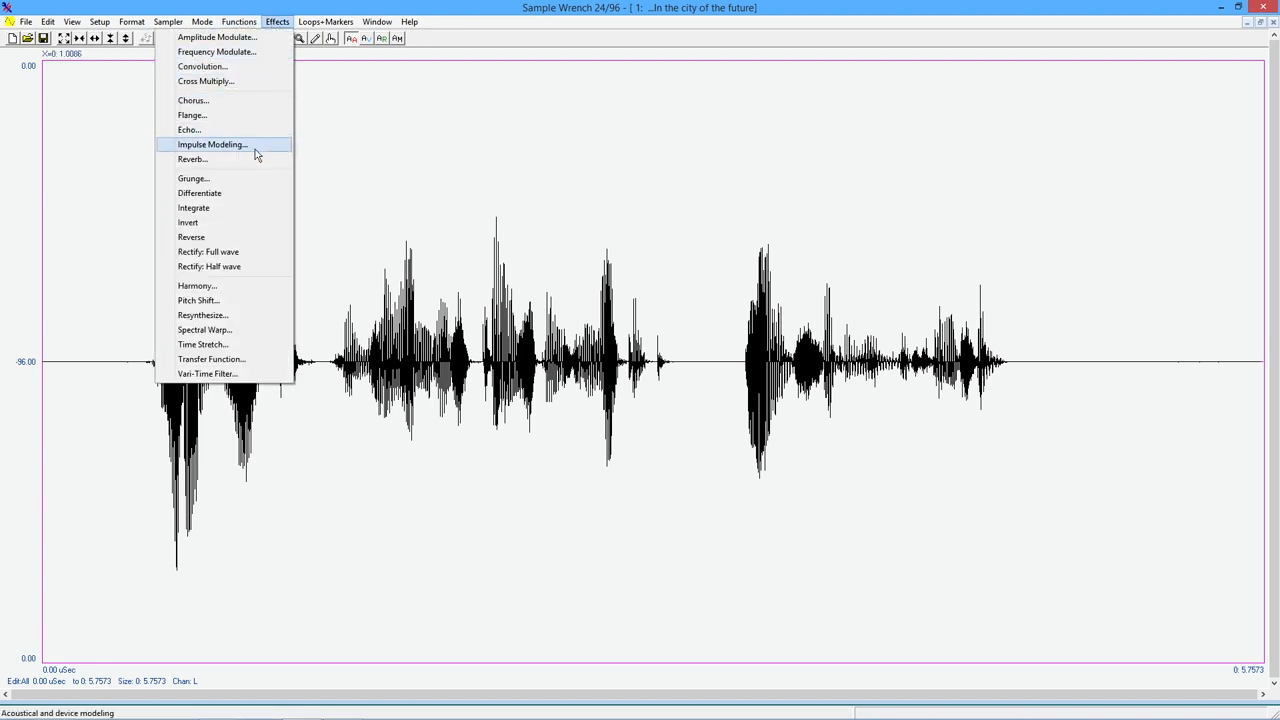
click(192, 160)
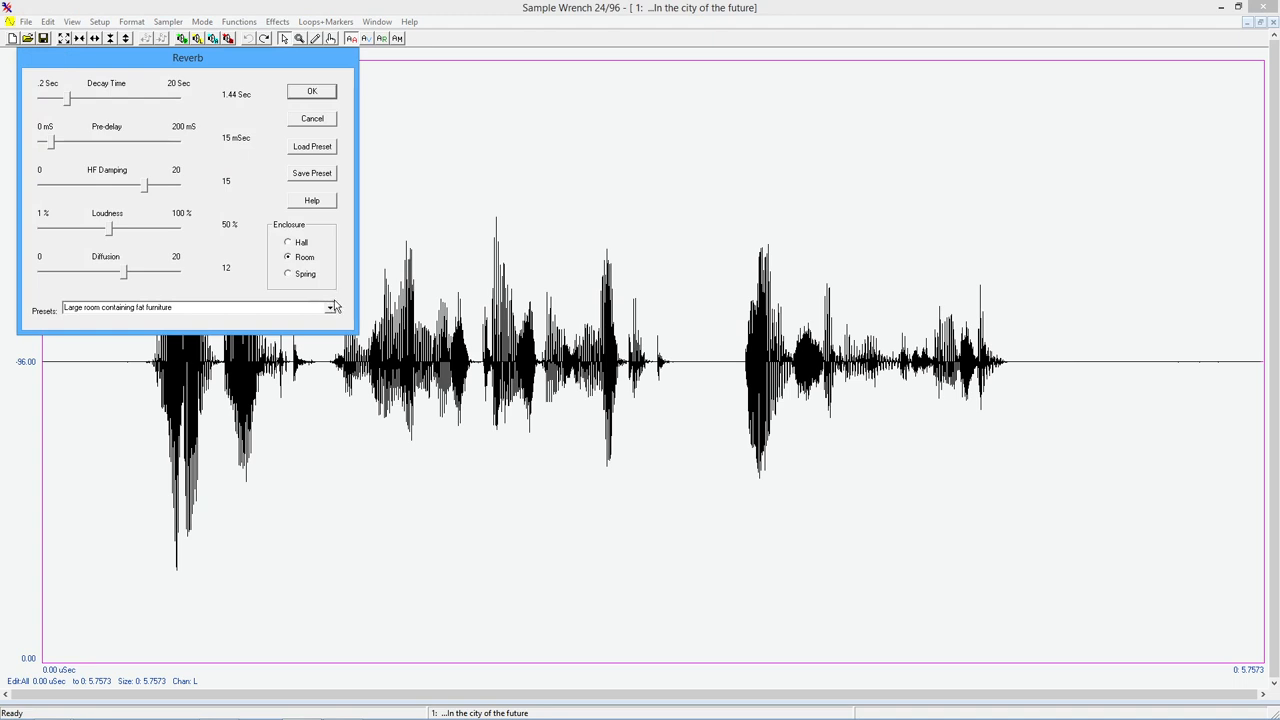
click(328, 308)
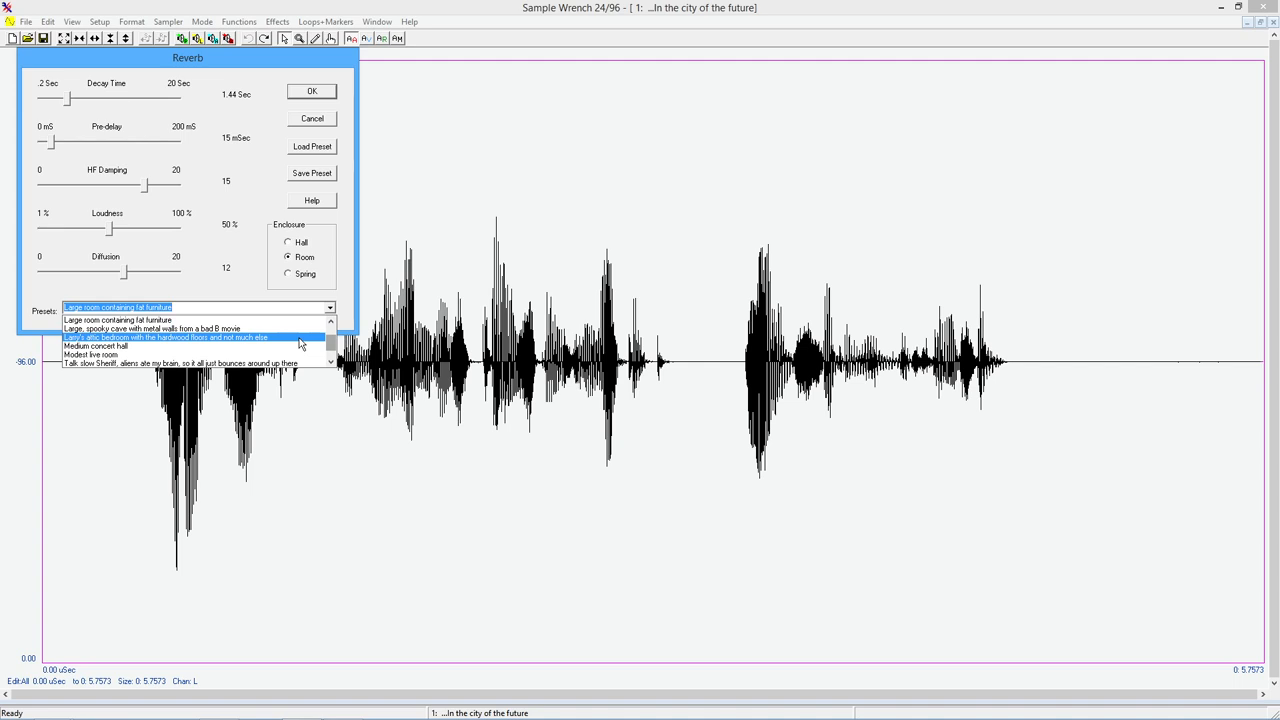
click(164, 336)
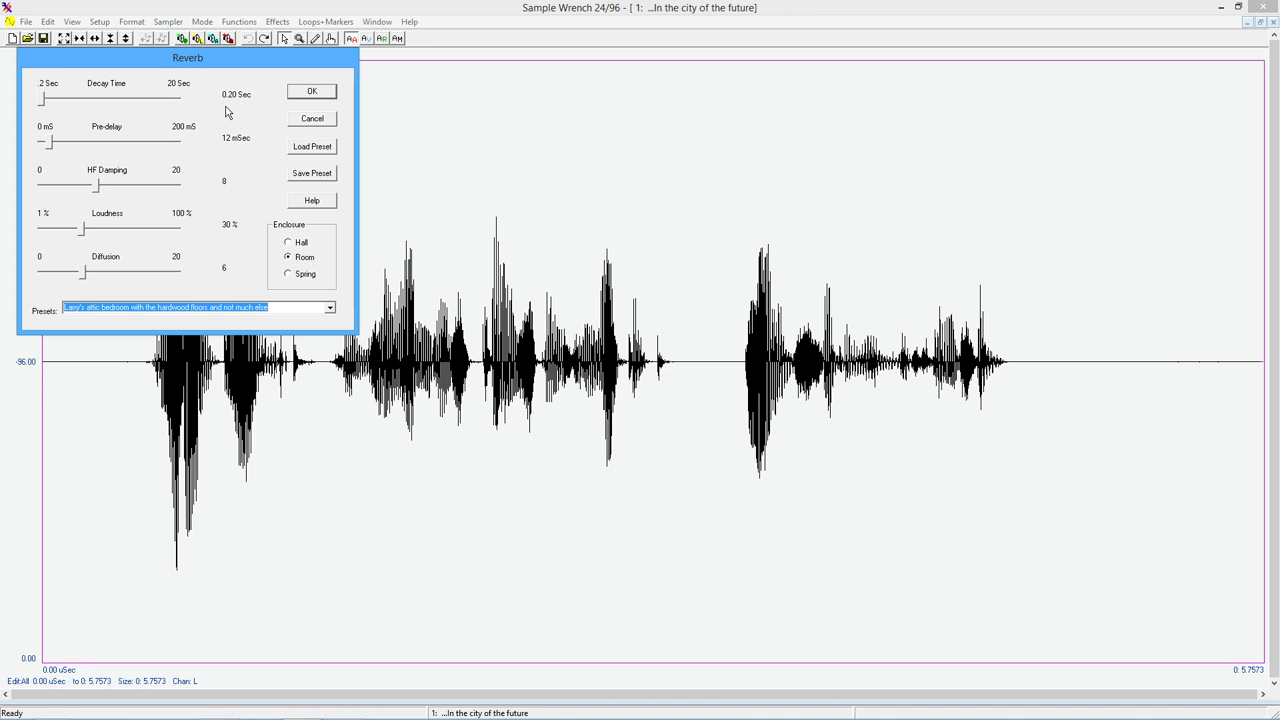
mouse_move(256, 152)
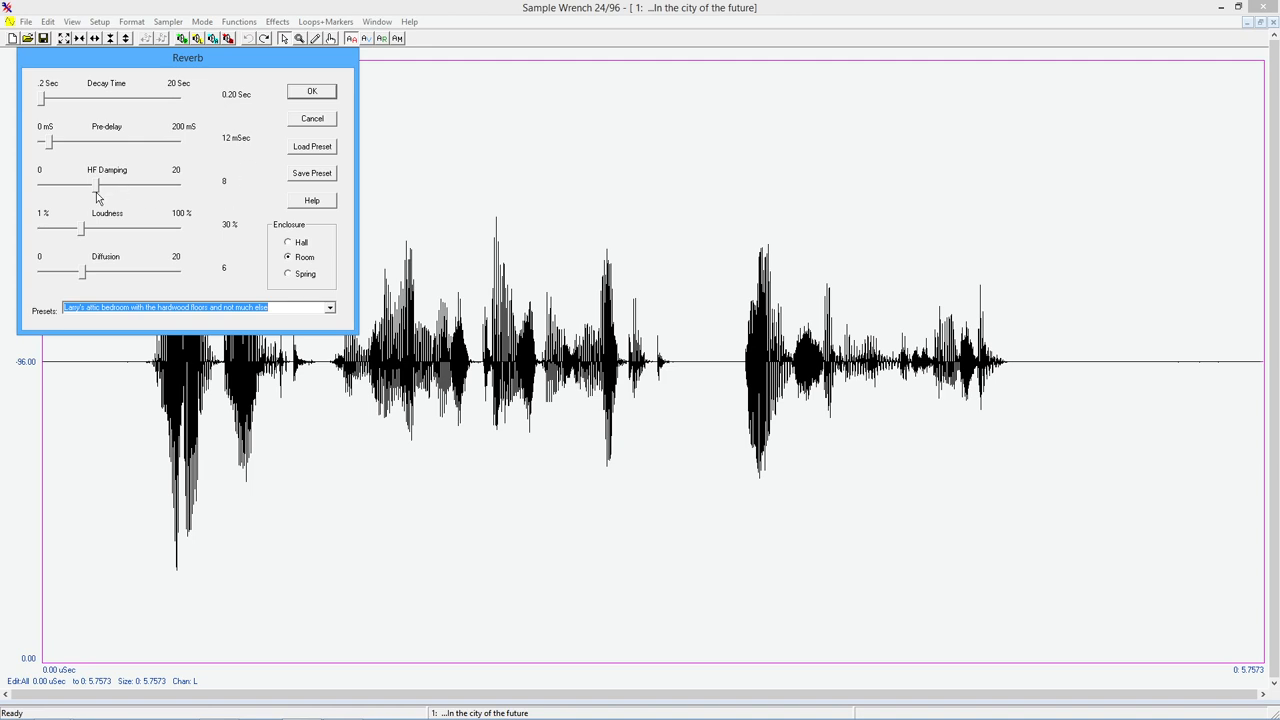
mouse_move(184, 244)
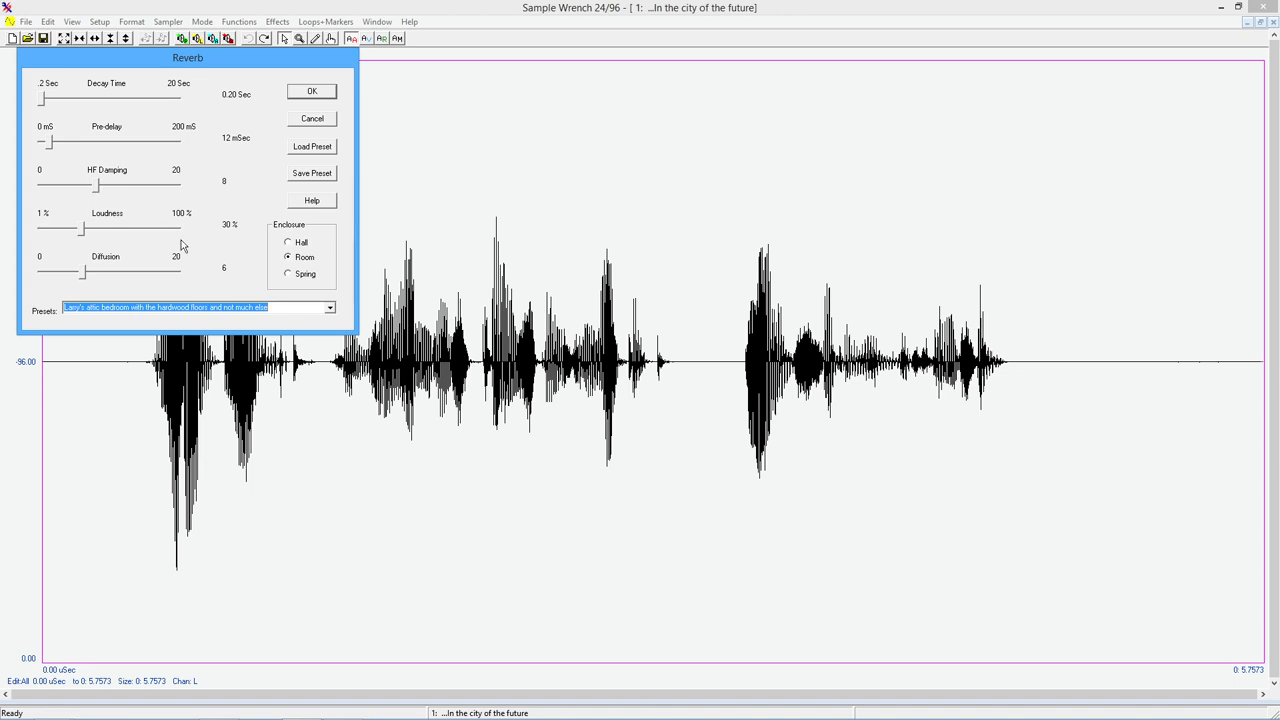
mouse_move(224, 302)
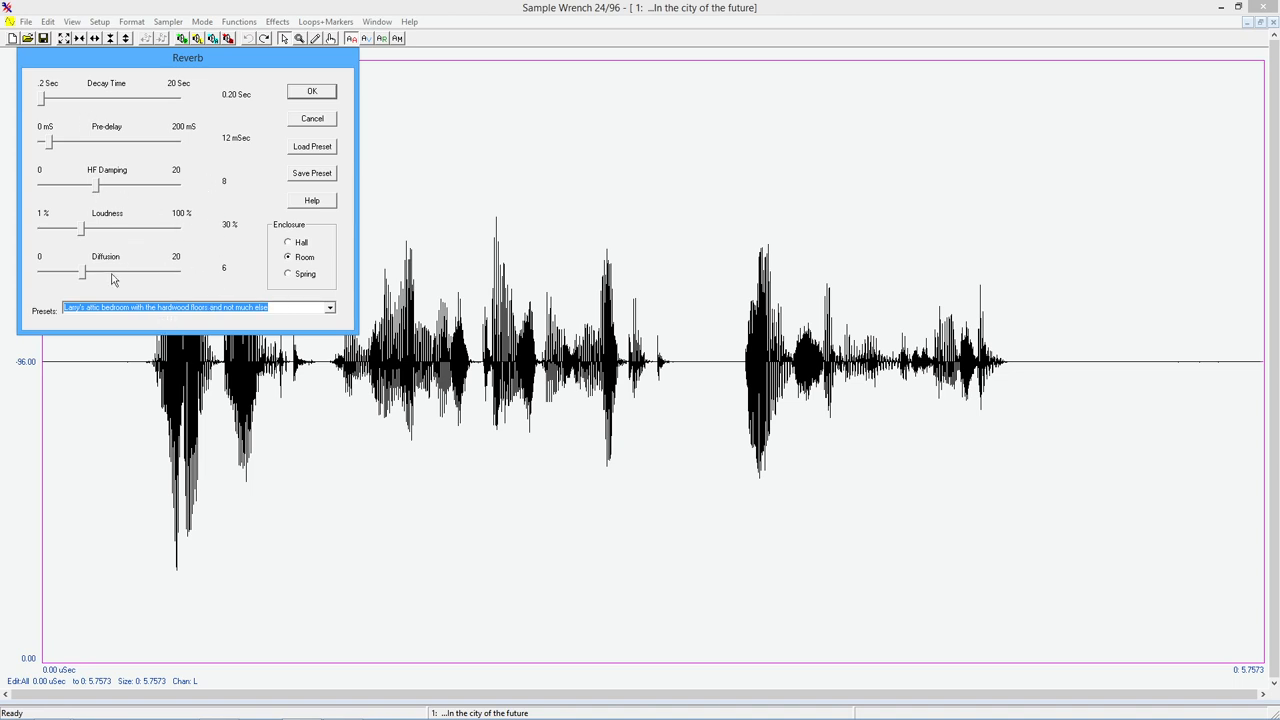
mouse_move(216, 244)
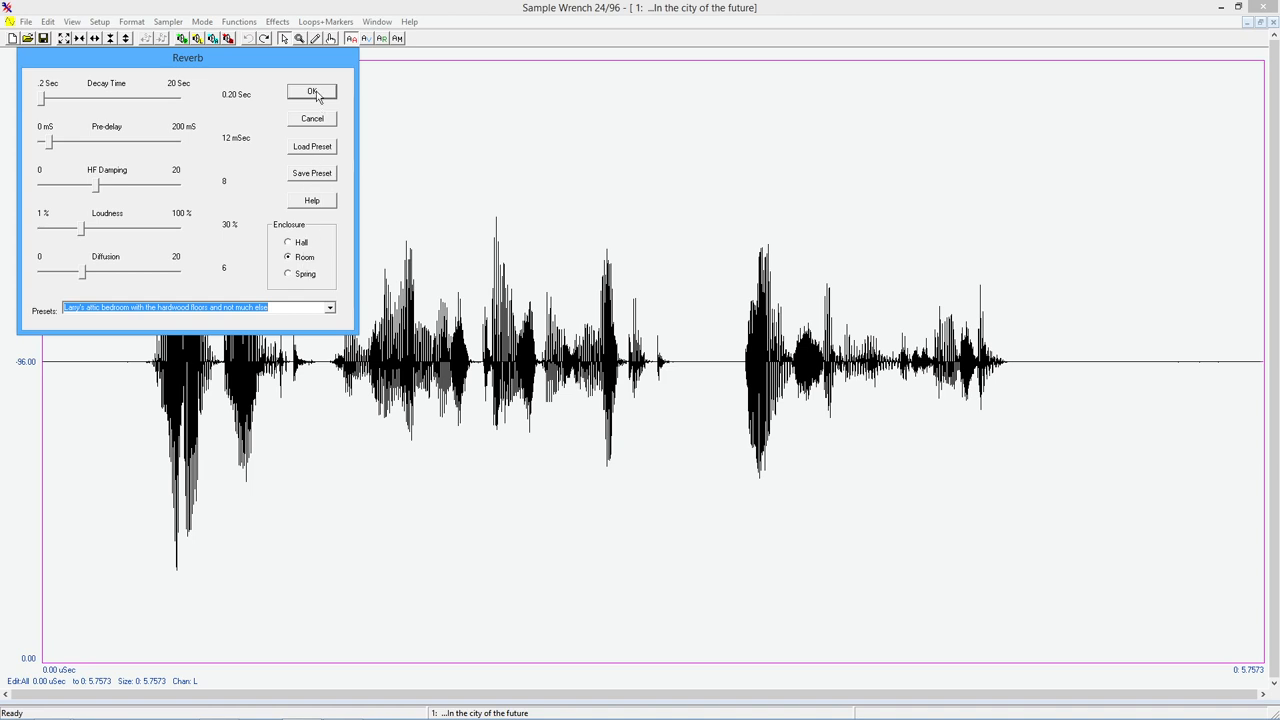
- Apply the small-room reverb to the speech and play the result
click(312, 92)
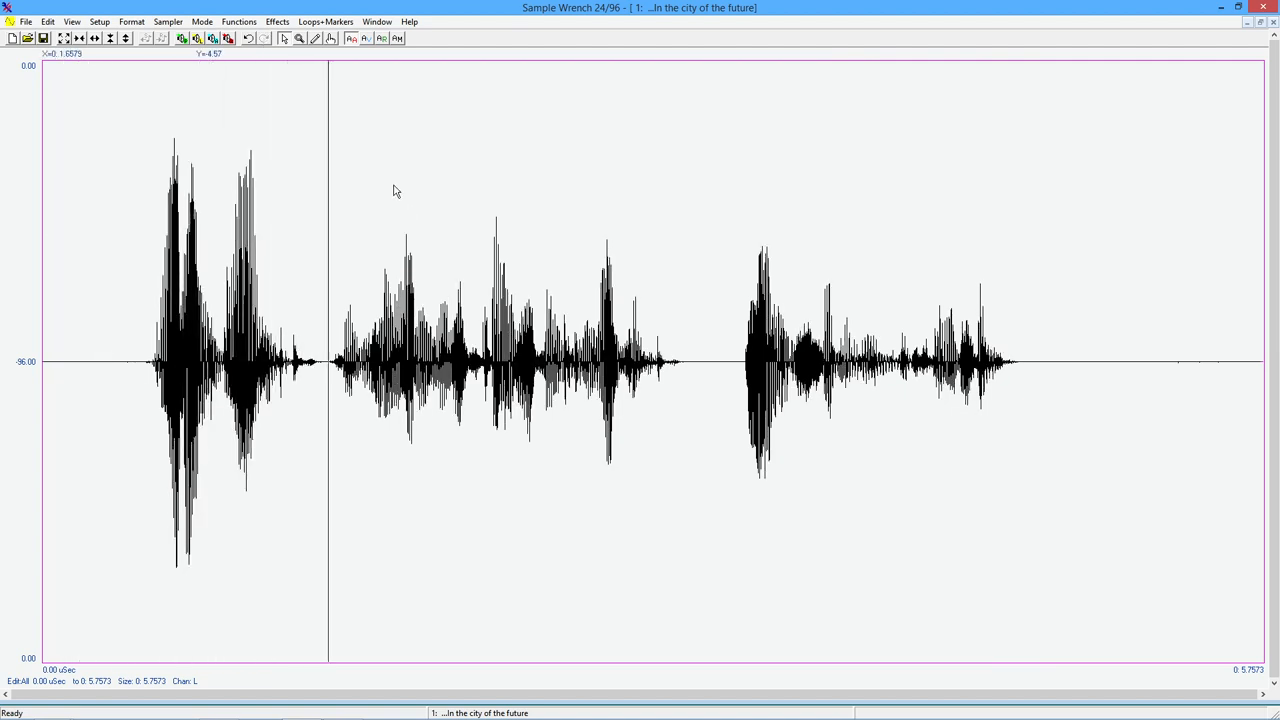
click(752, 360)
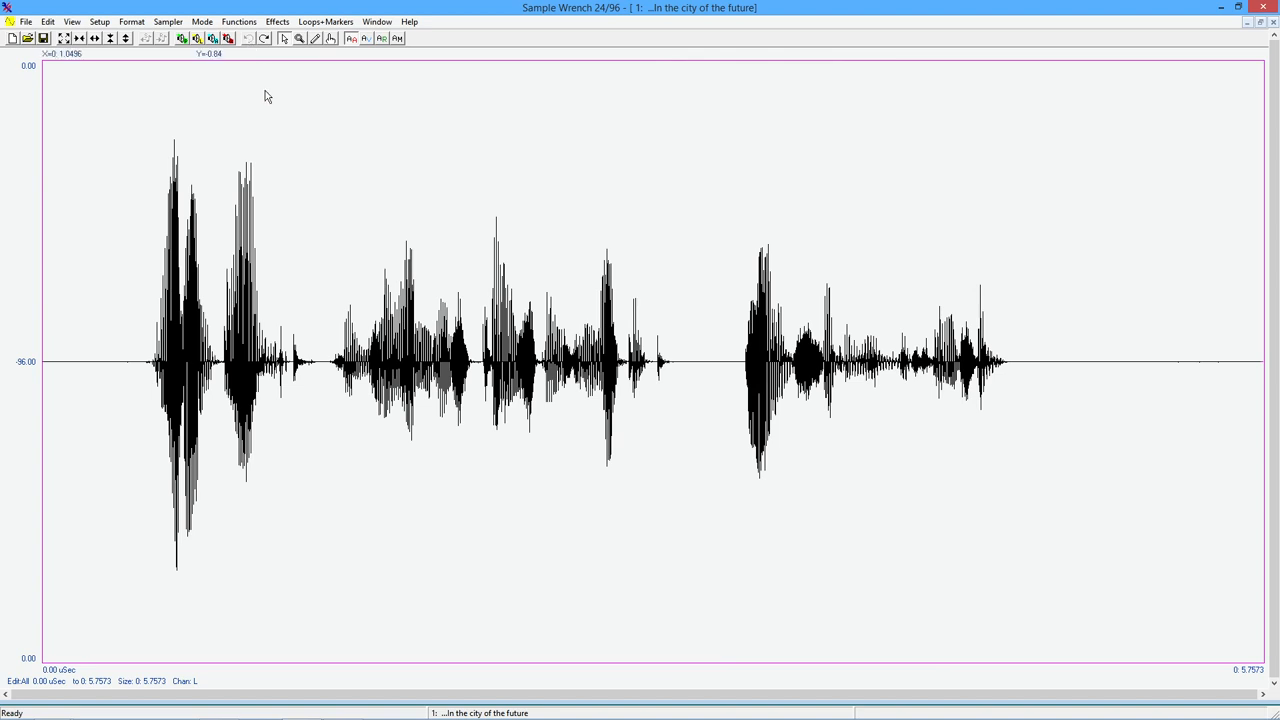
click(276, 20)
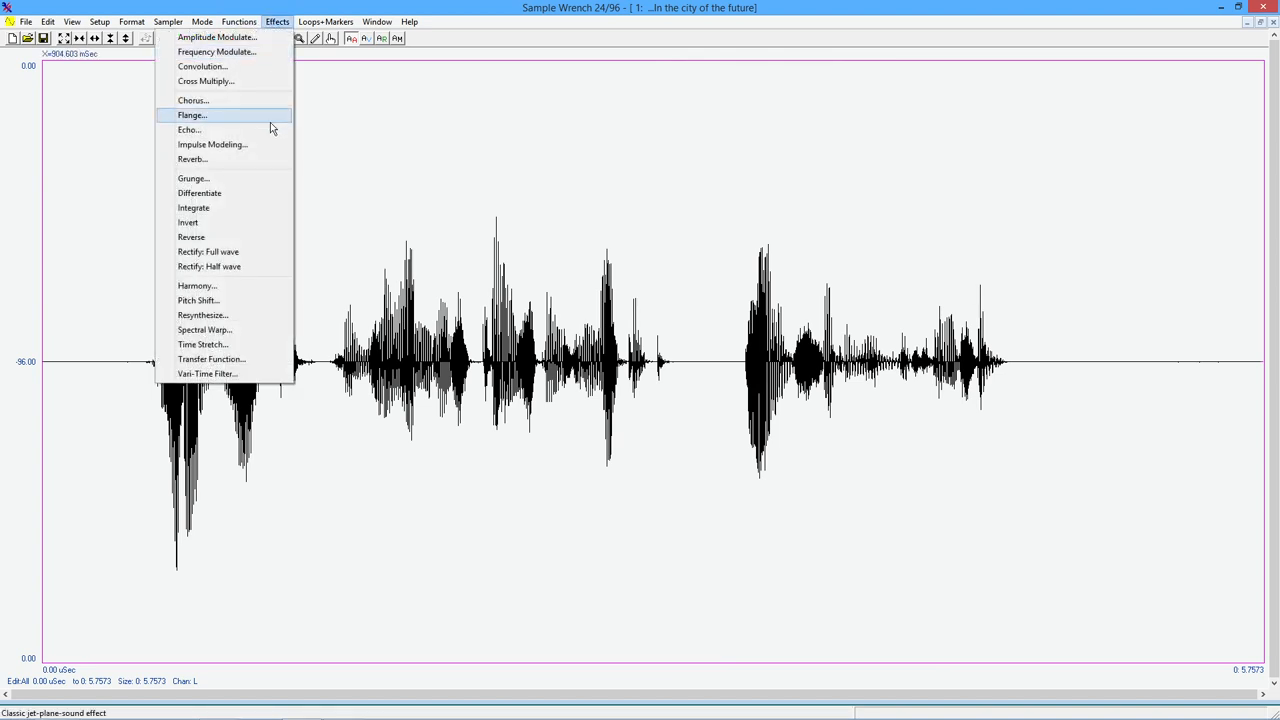
- Reopen Reverb and pick the large metal-walled hall preset with 10 s decay and 100 ms pre-delay
click(192, 160)
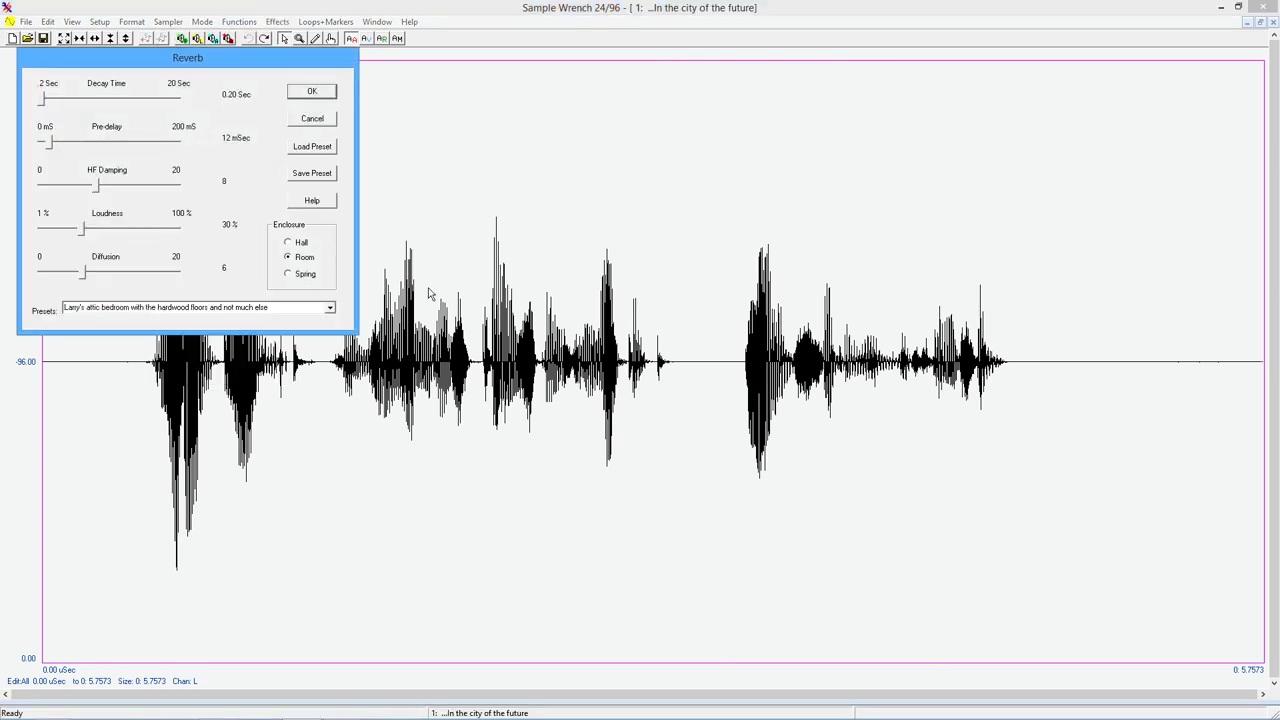
click(330, 308)
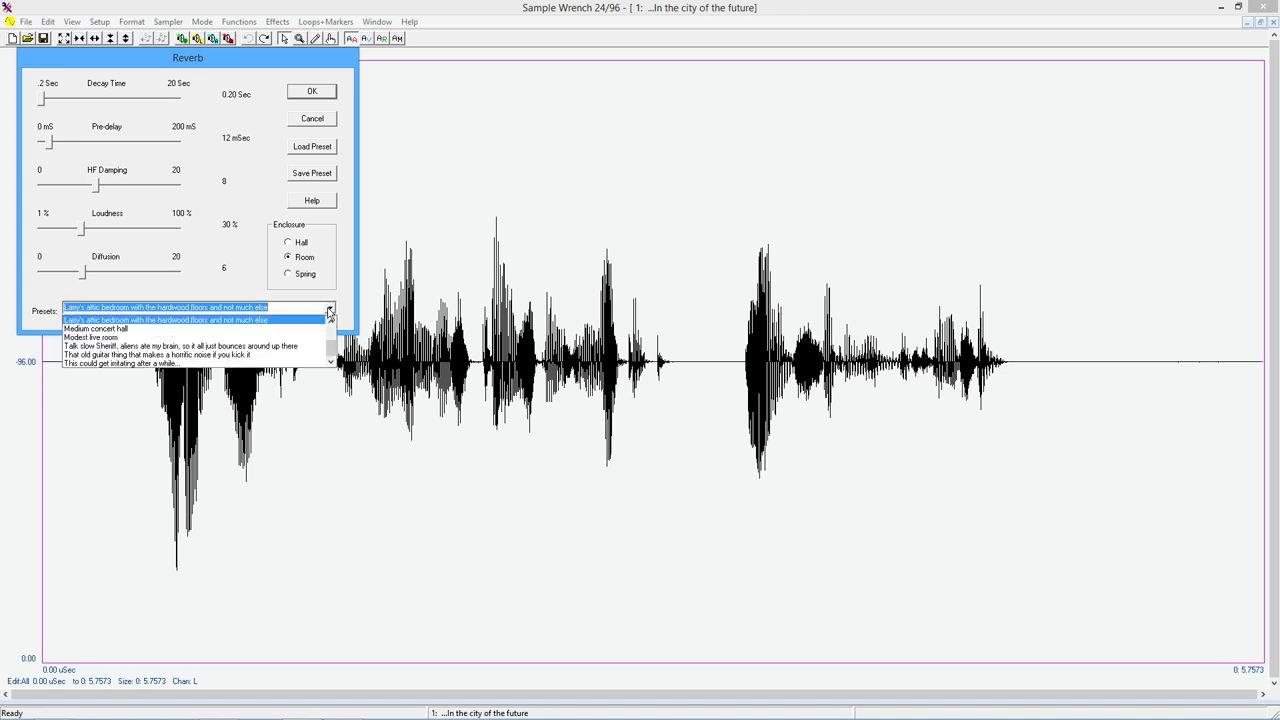
mouse_move(196, 328)
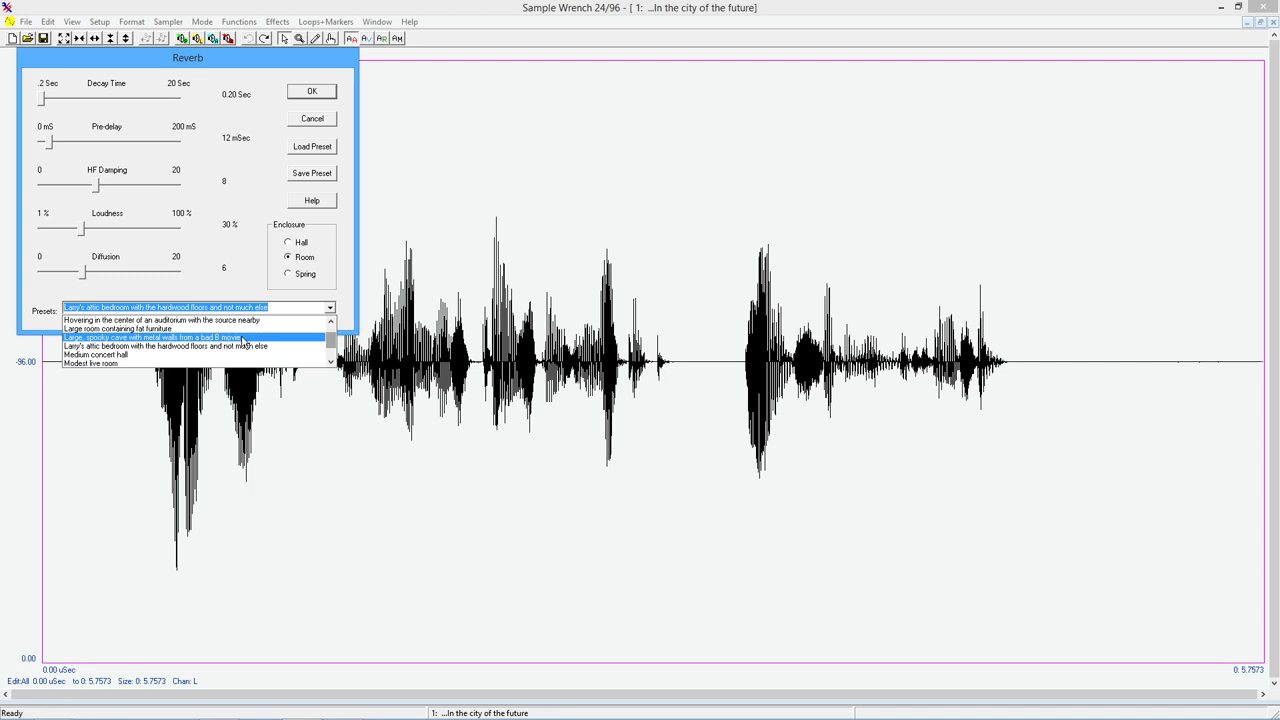
click(160, 336)
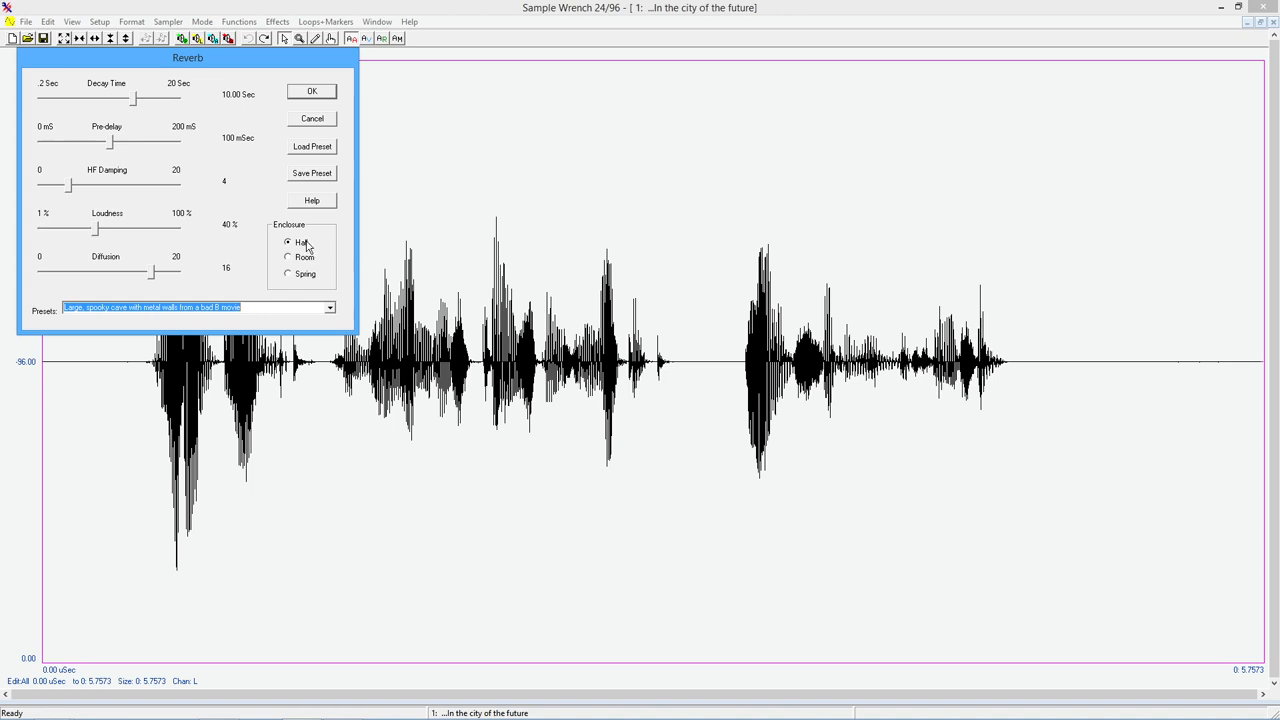
mouse_move(88, 200)
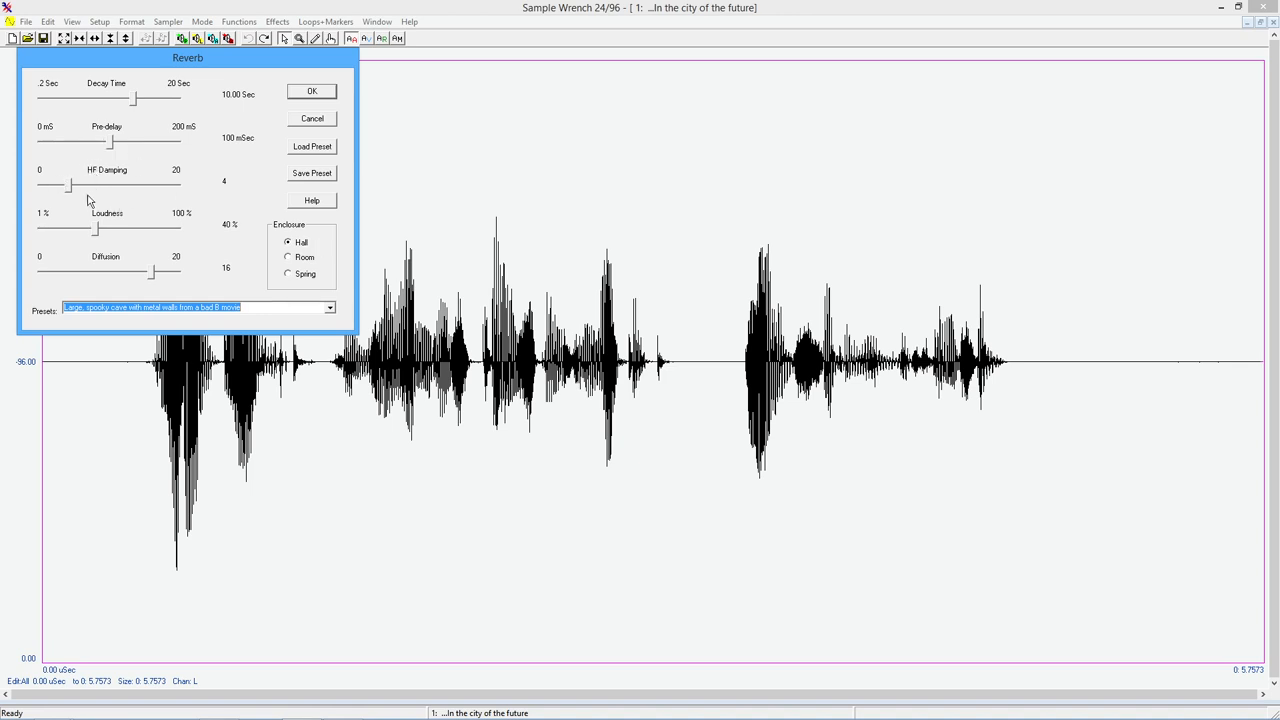
mouse_move(236, 108)
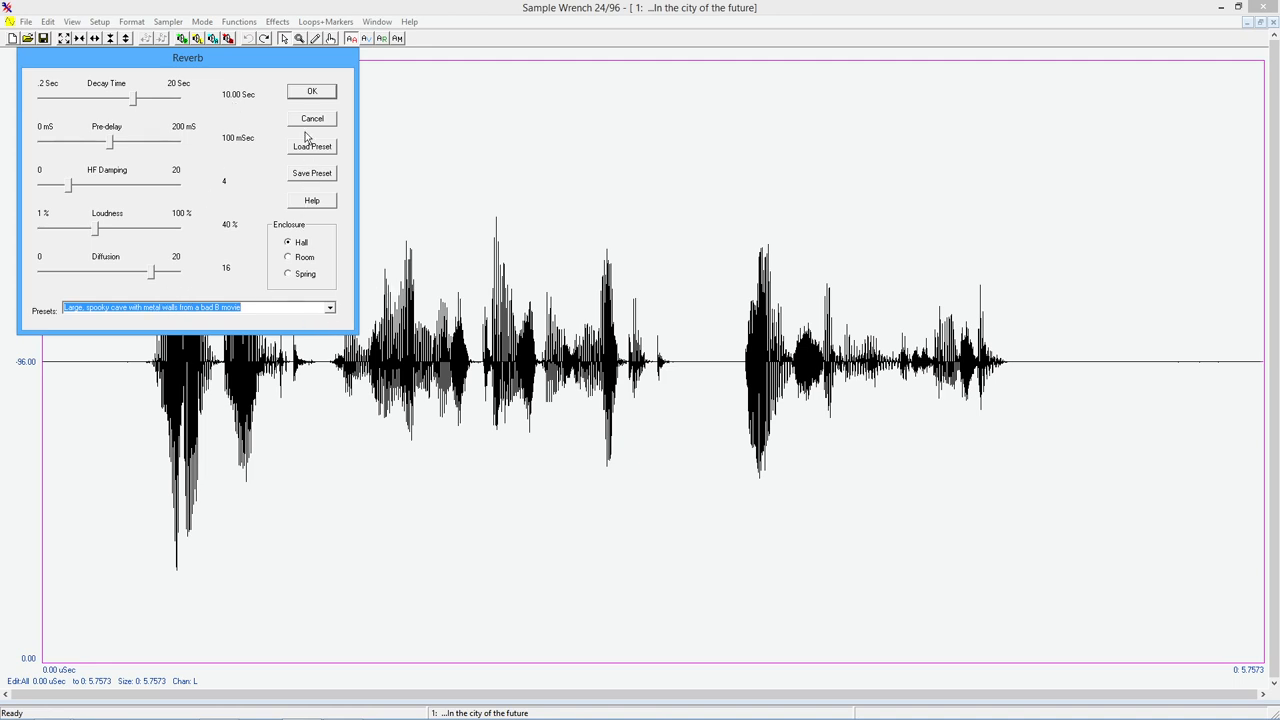
- Apply the large-hall reverb, smearing the speech waveform with a long tail
click(312, 92)
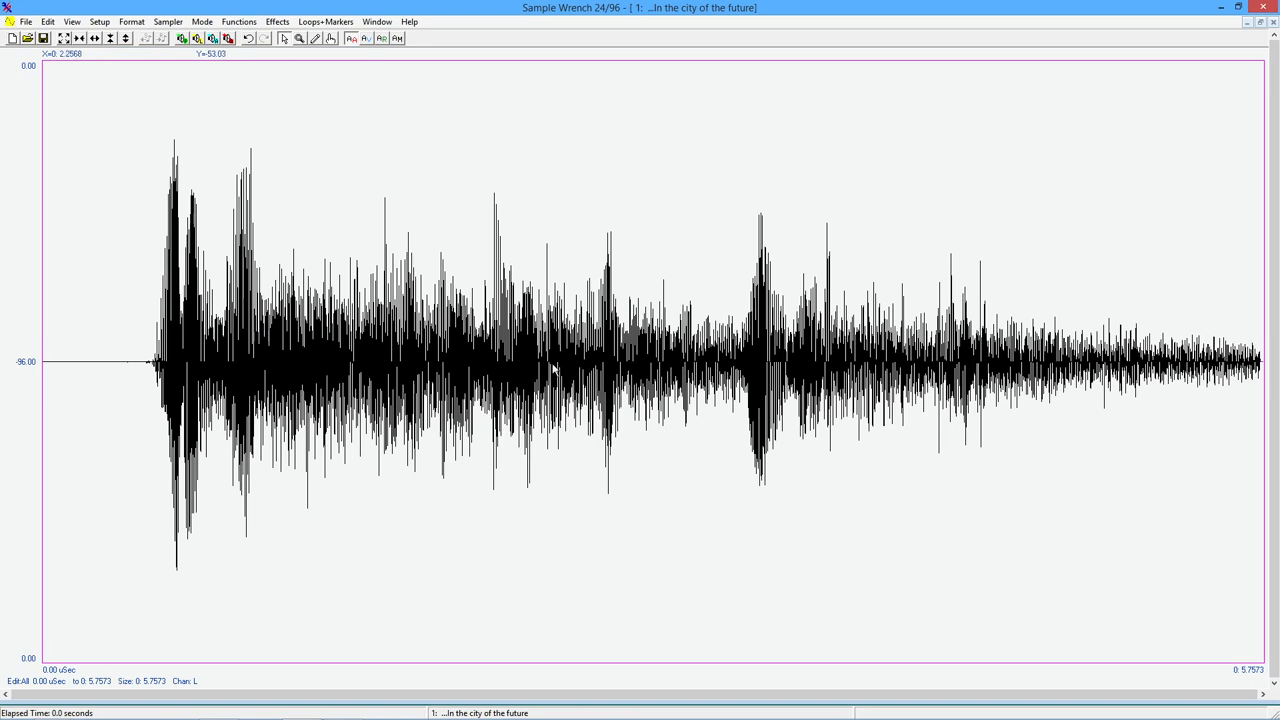
mouse_move(428, 522)
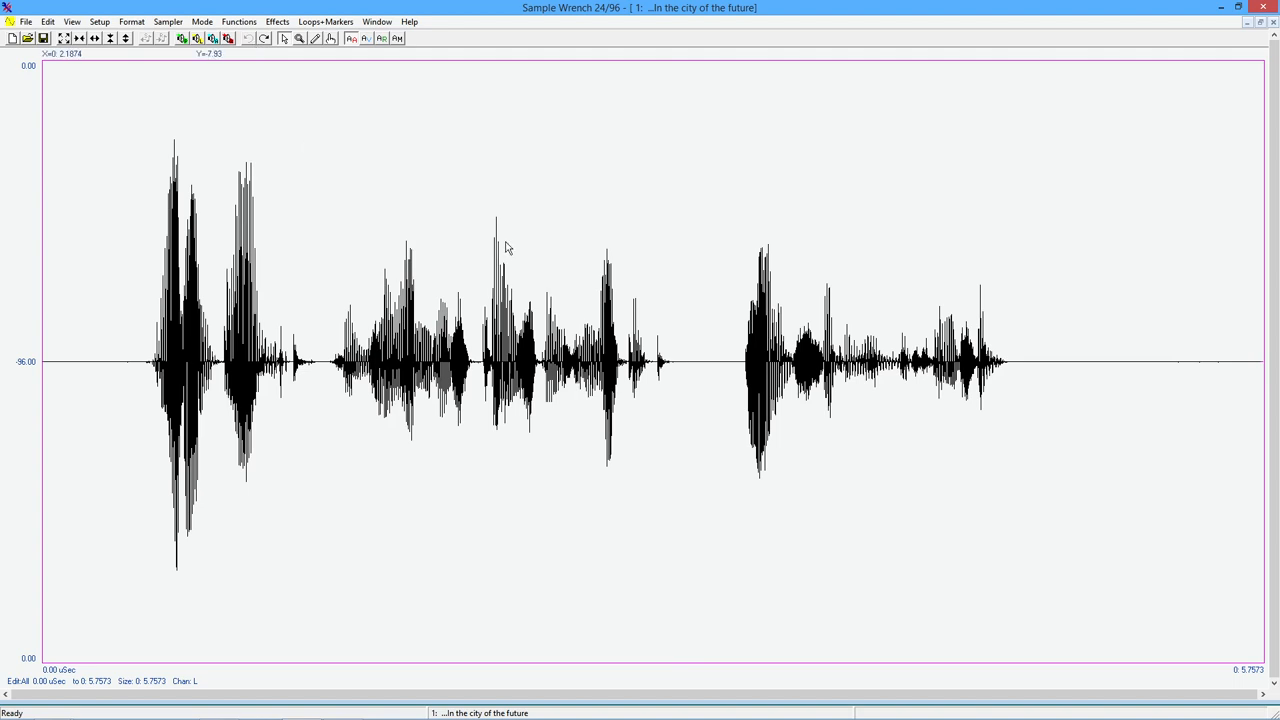
mouse_move(452, 184)
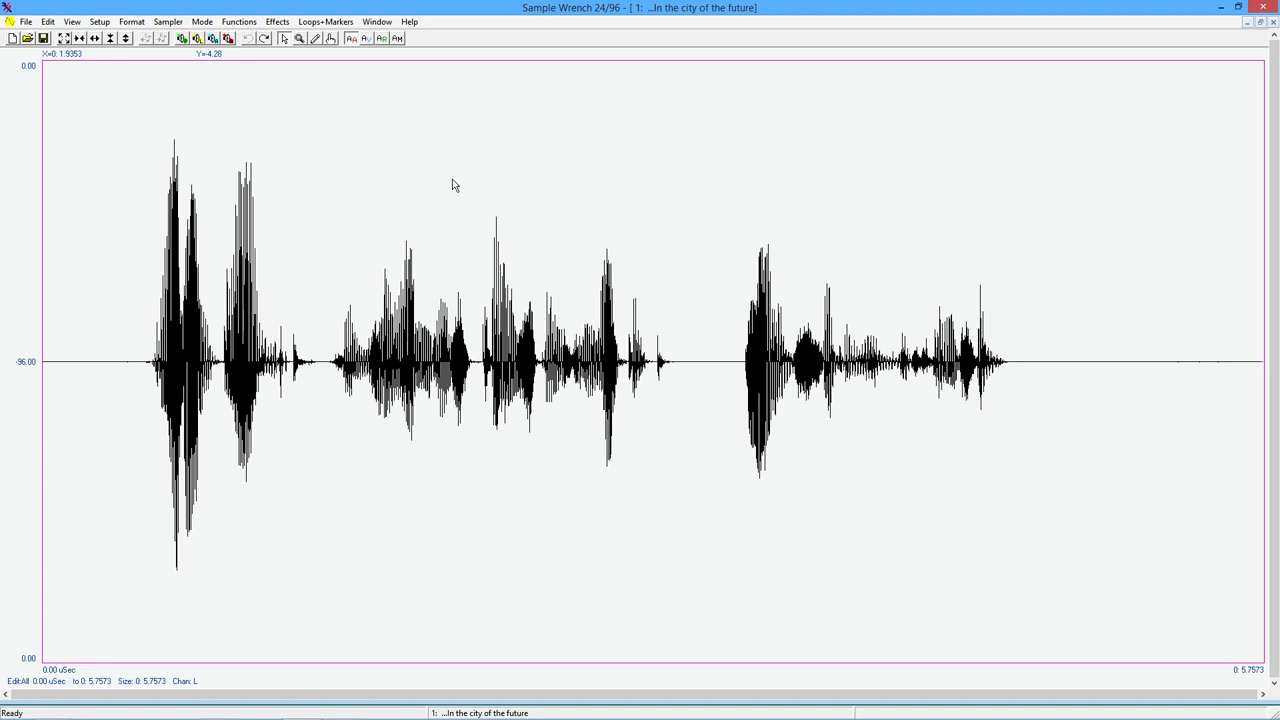
mouse_move(328, 110)
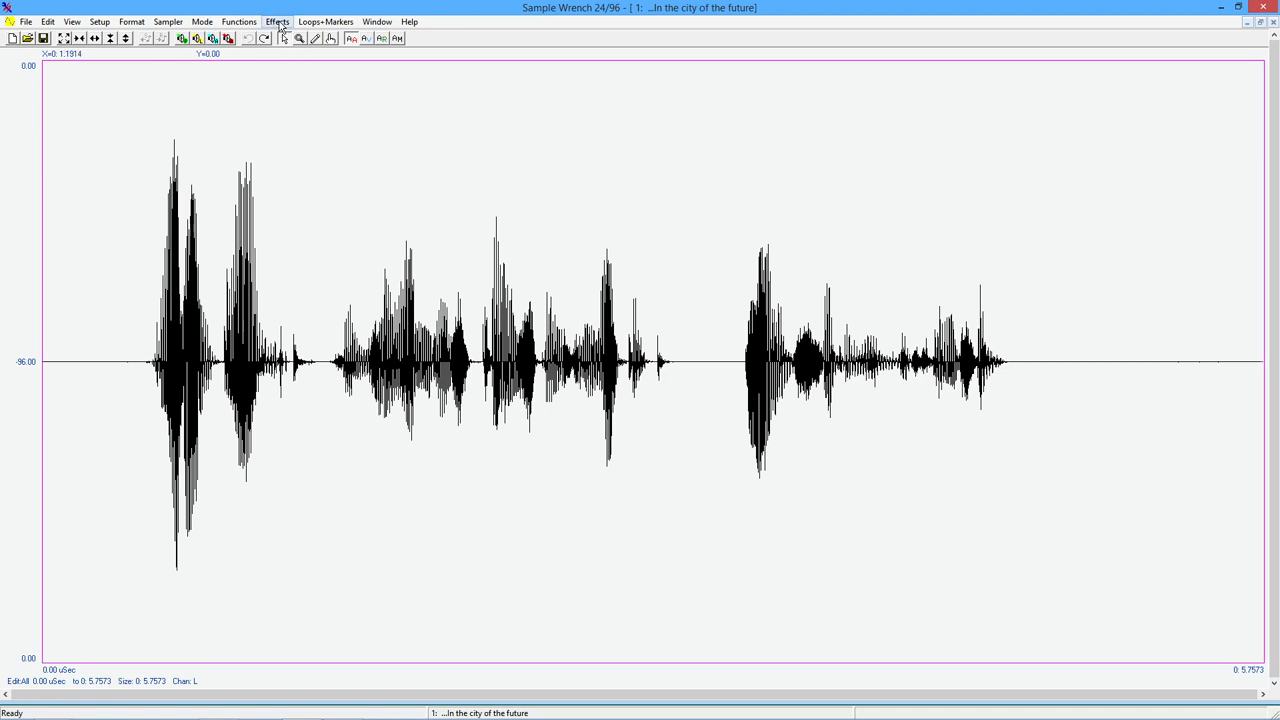
- Browse the Effects menu entries such as Impulse Modeling and Reverb without applying any
click(276, 20)
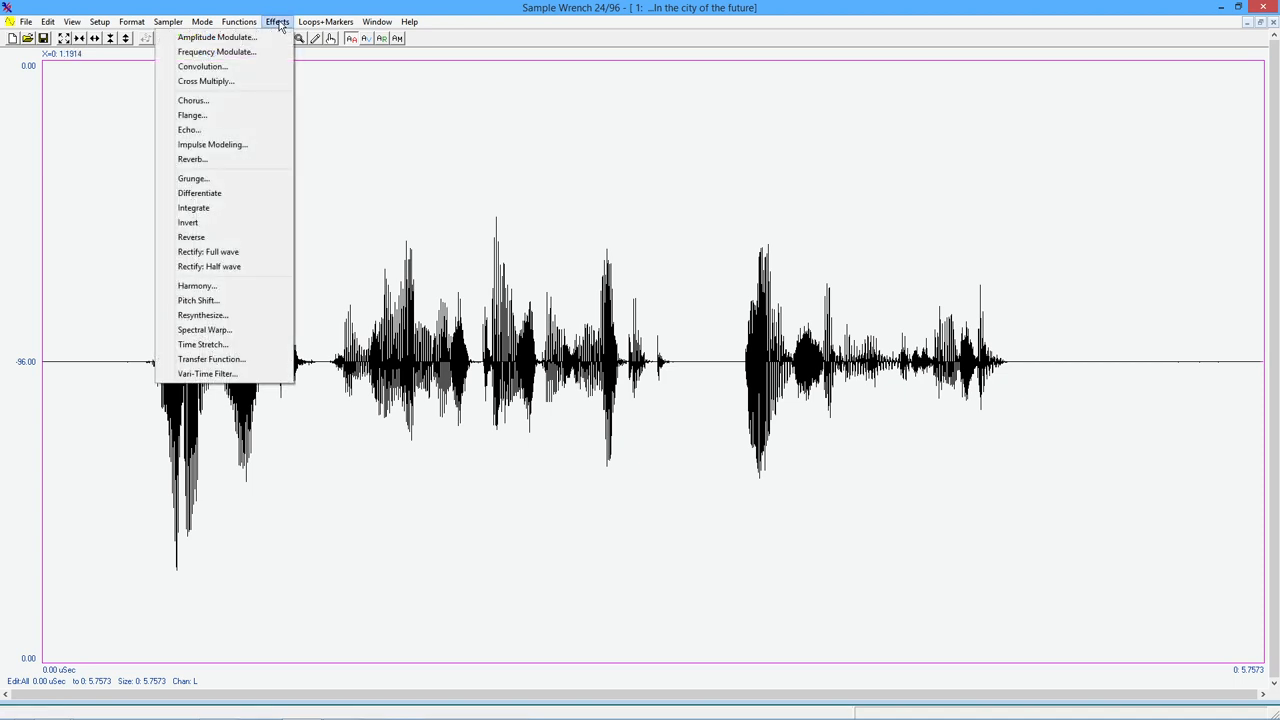
mouse_move(212, 144)
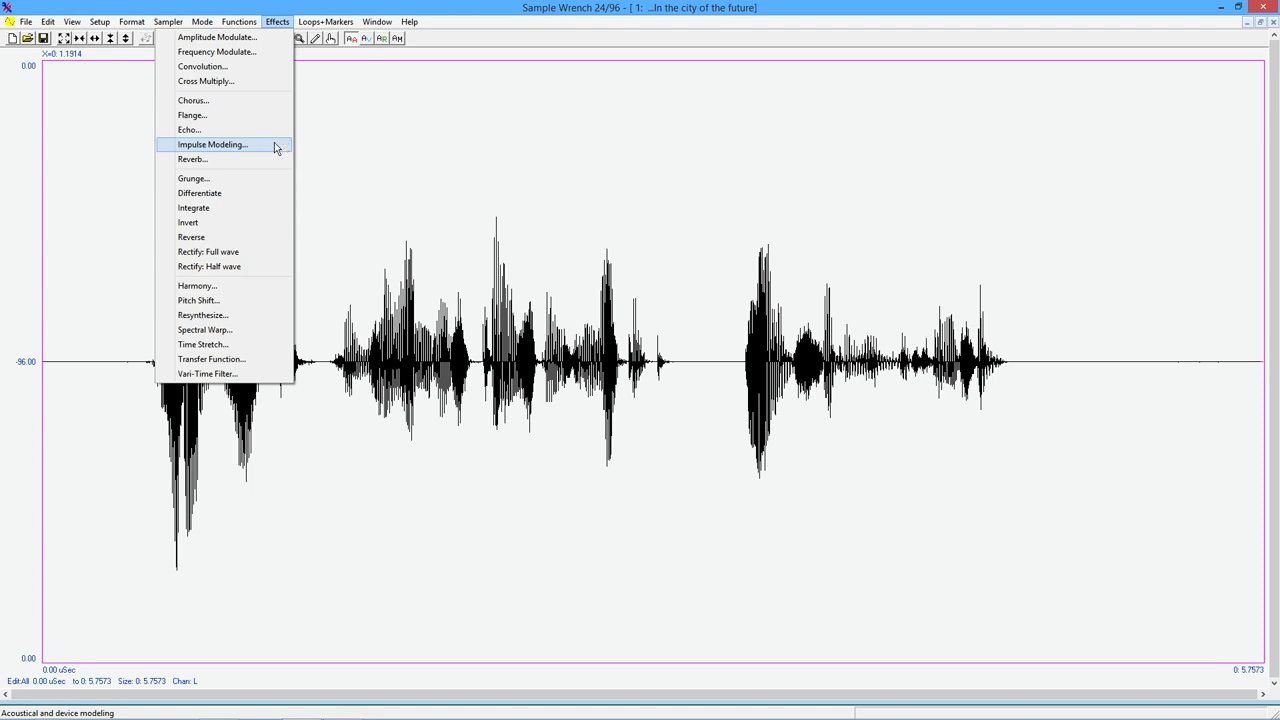
mouse_move(604, 350)
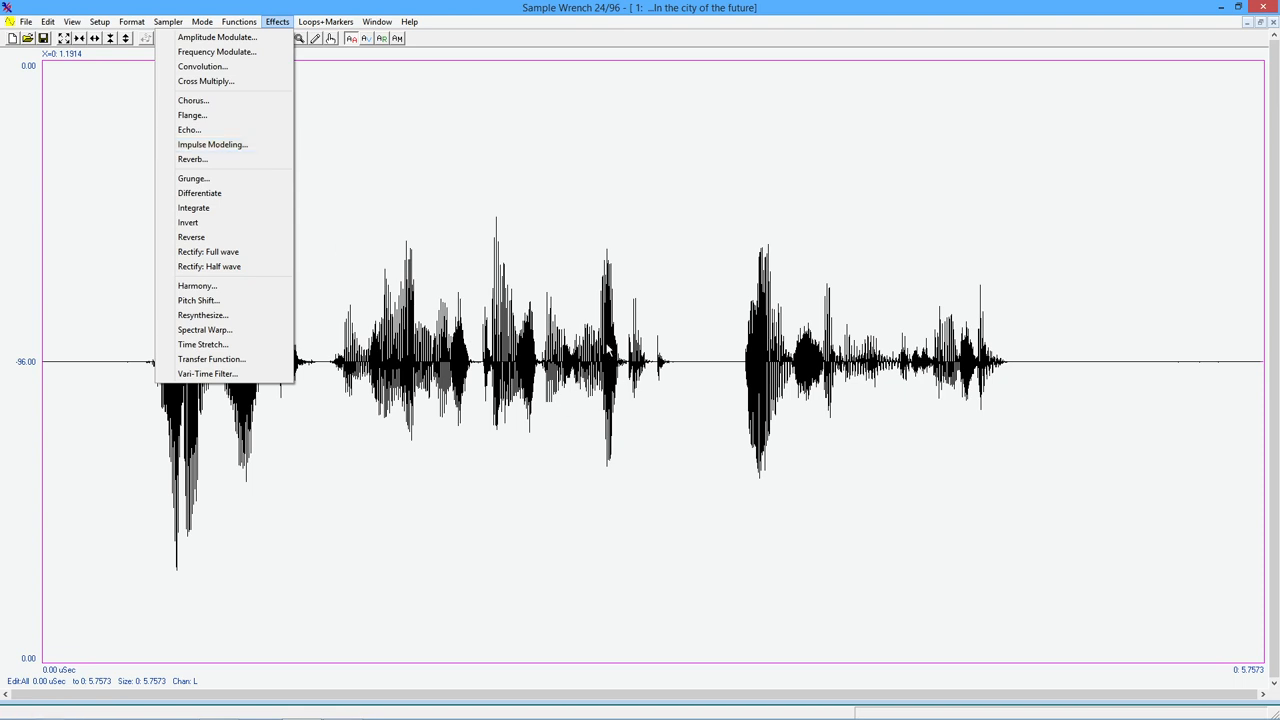
mouse_move(500, 392)
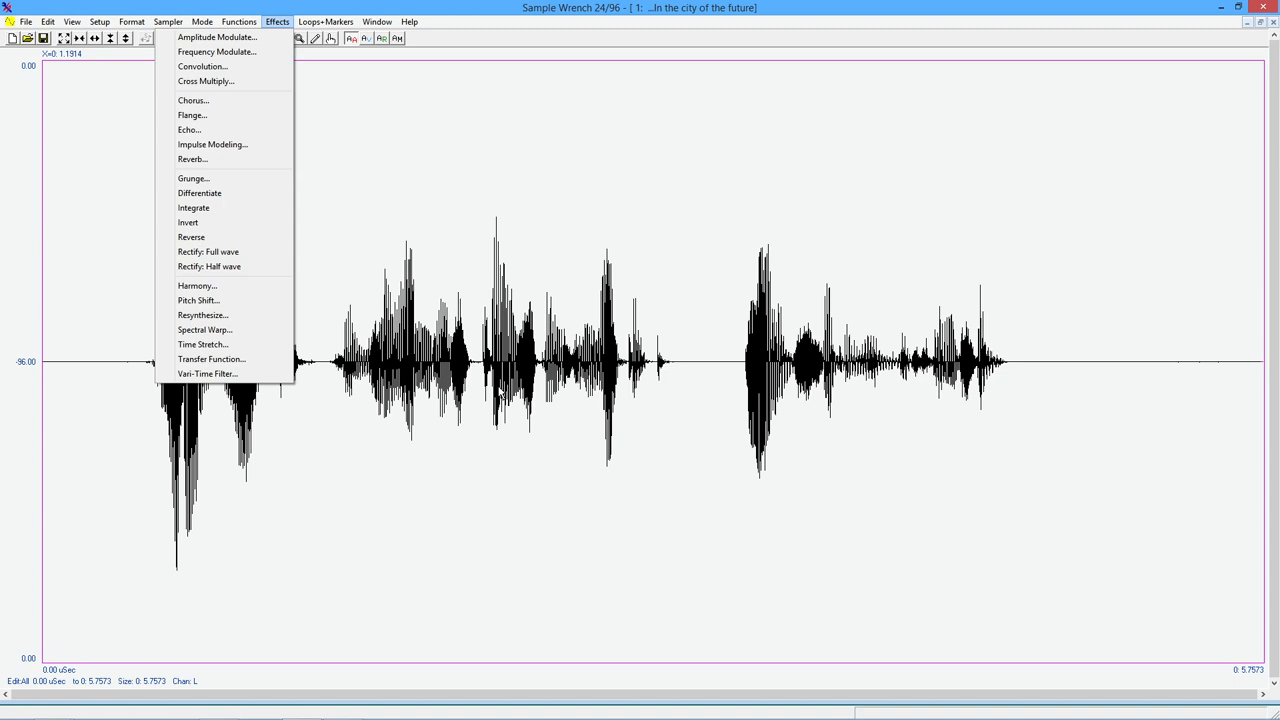
mouse_move(212, 144)
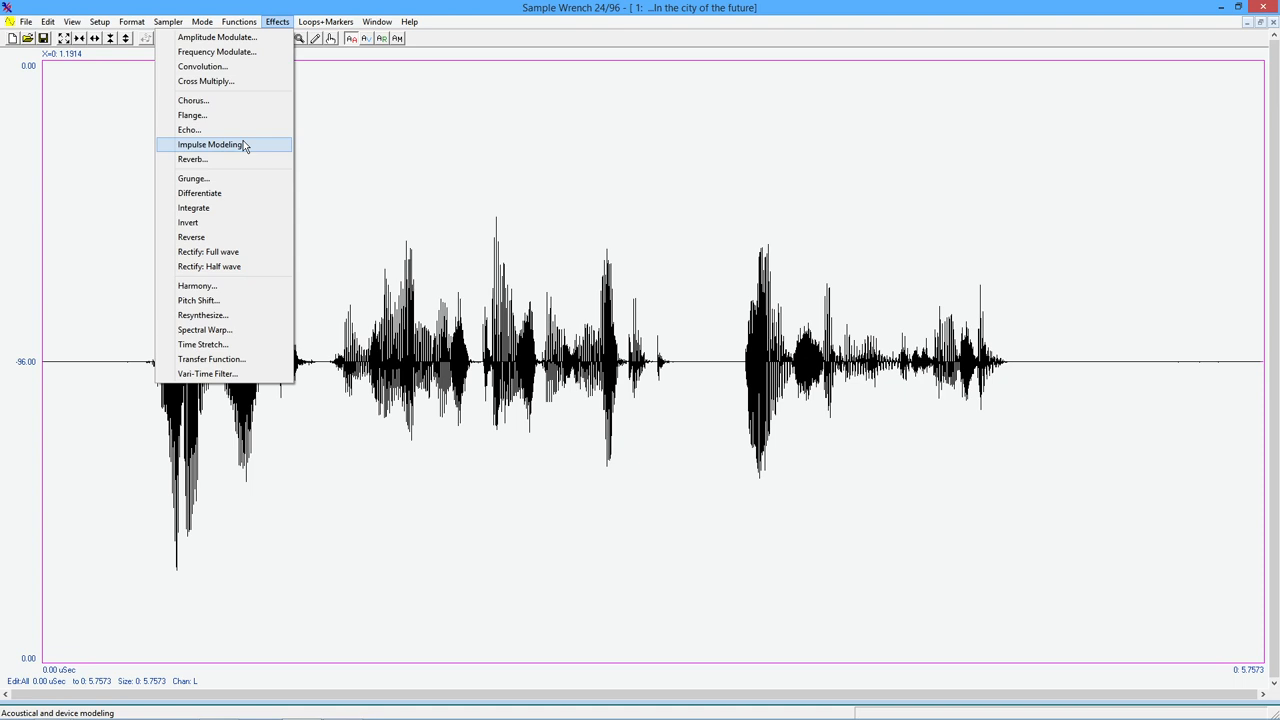
mouse_move(248, 148)
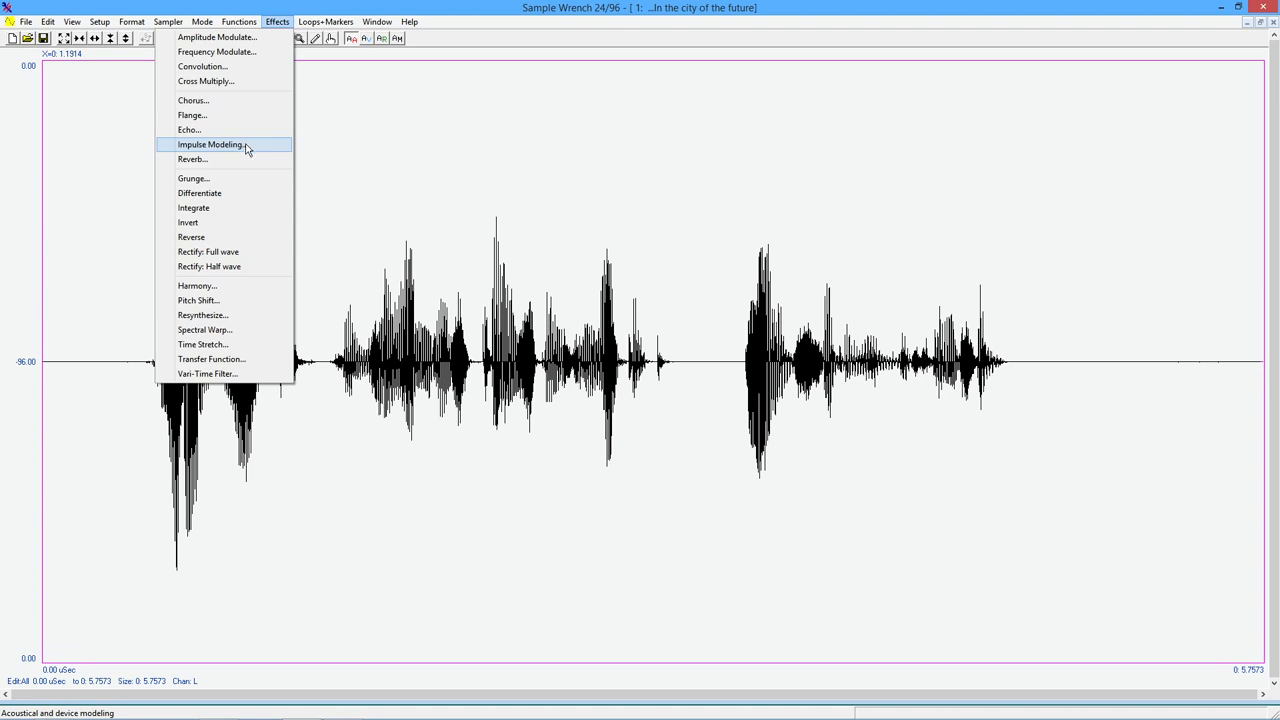
mouse_move(308, 148)
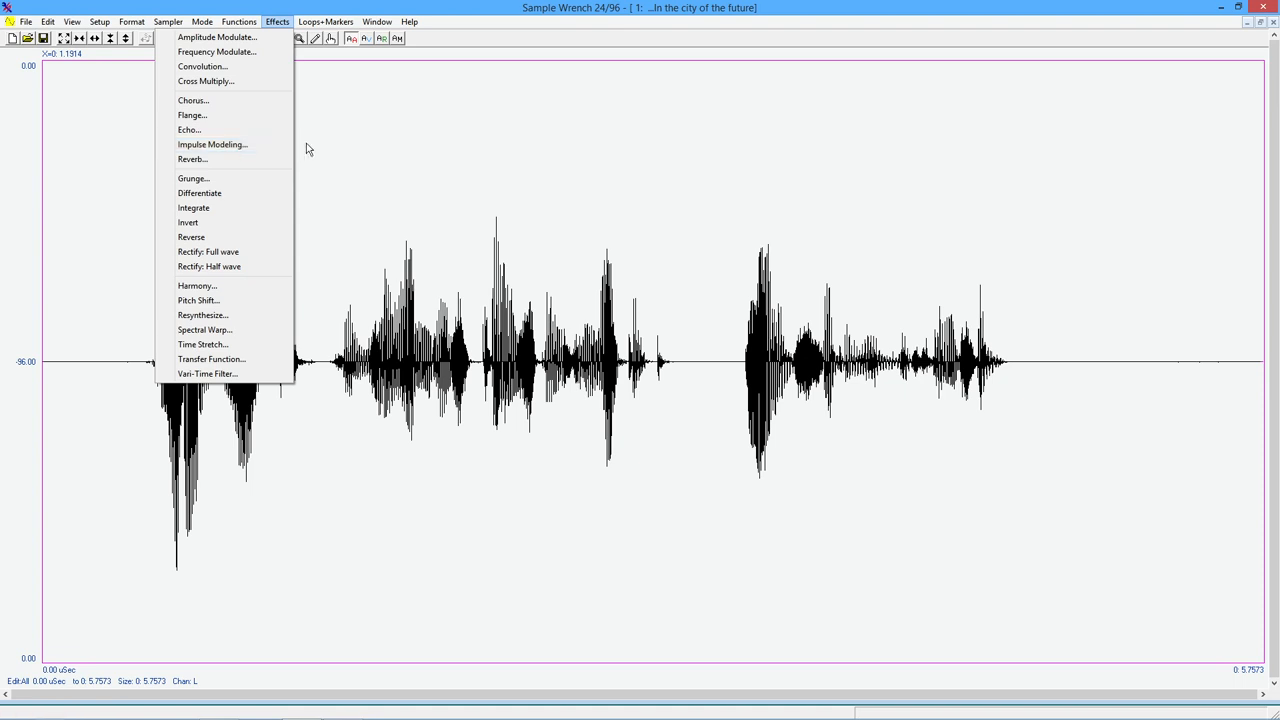
mouse_move(512, 48)
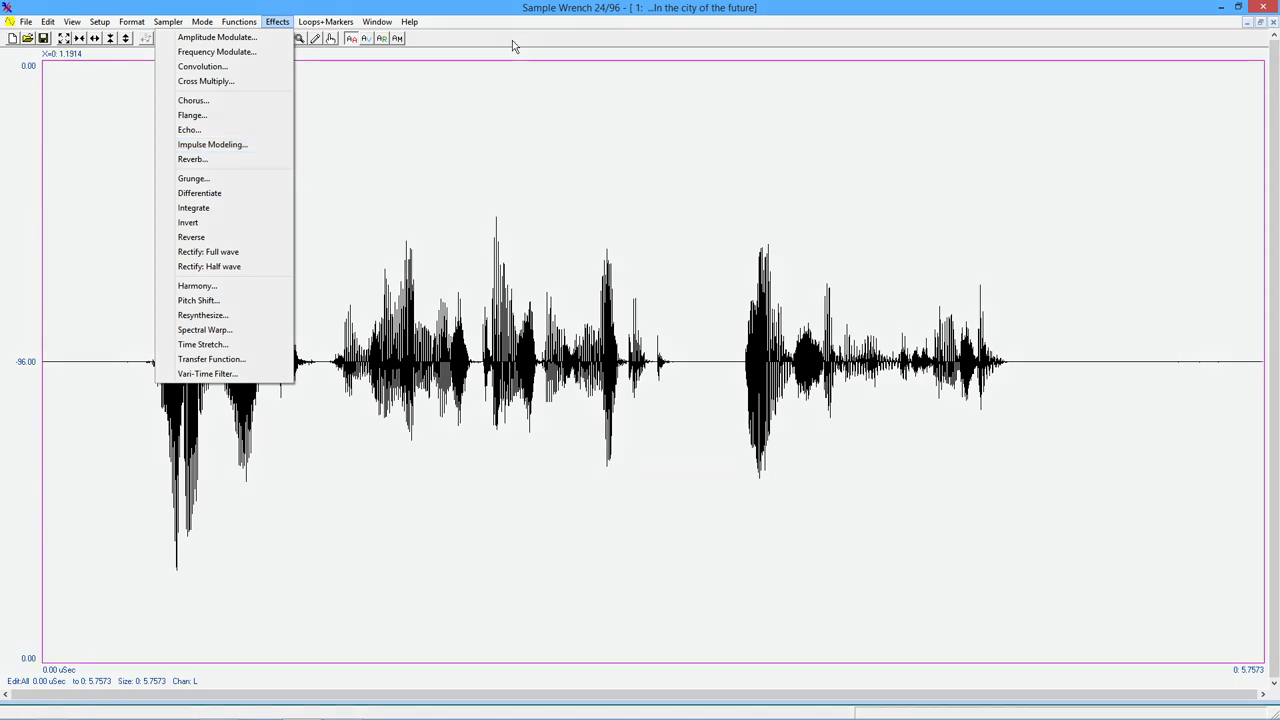
mouse_move(292, 160)
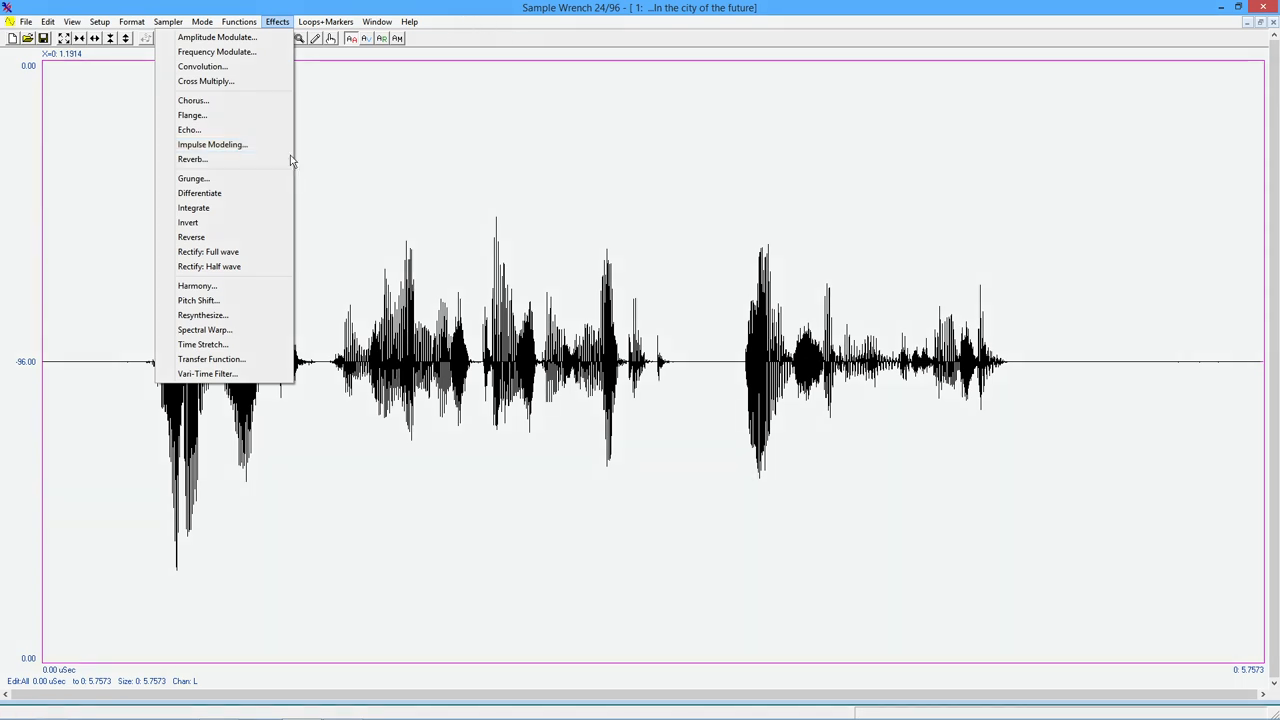
mouse_move(192, 160)
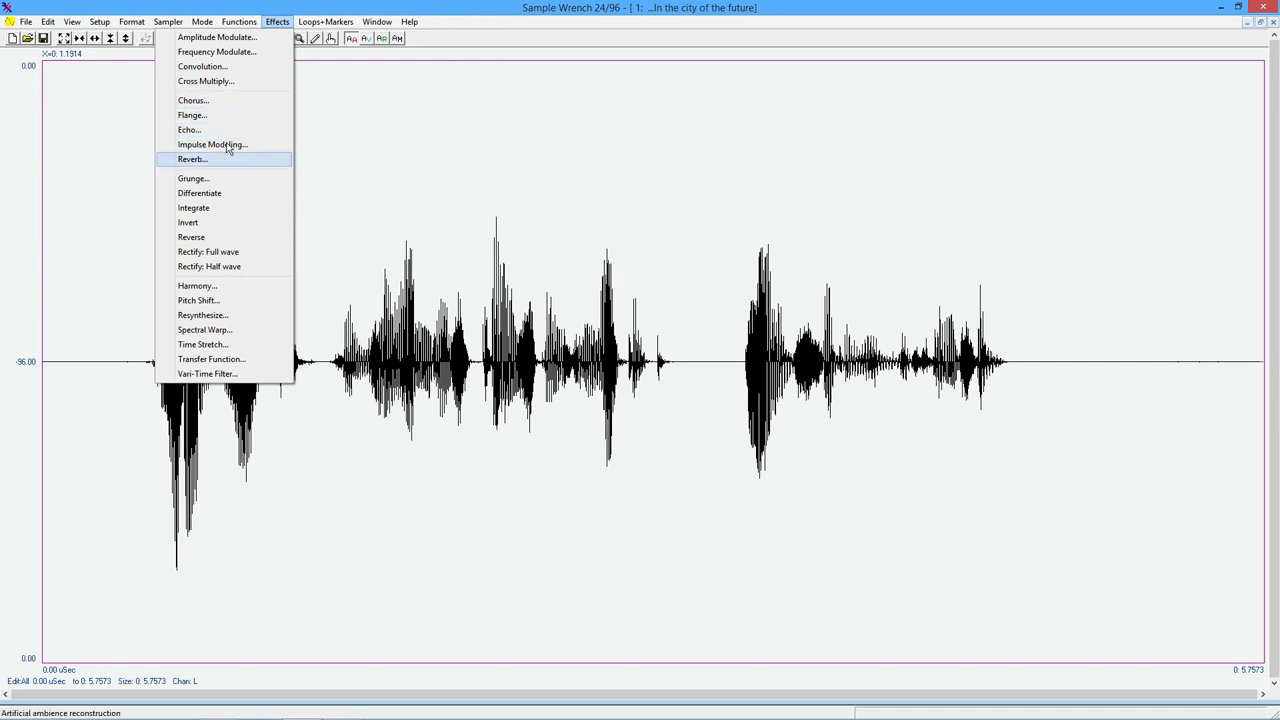
mouse_move(484, 106)
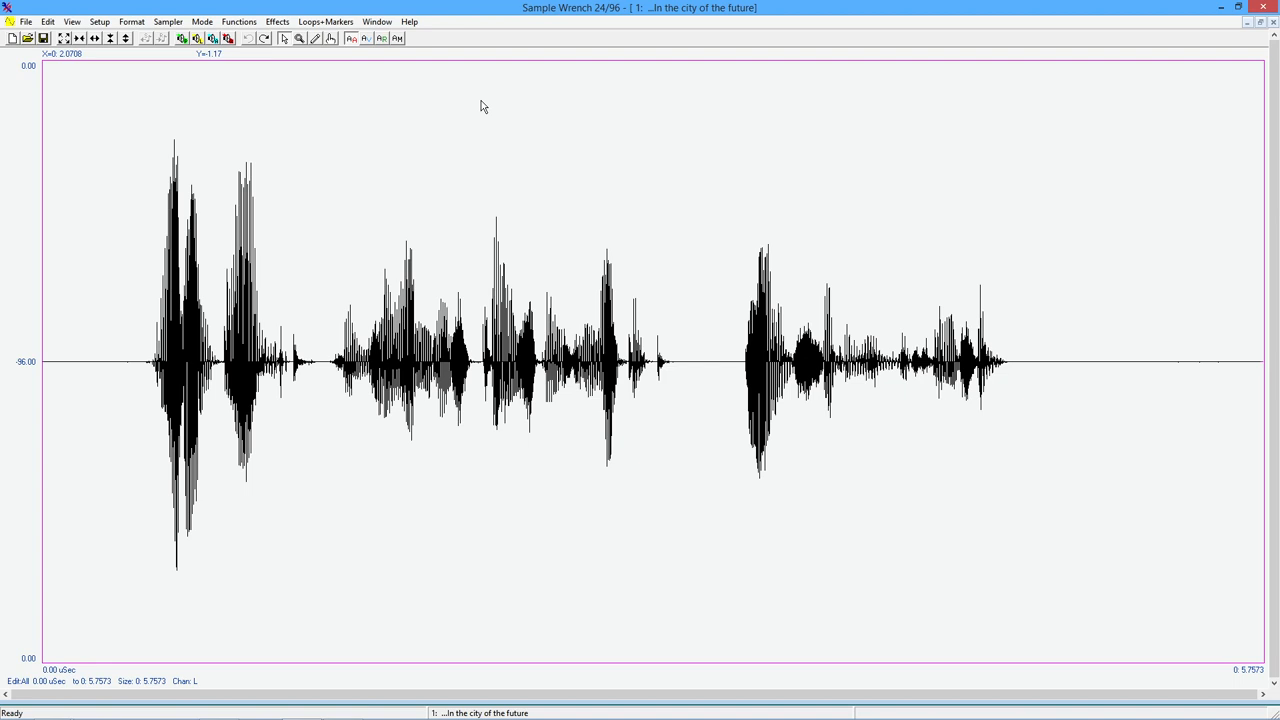
mouse_move(486, 92)
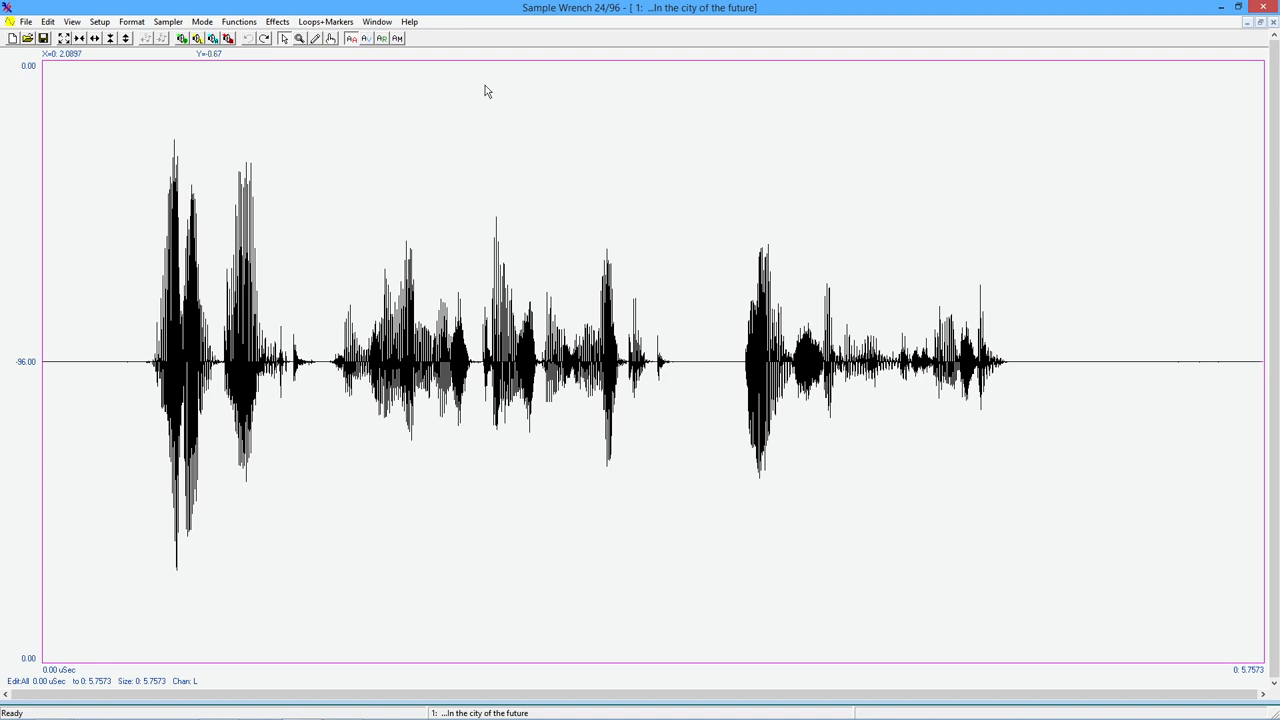
mouse_move(490, 48)
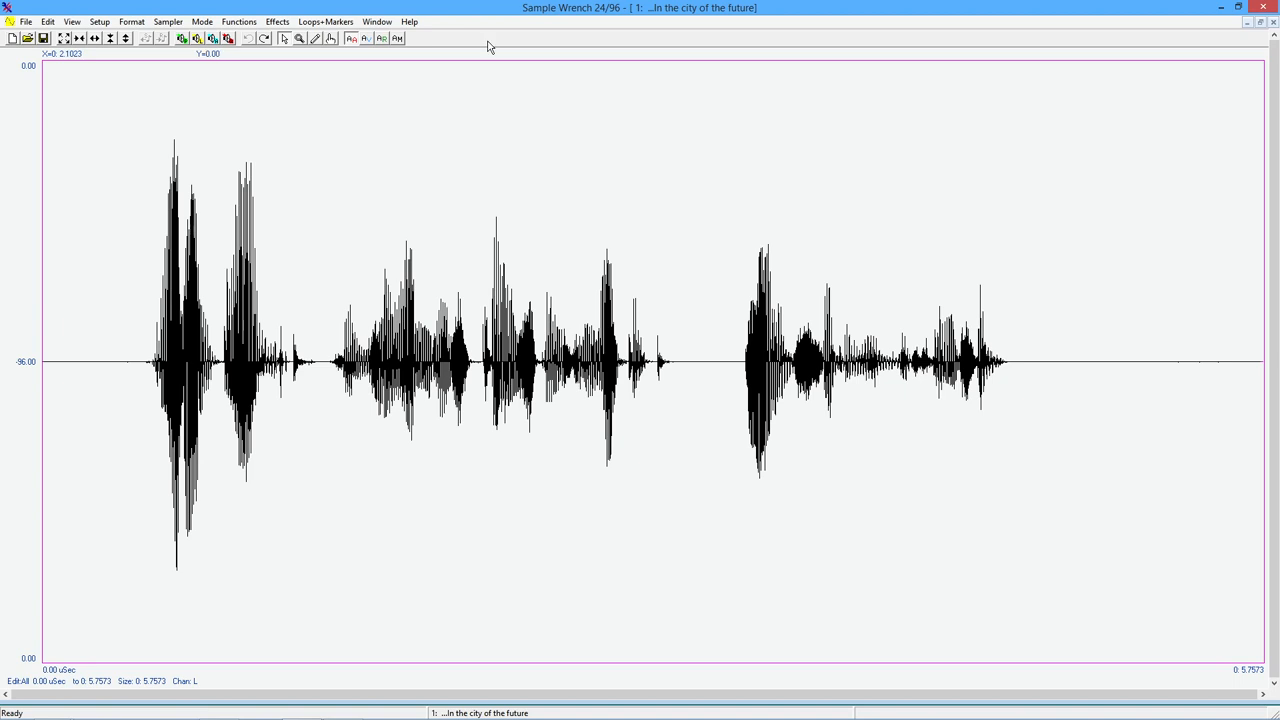